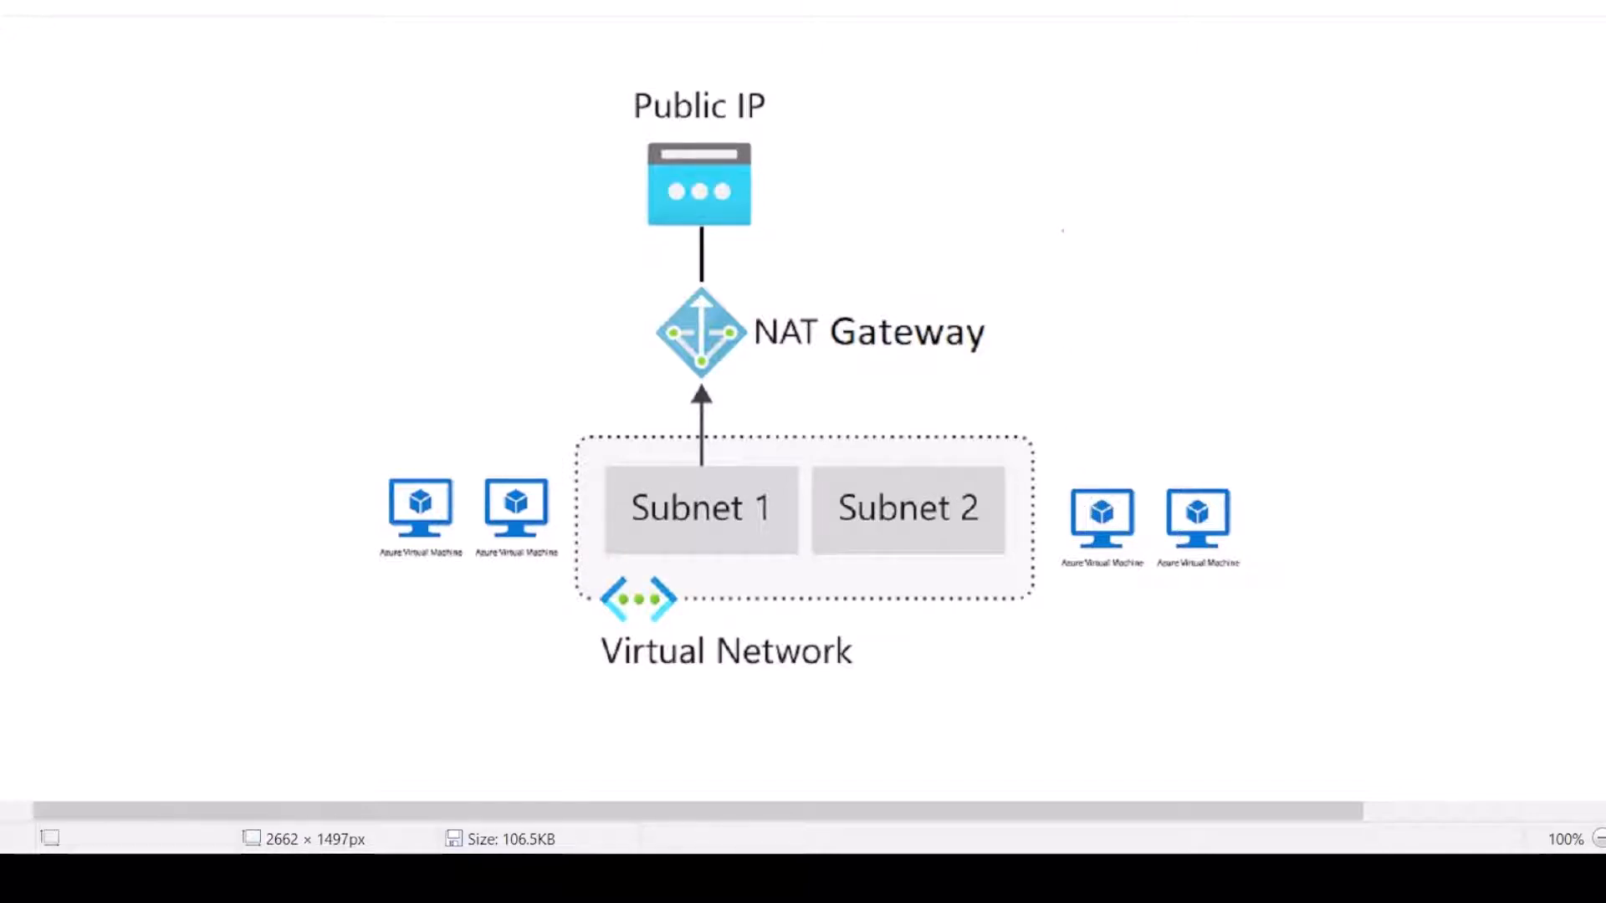
mouse_move(1089, 222)
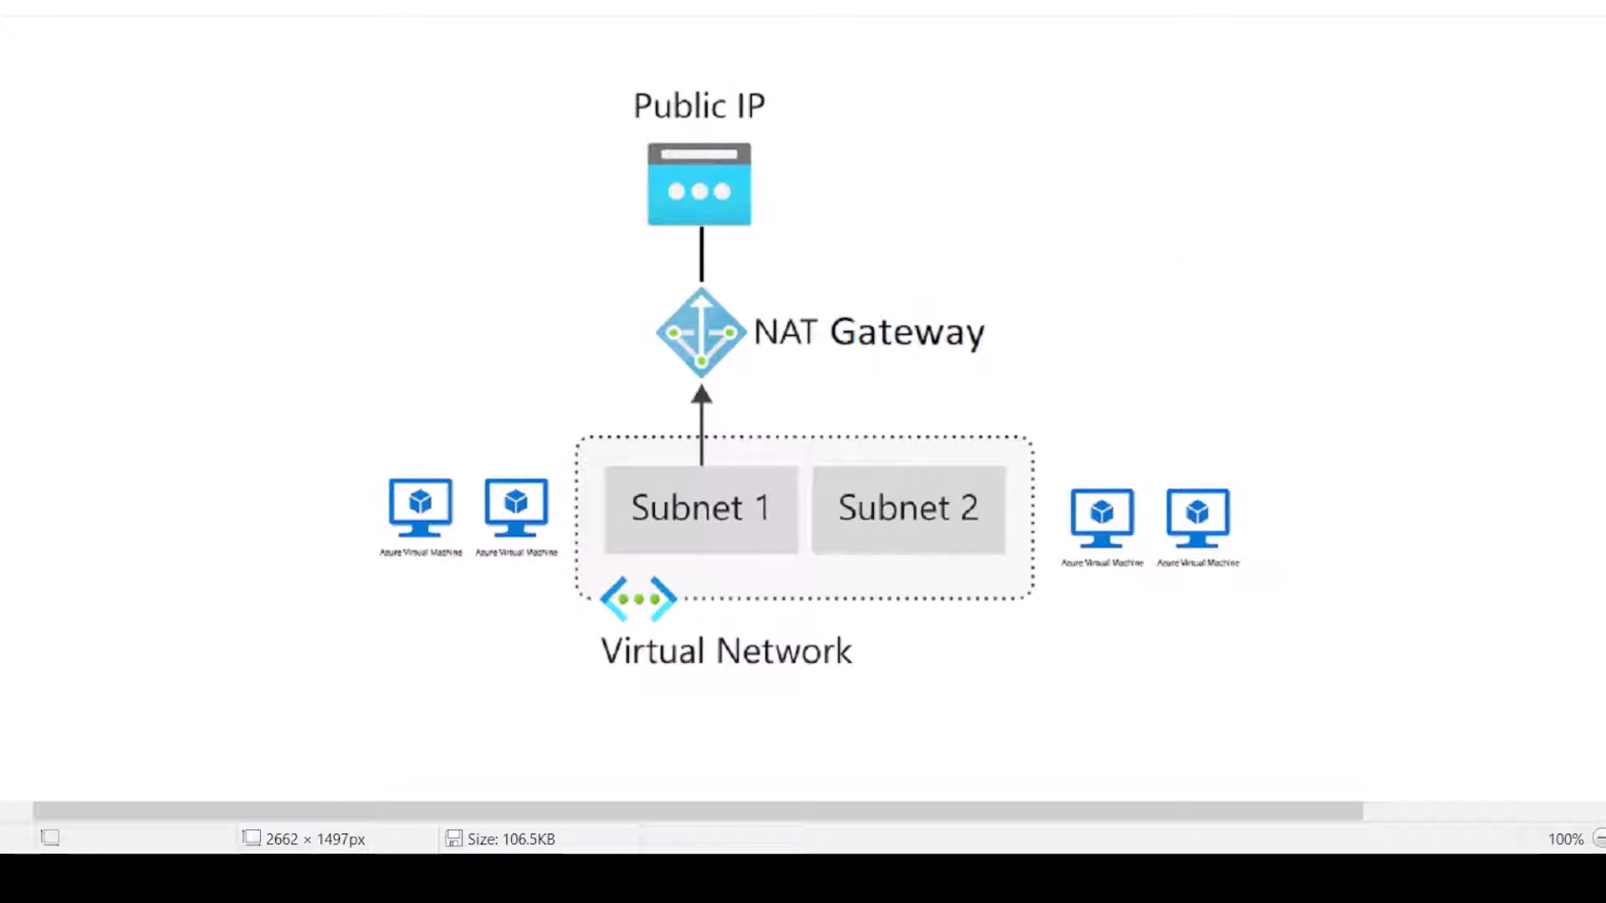
mouse_move(1116, 246)
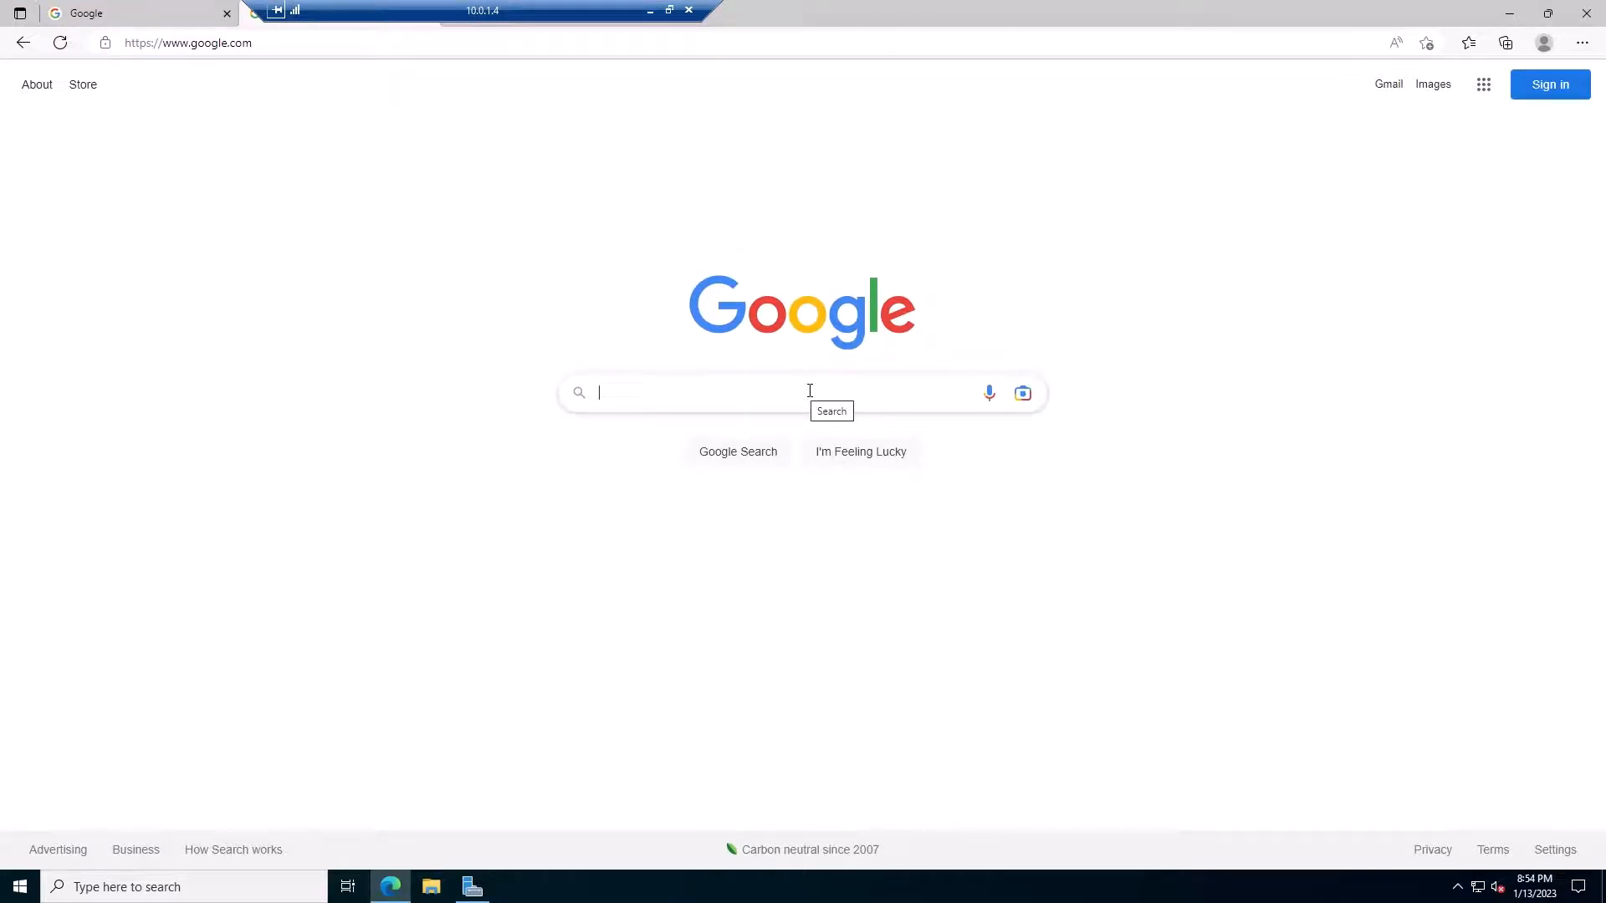
- Search Google for whatsmyip, which reports the public IP 20.119.52.224
type("whatsm")
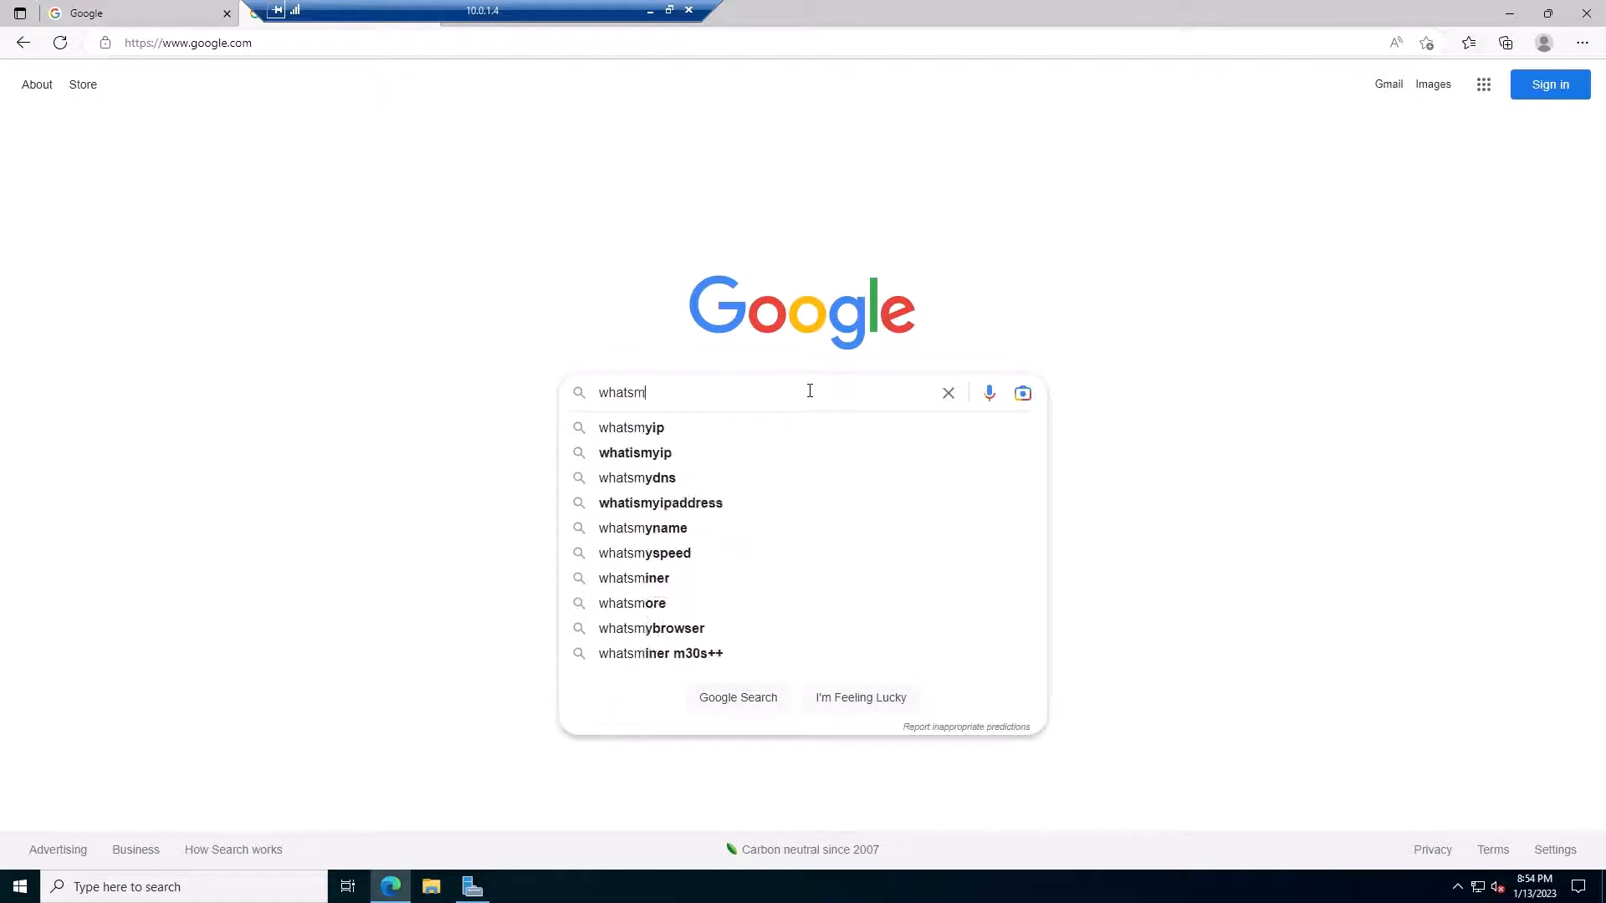
left_click(631, 426)
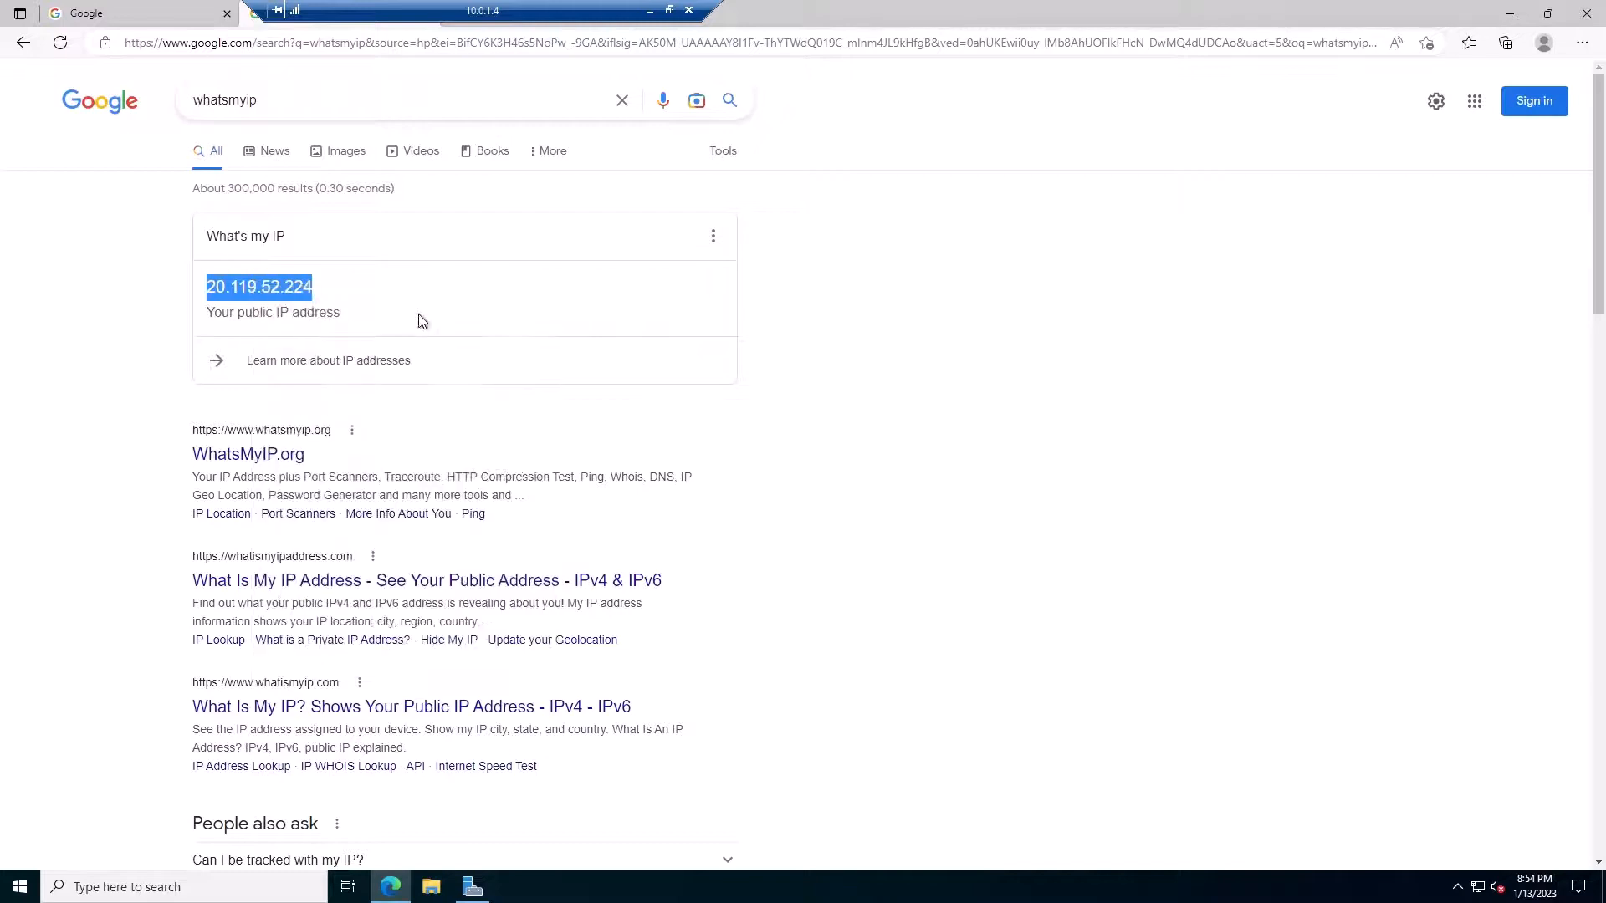
mouse_move(443, 624)
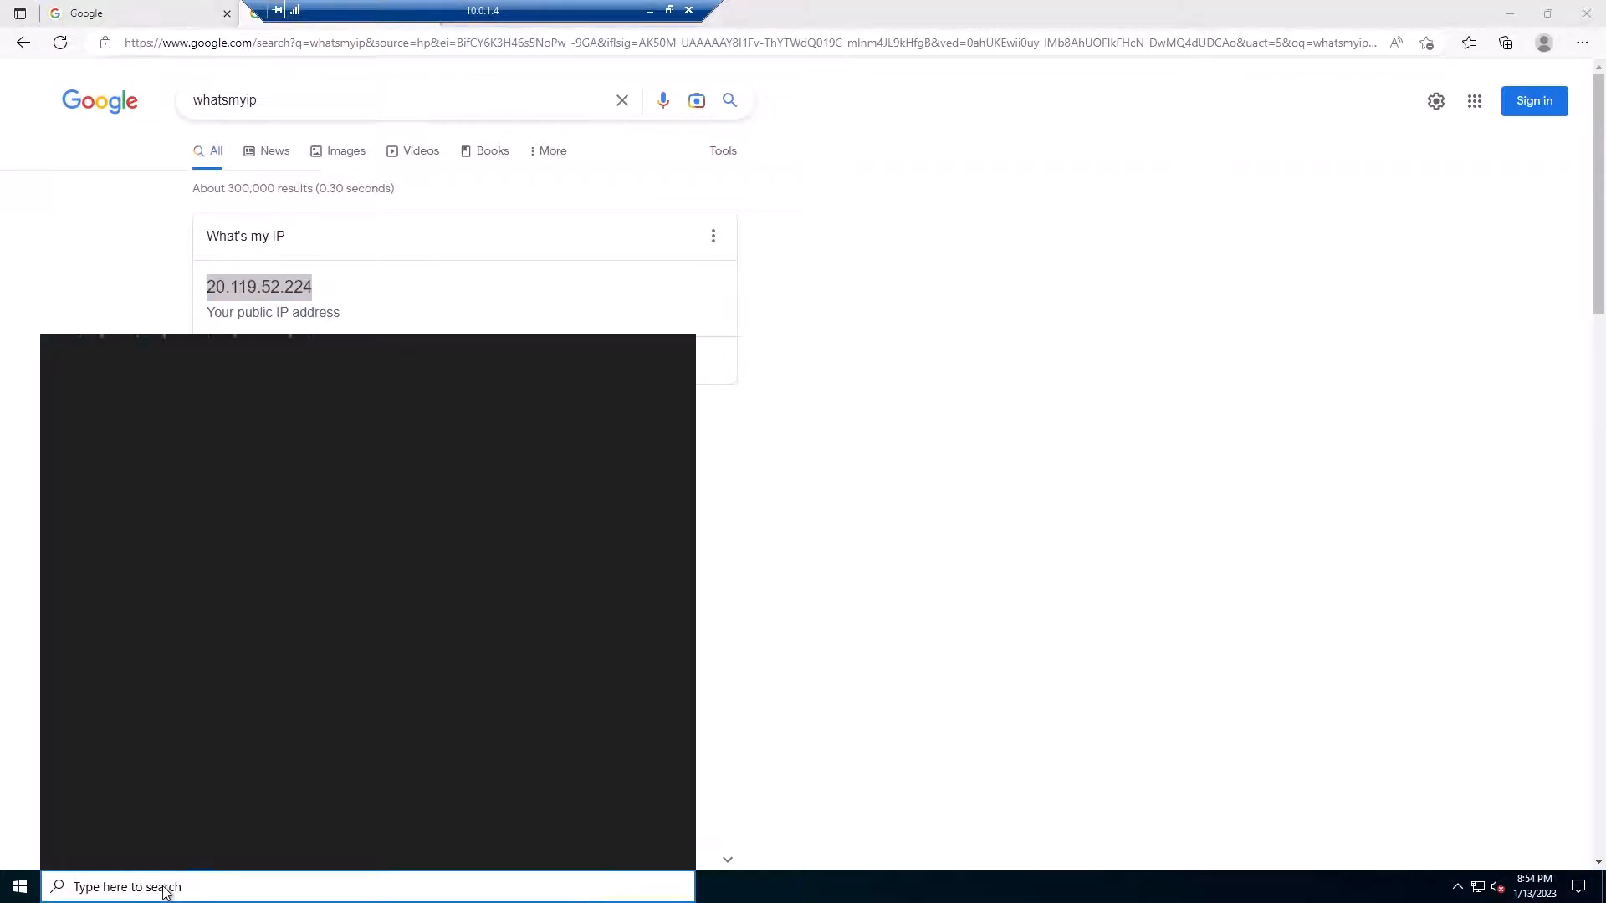
- Launch Notepad from Start, note the IP 20.119.52.224, and minimize the note
type("note")
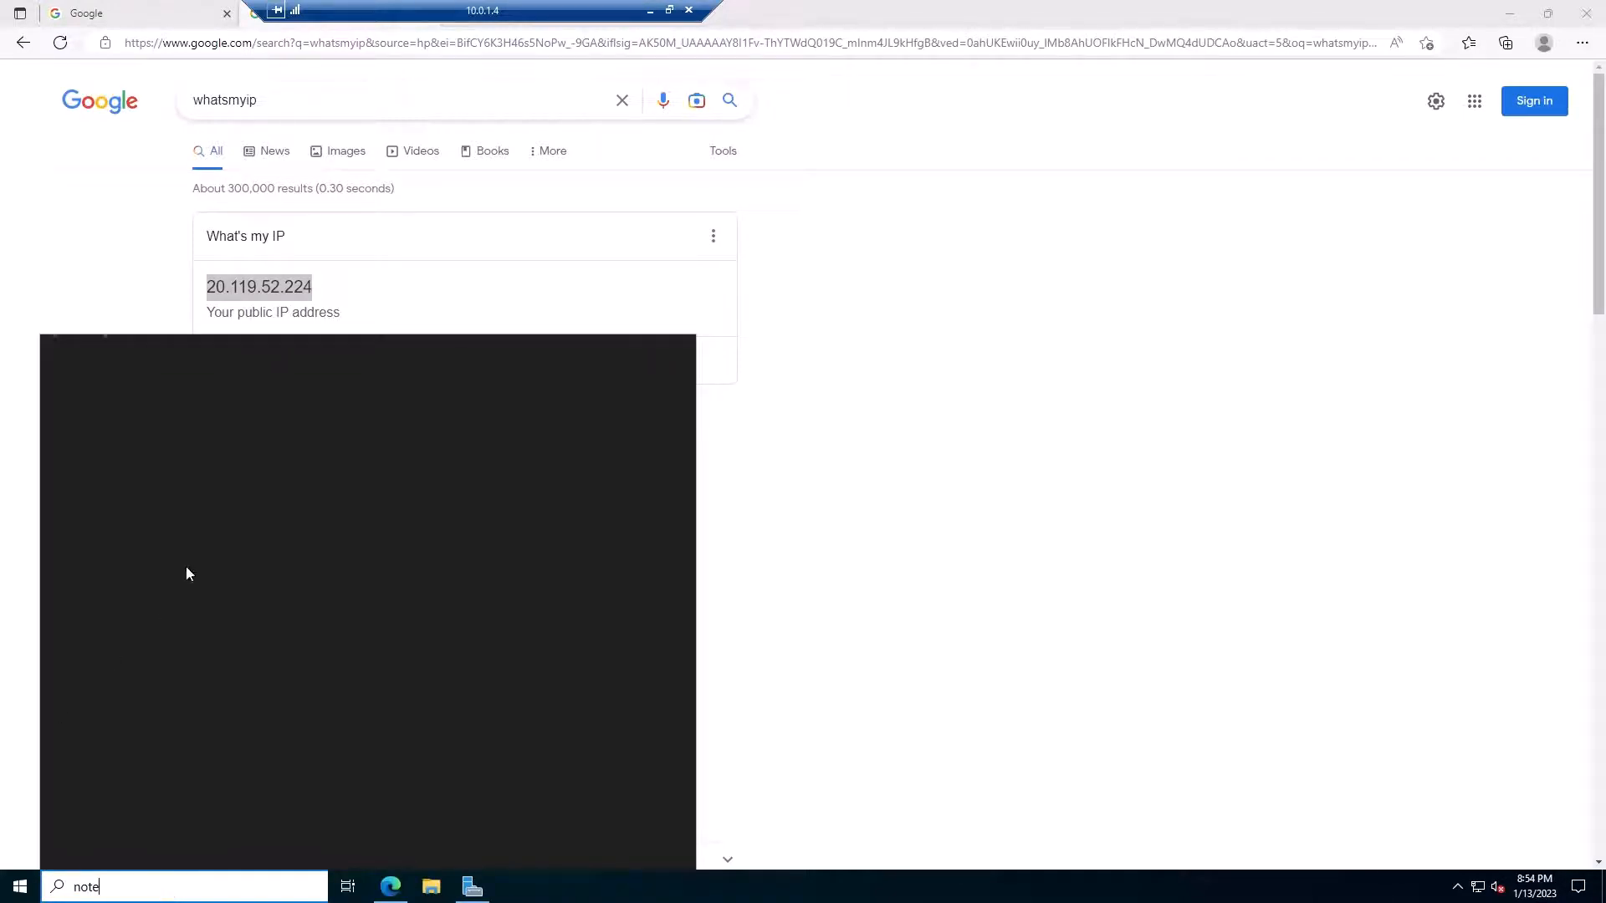
type("pad")
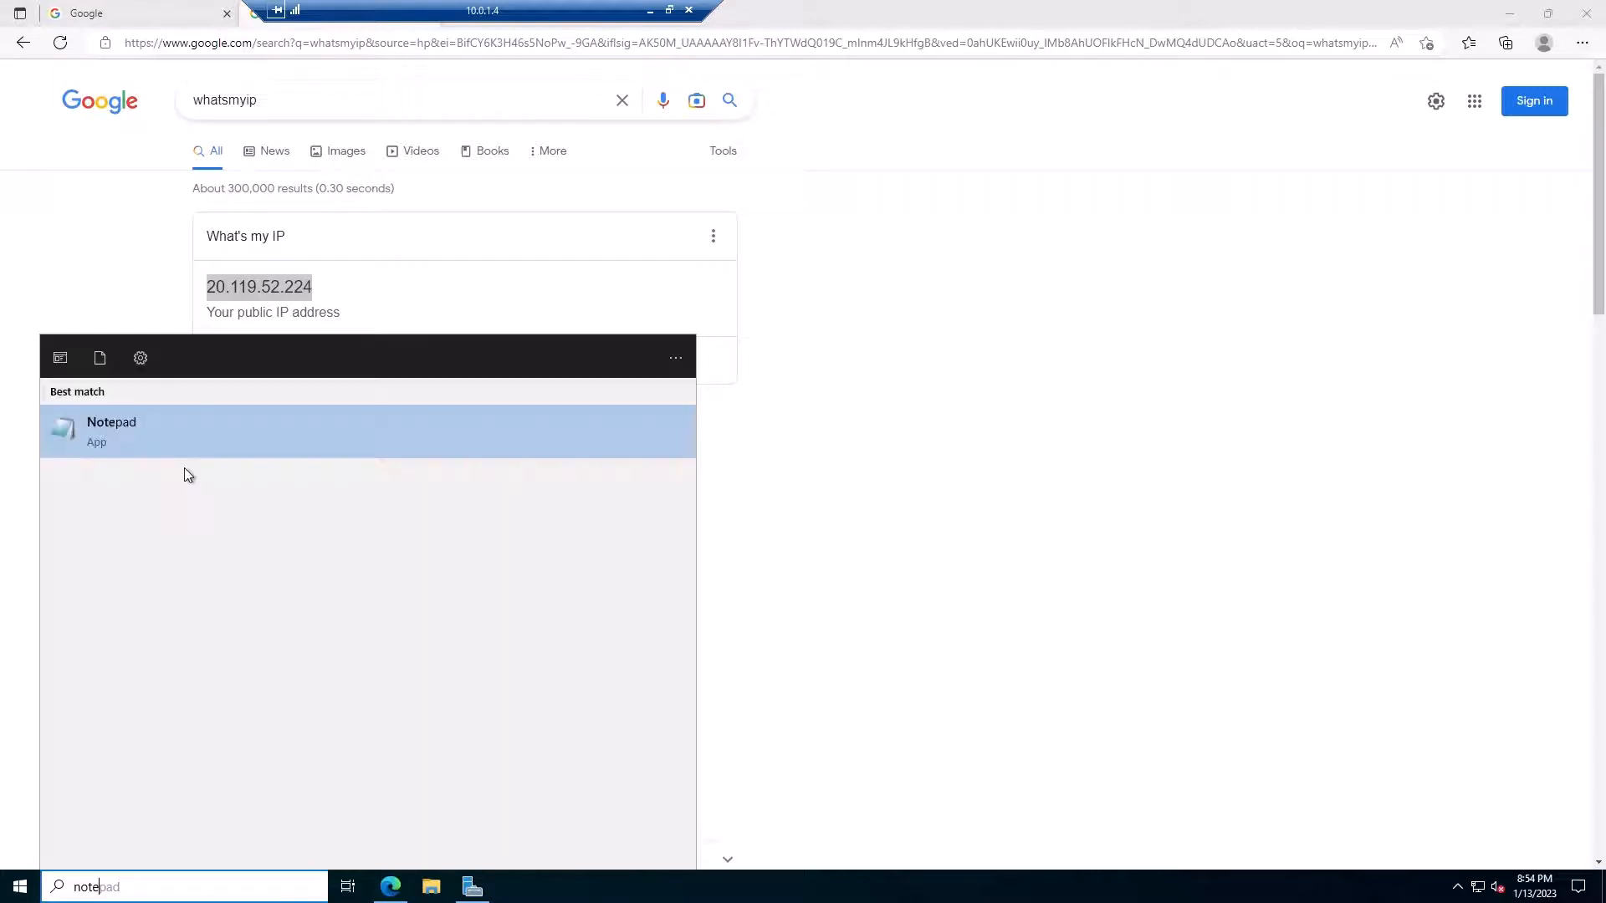
left_click(111, 430)
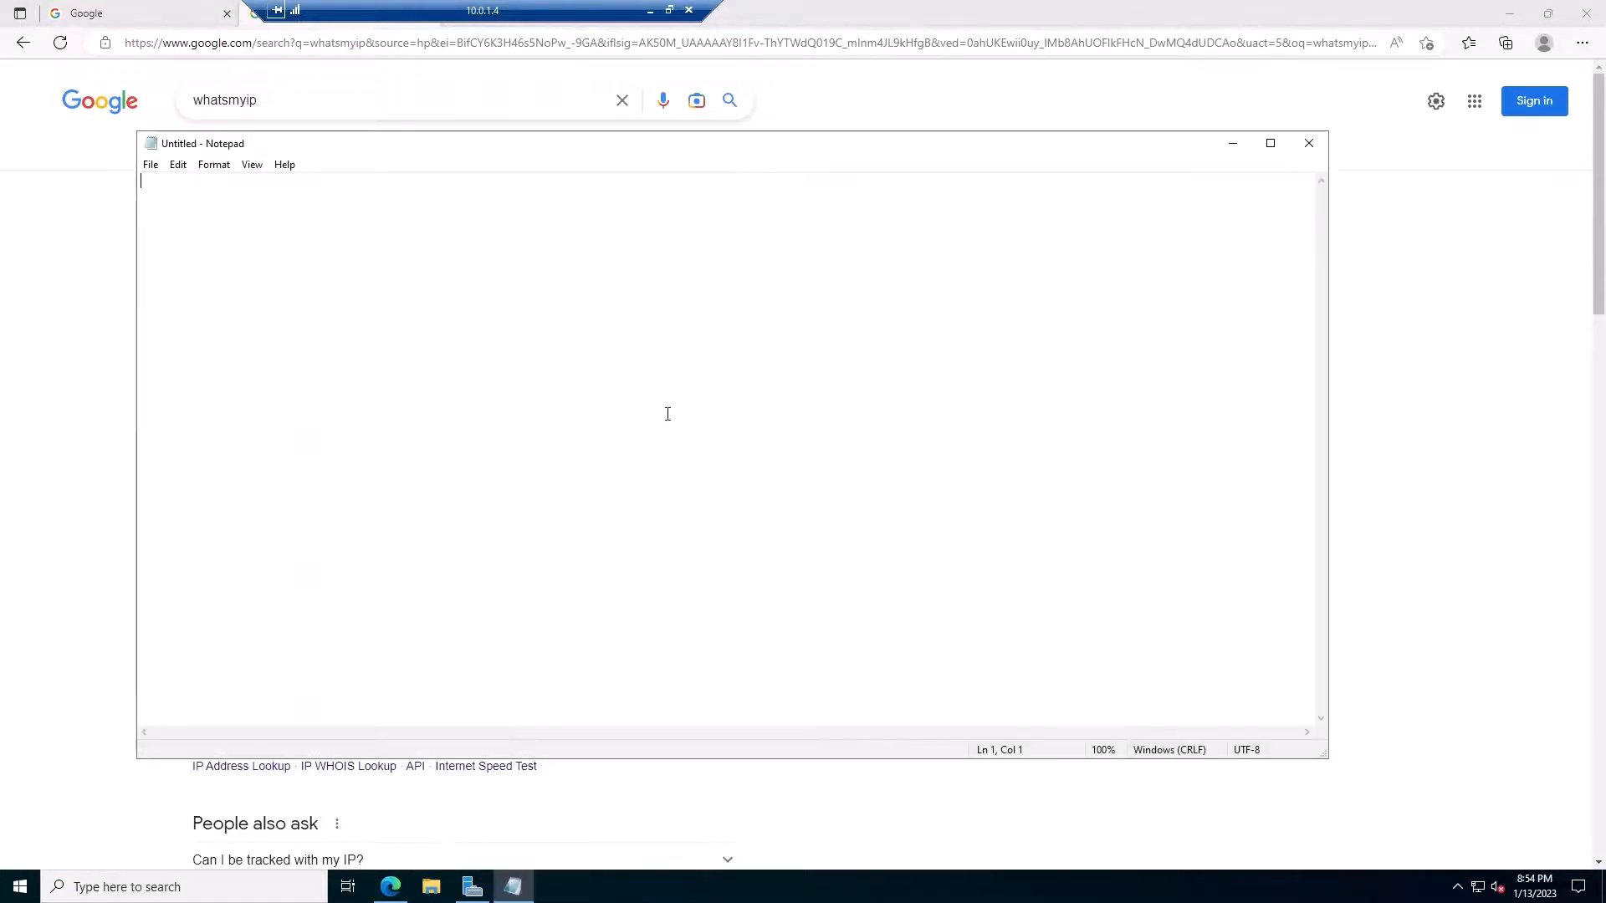
type("20.119.52.224")
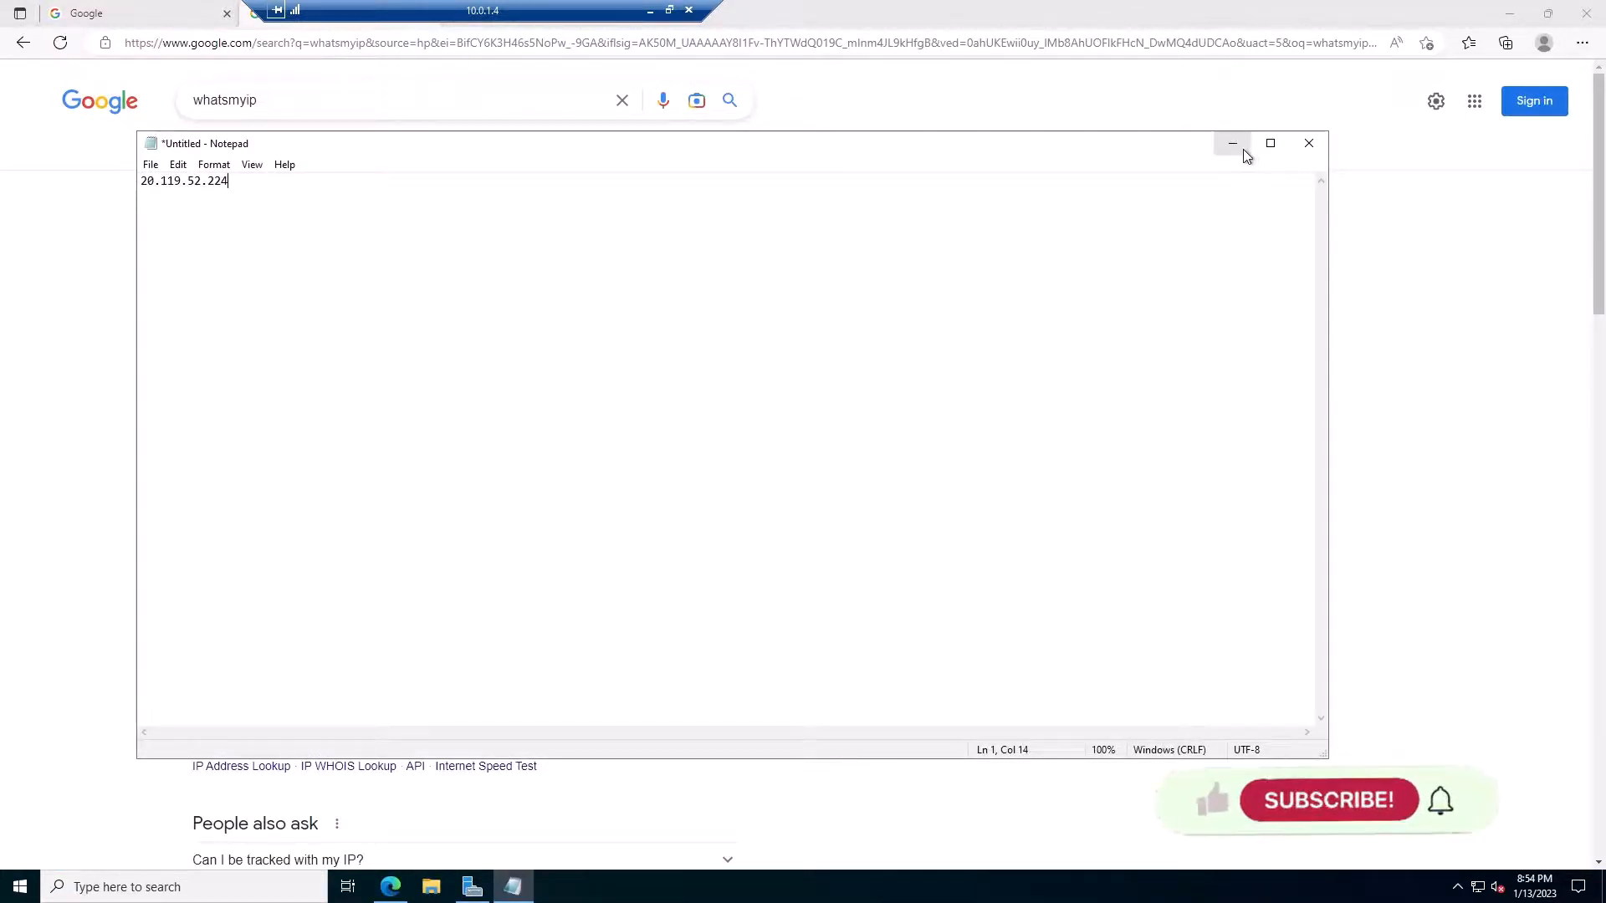
left_click(1233, 143)
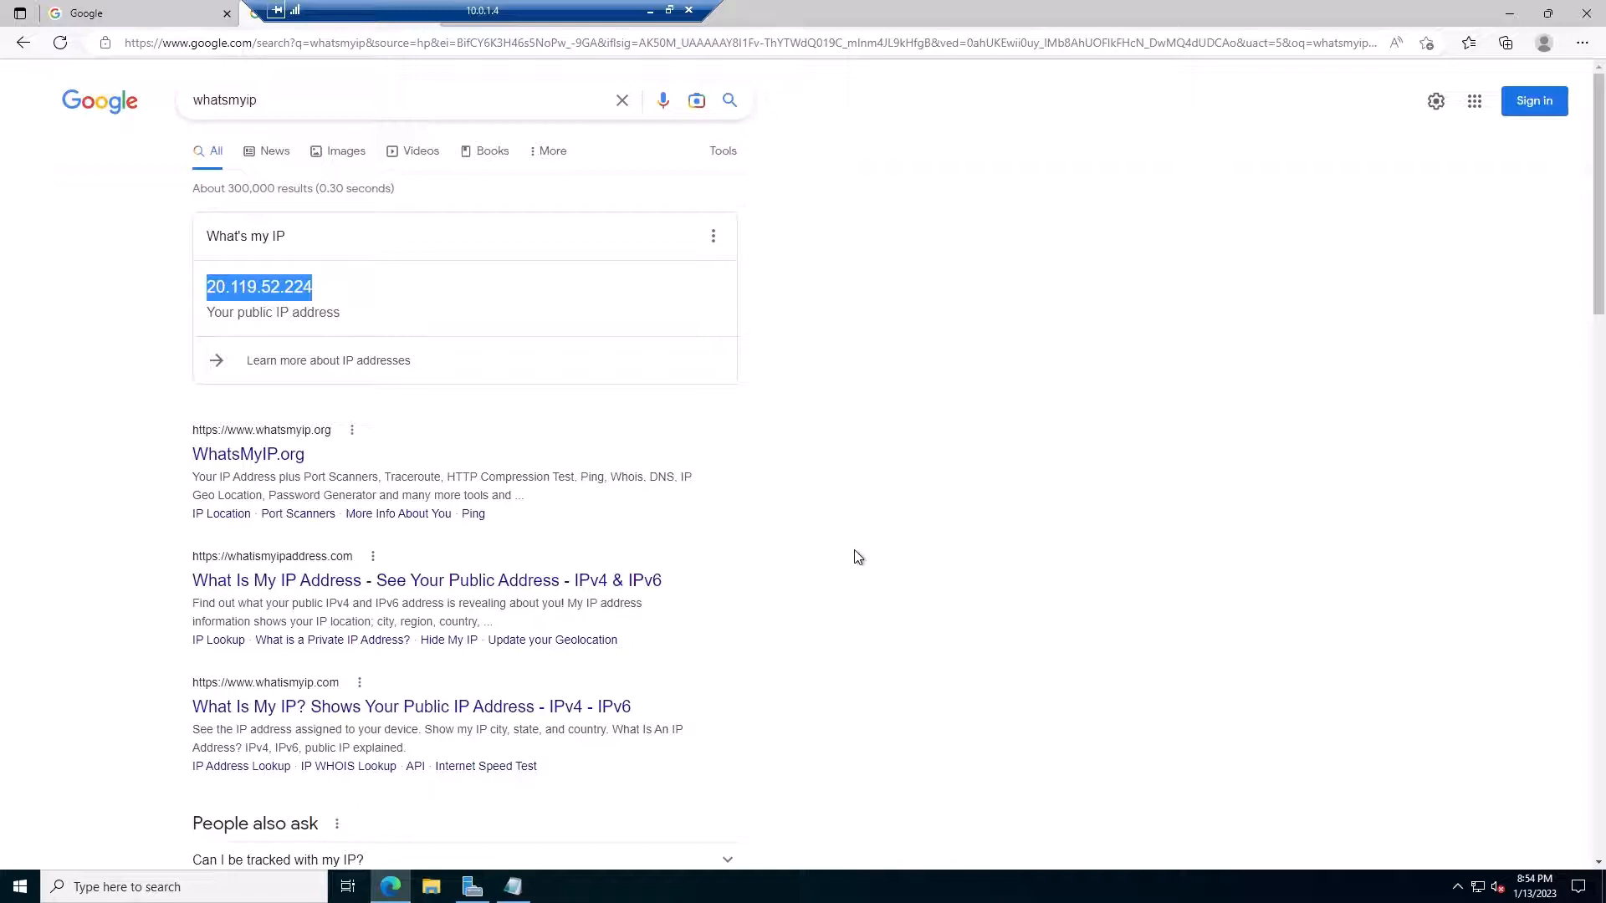
mouse_move(863, 525)
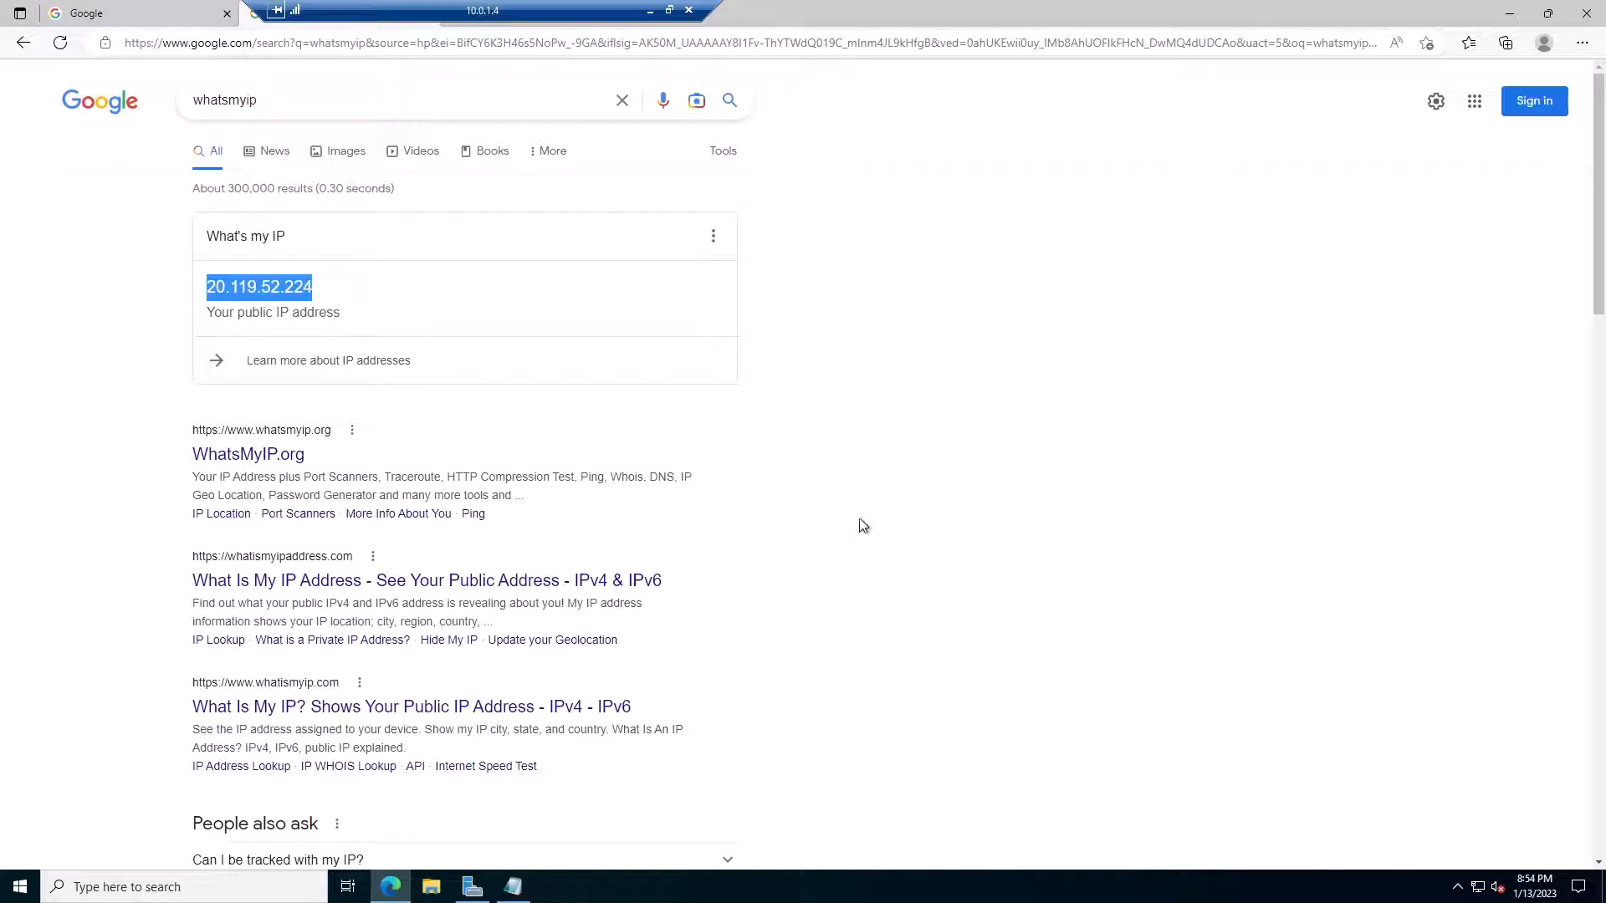
mouse_move(884, 509)
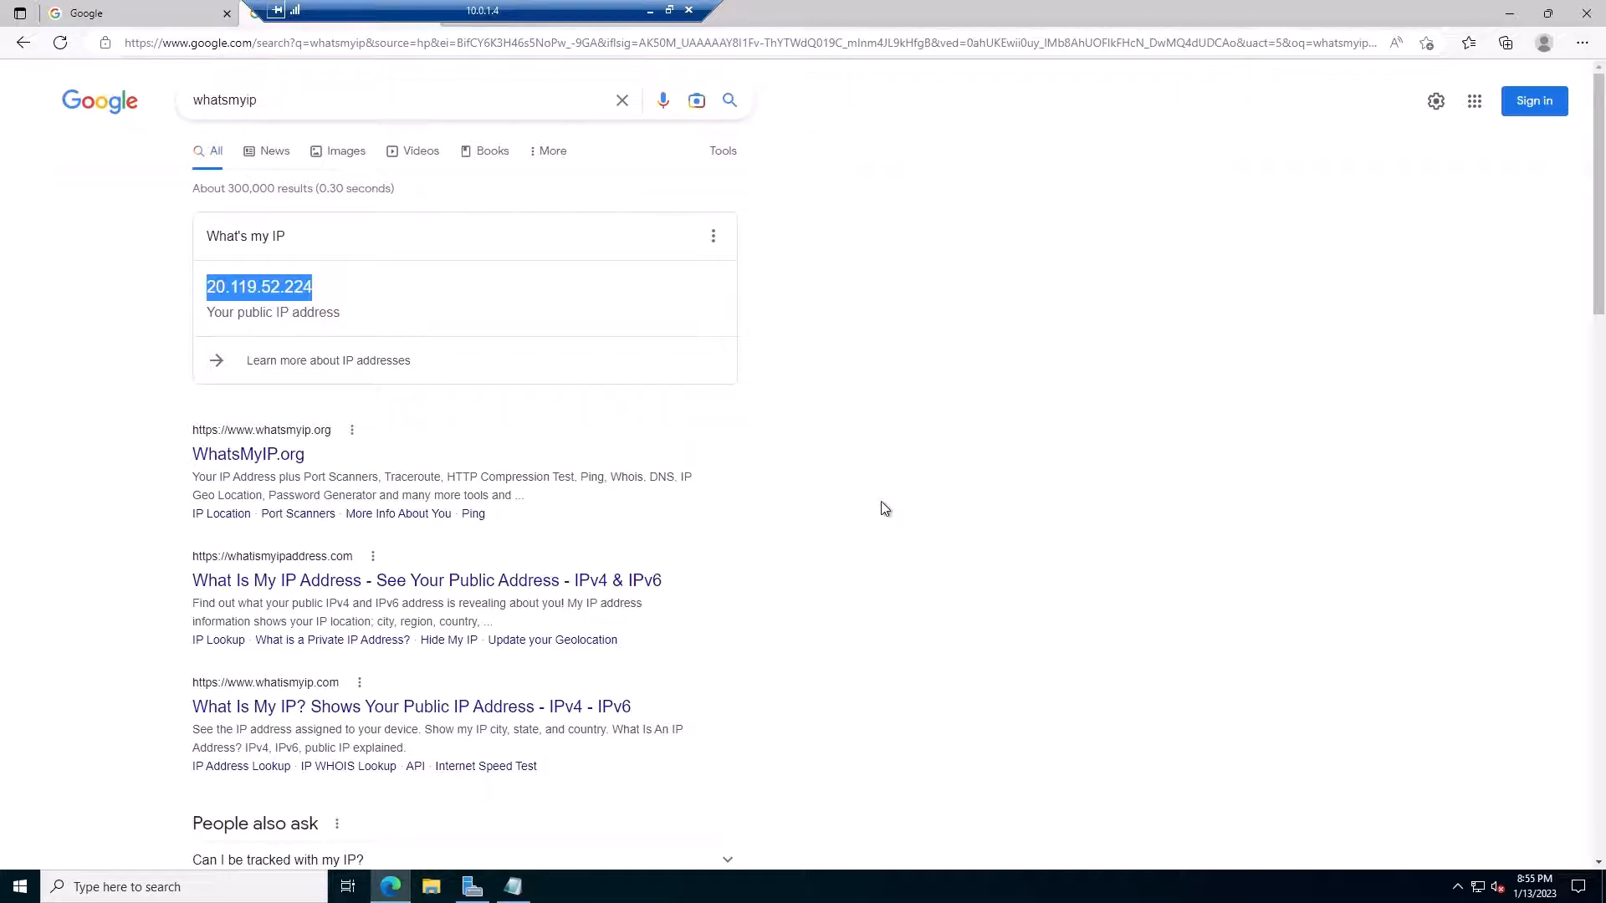
mouse_move(776, 563)
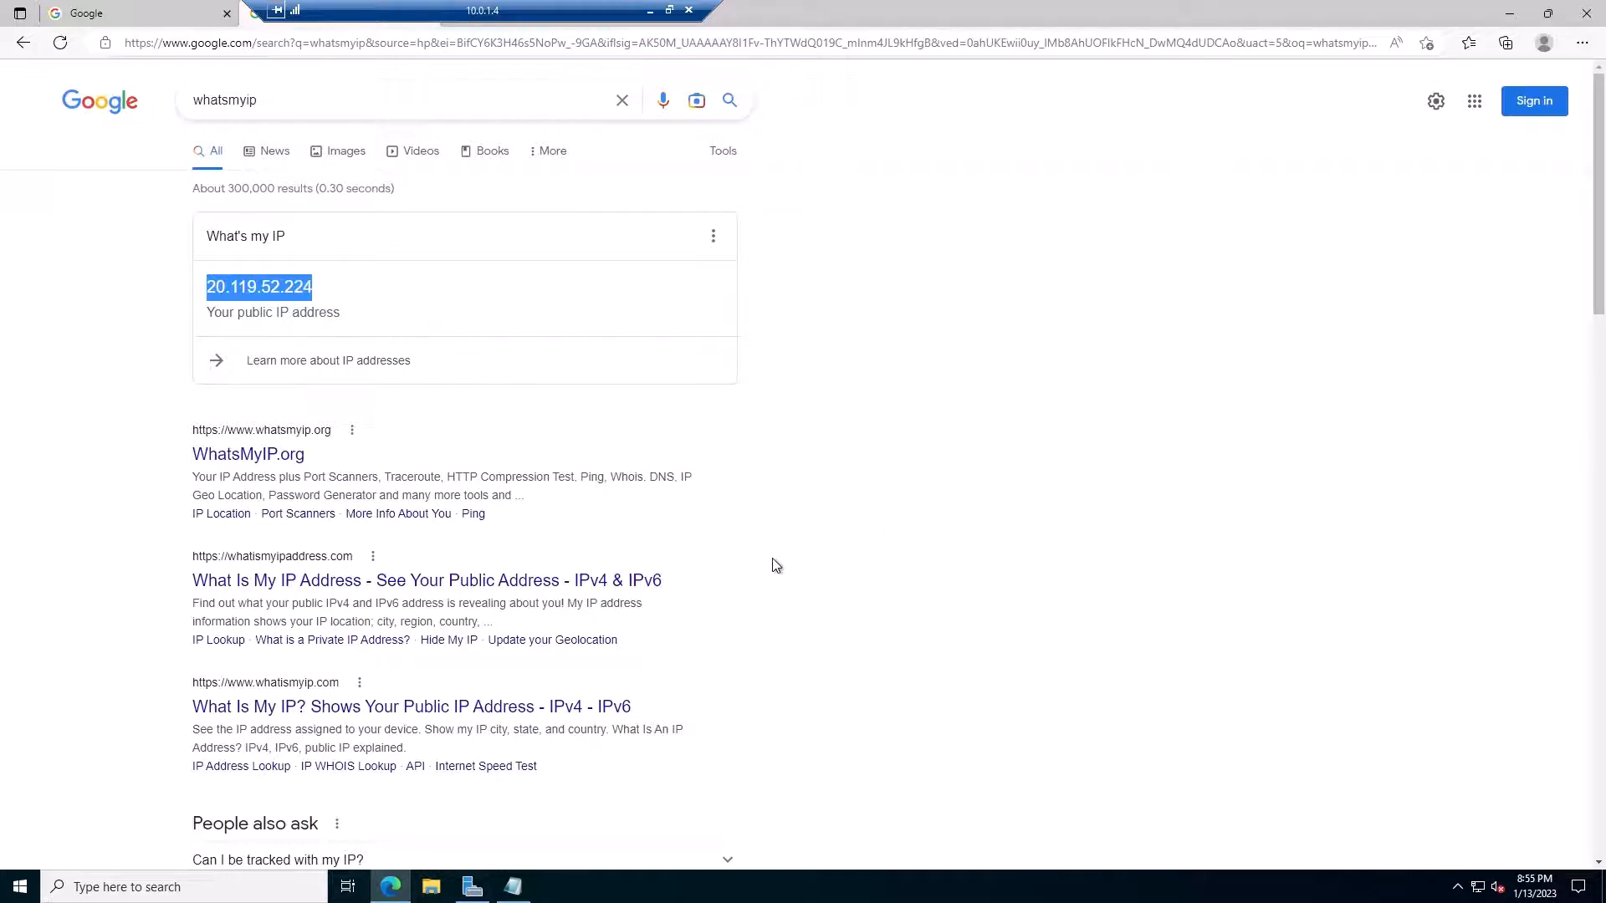
mouse_move(468, 342)
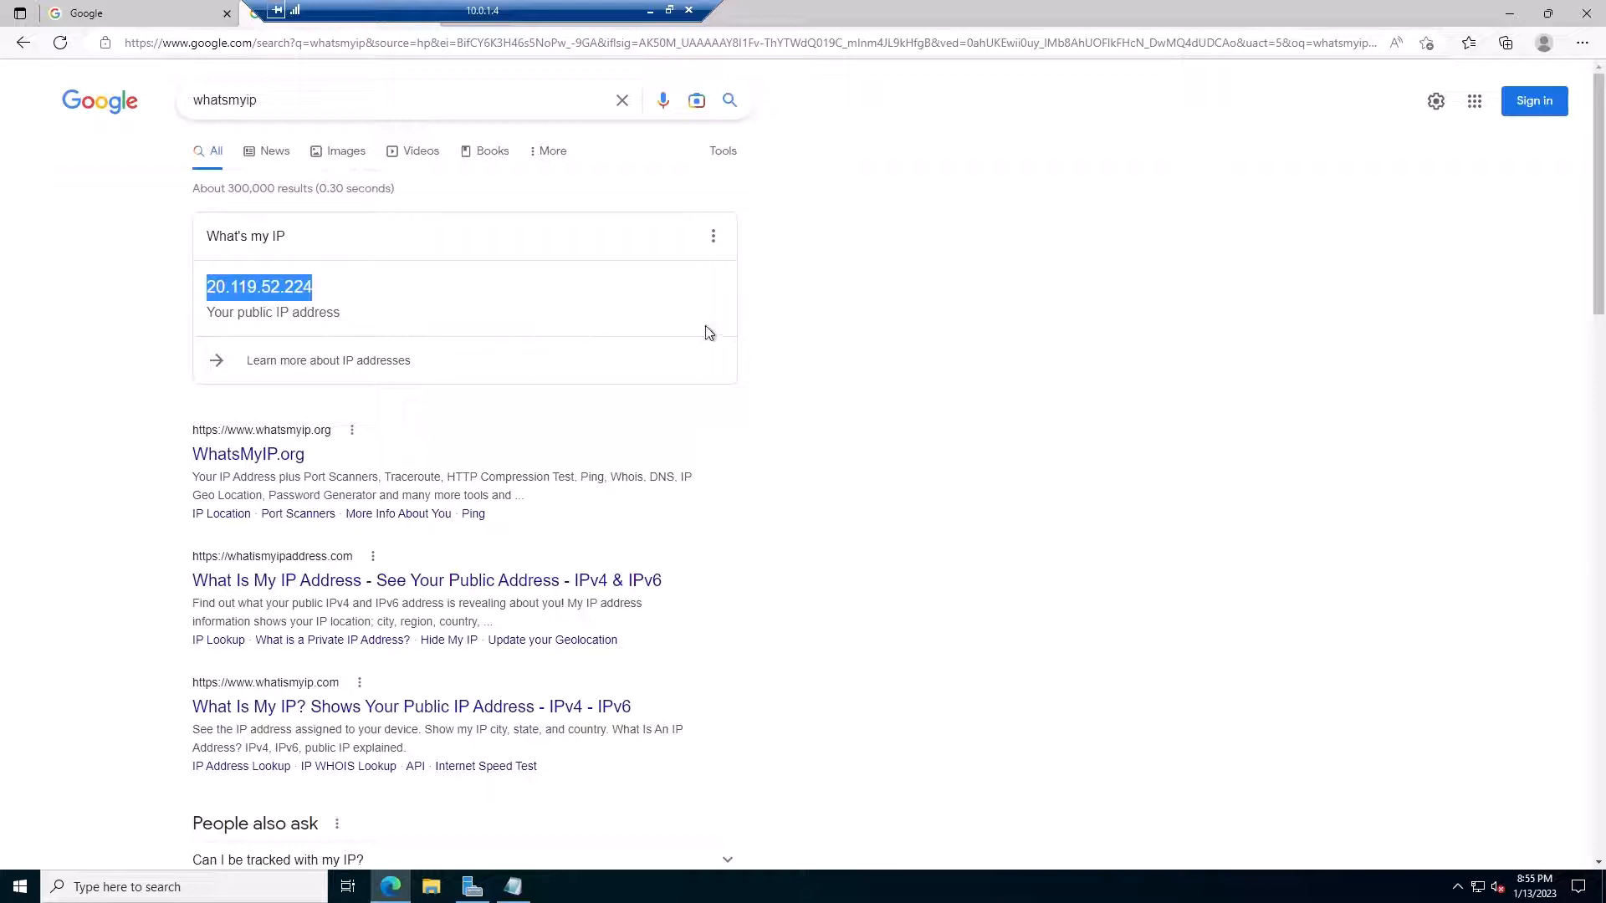
mouse_move(980, 18)
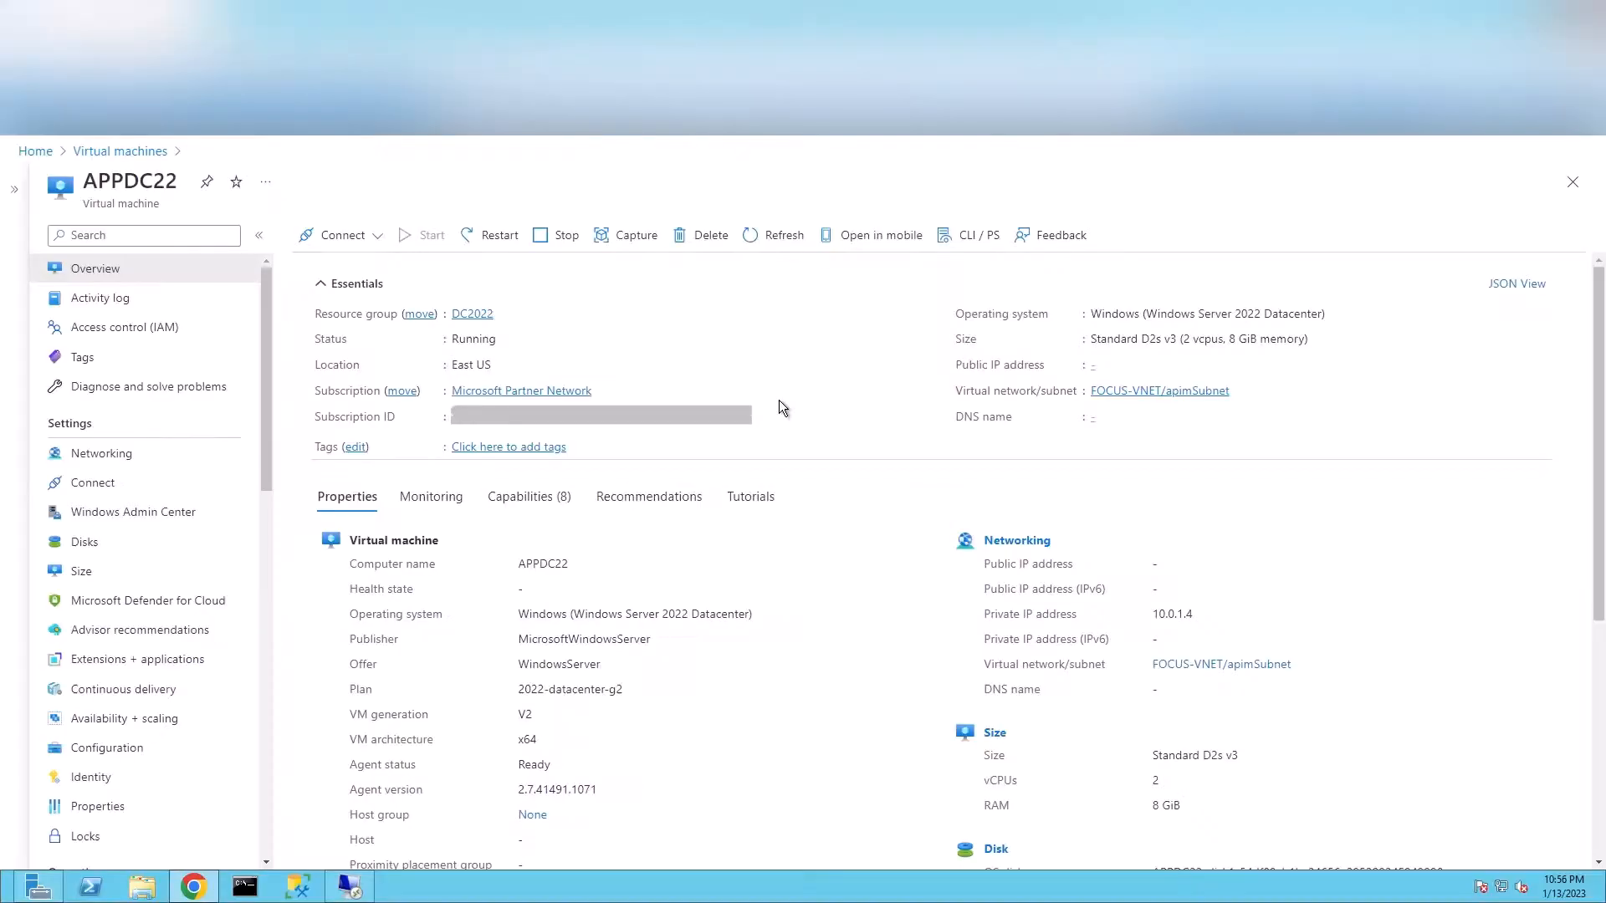
mouse_move(377, 250)
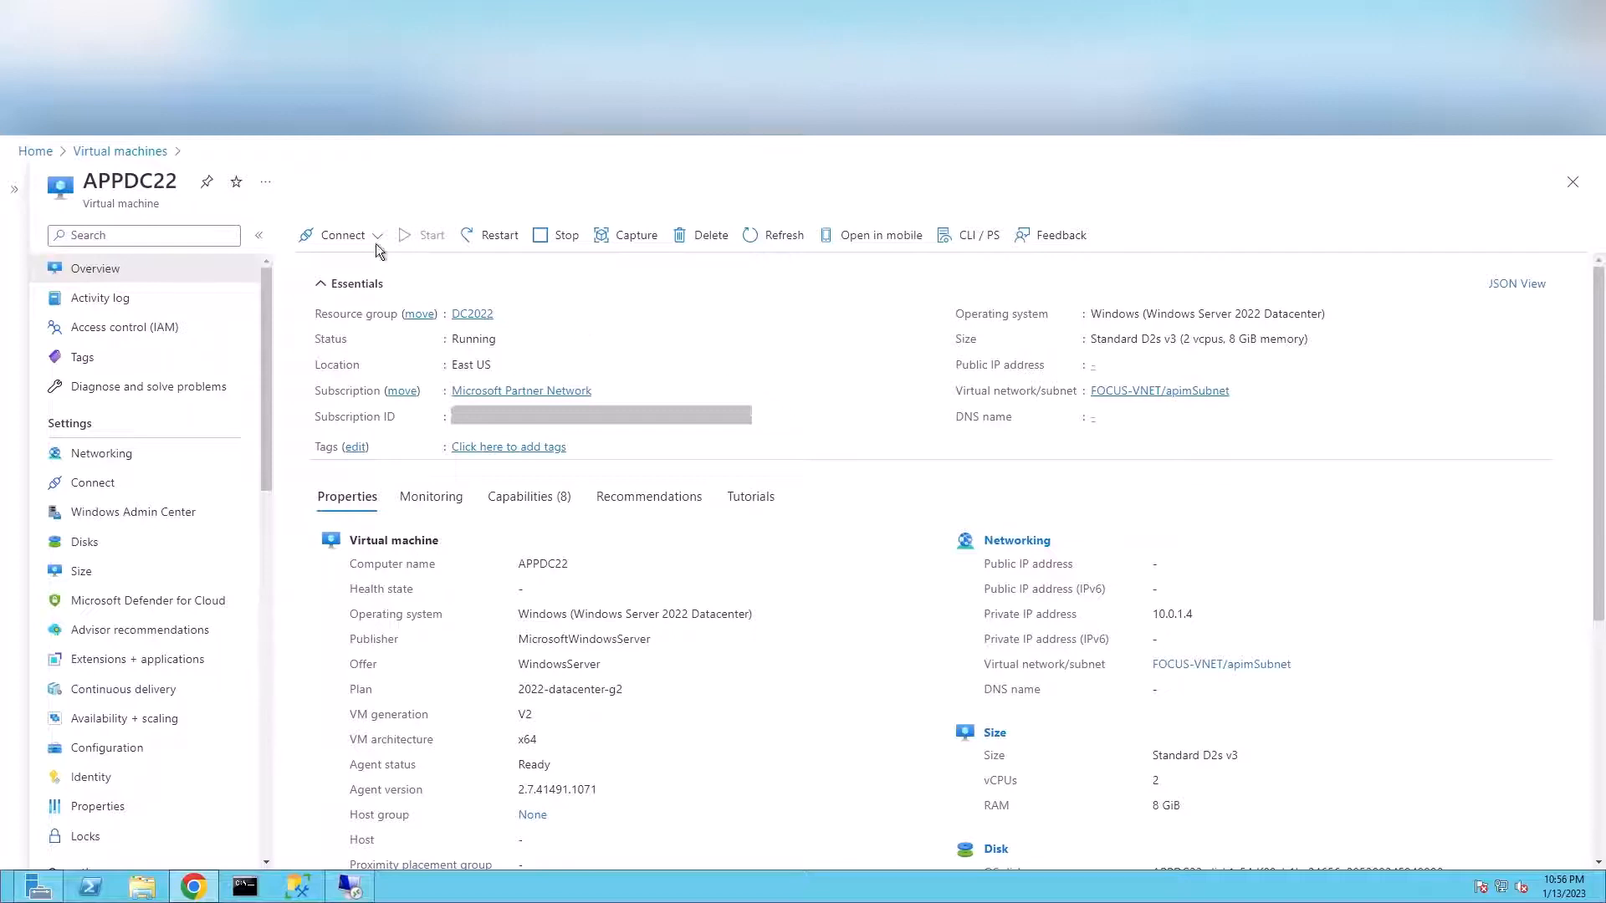
double_click(111, 181)
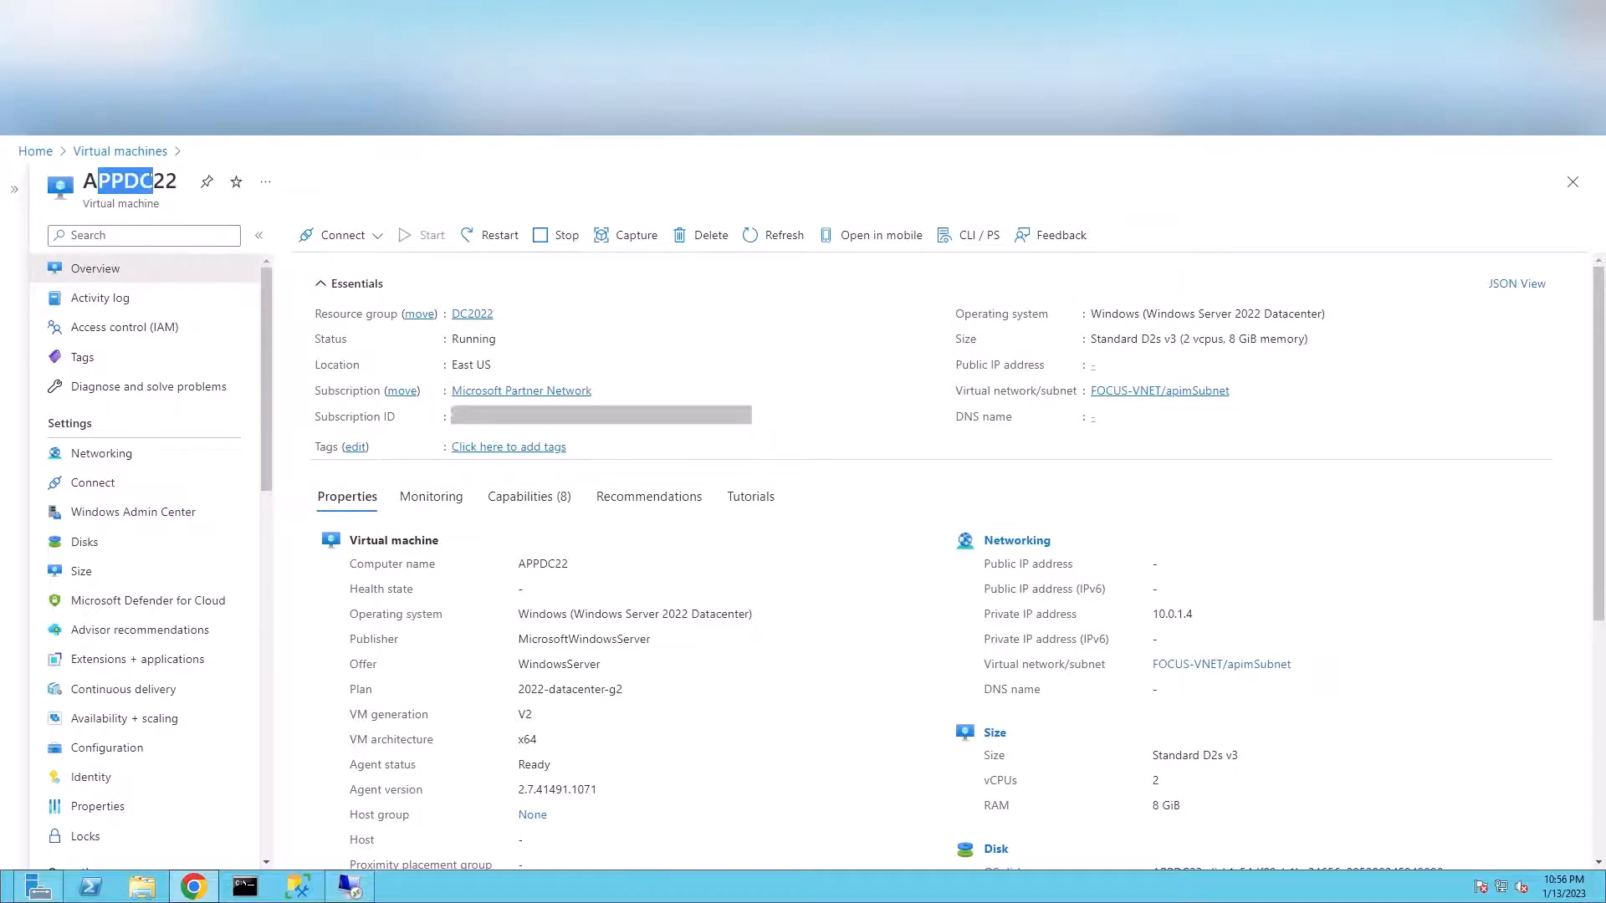
mouse_move(1189, 613)
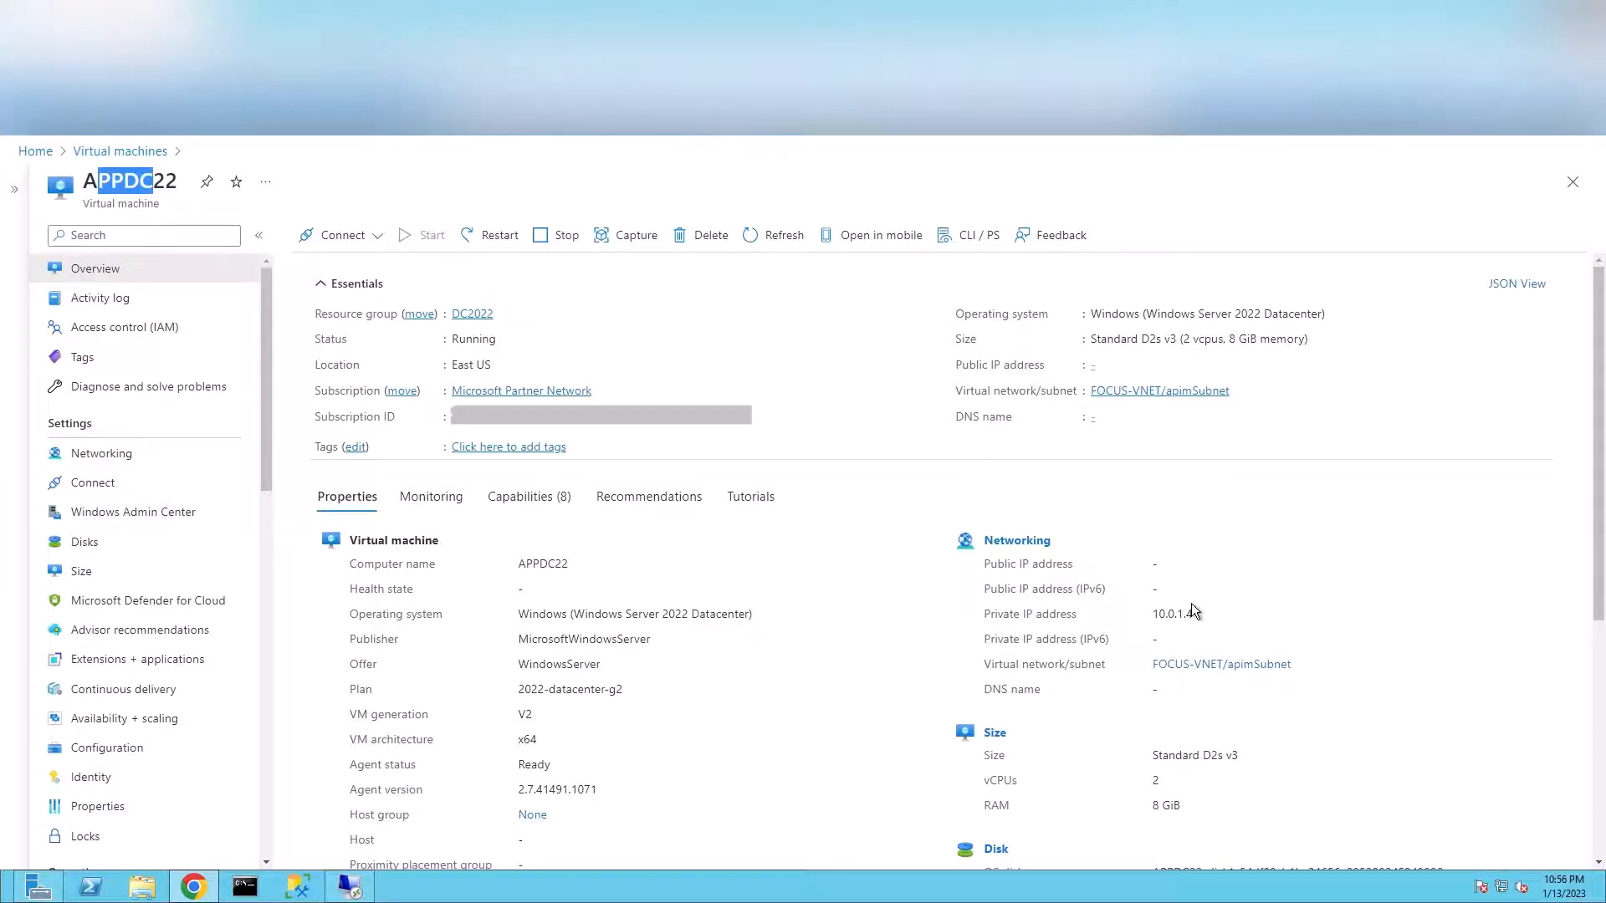
mouse_move(1201, 624)
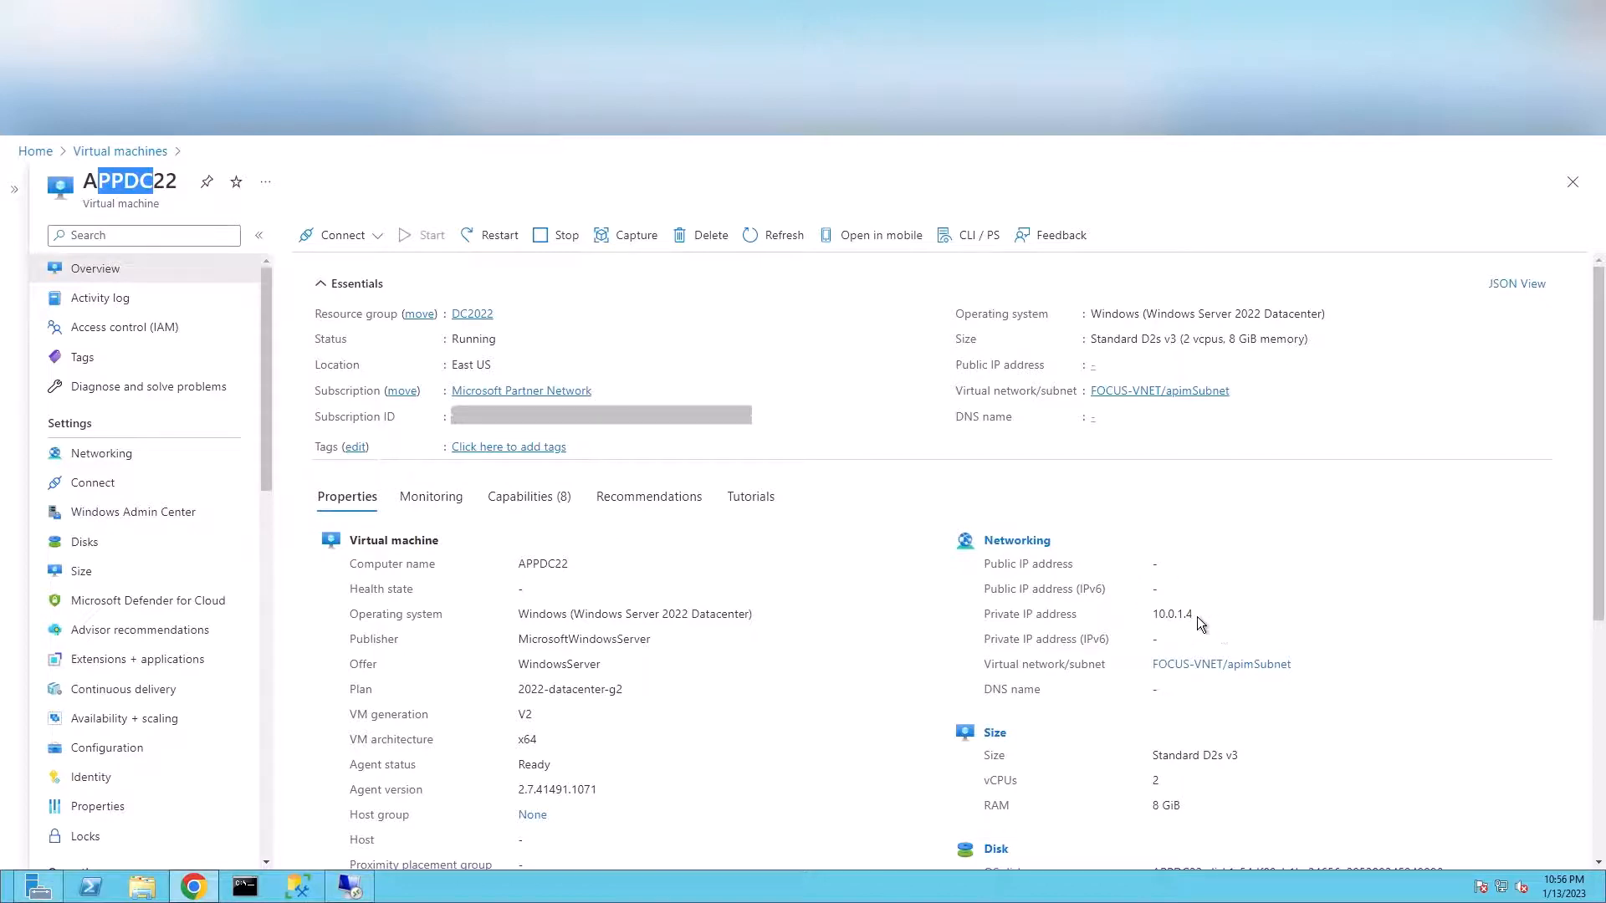
double_click(1171, 614)
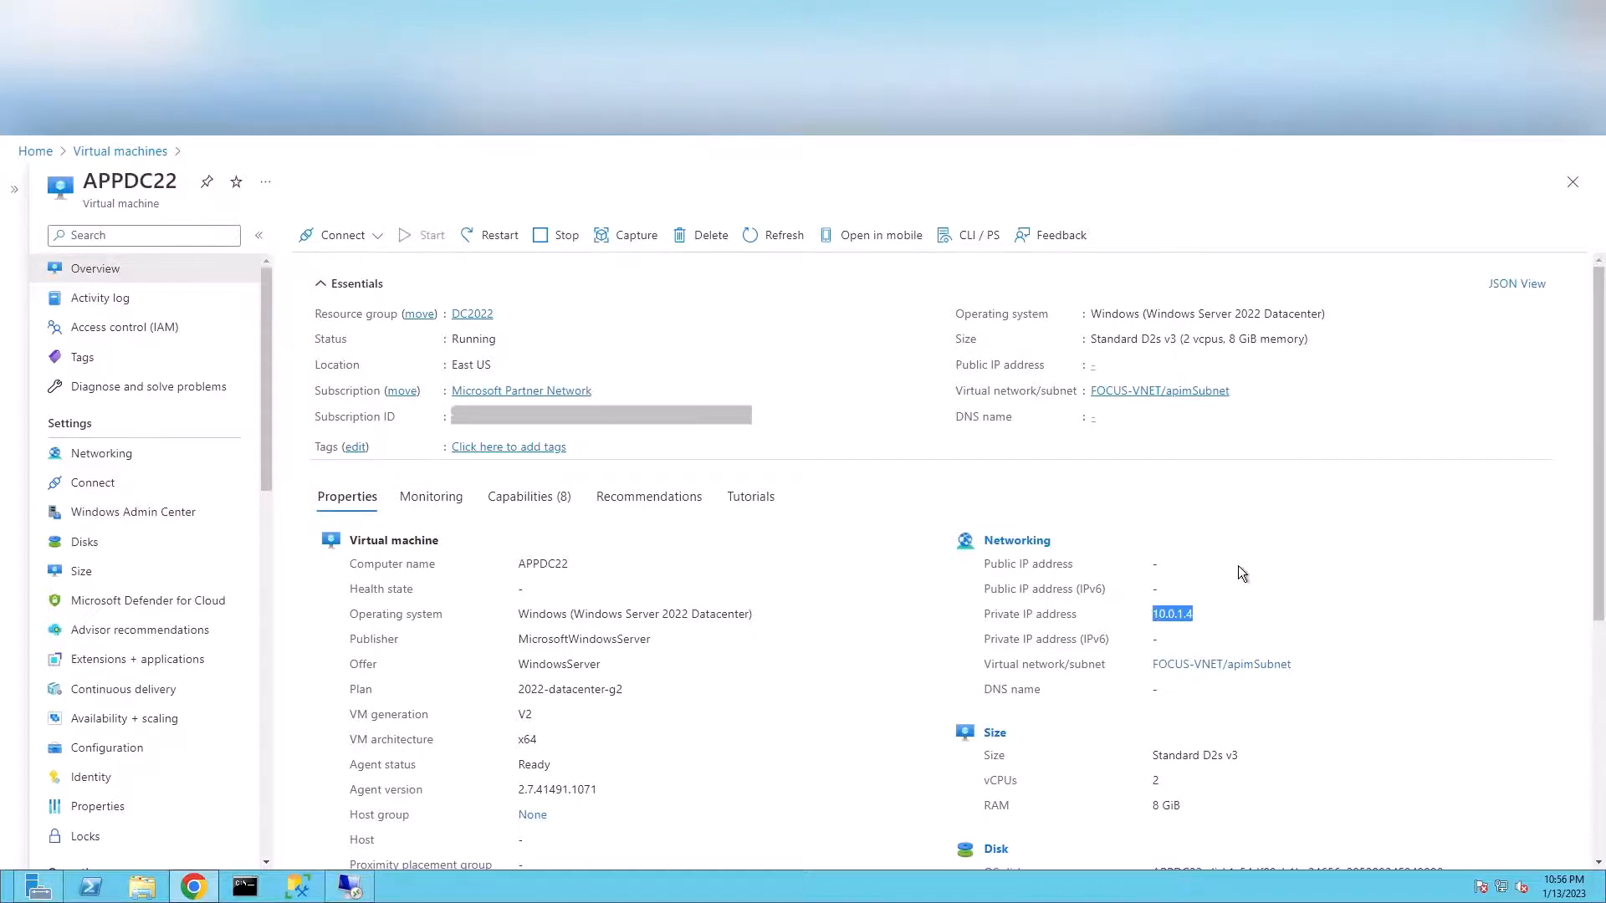
mouse_move(1191, 631)
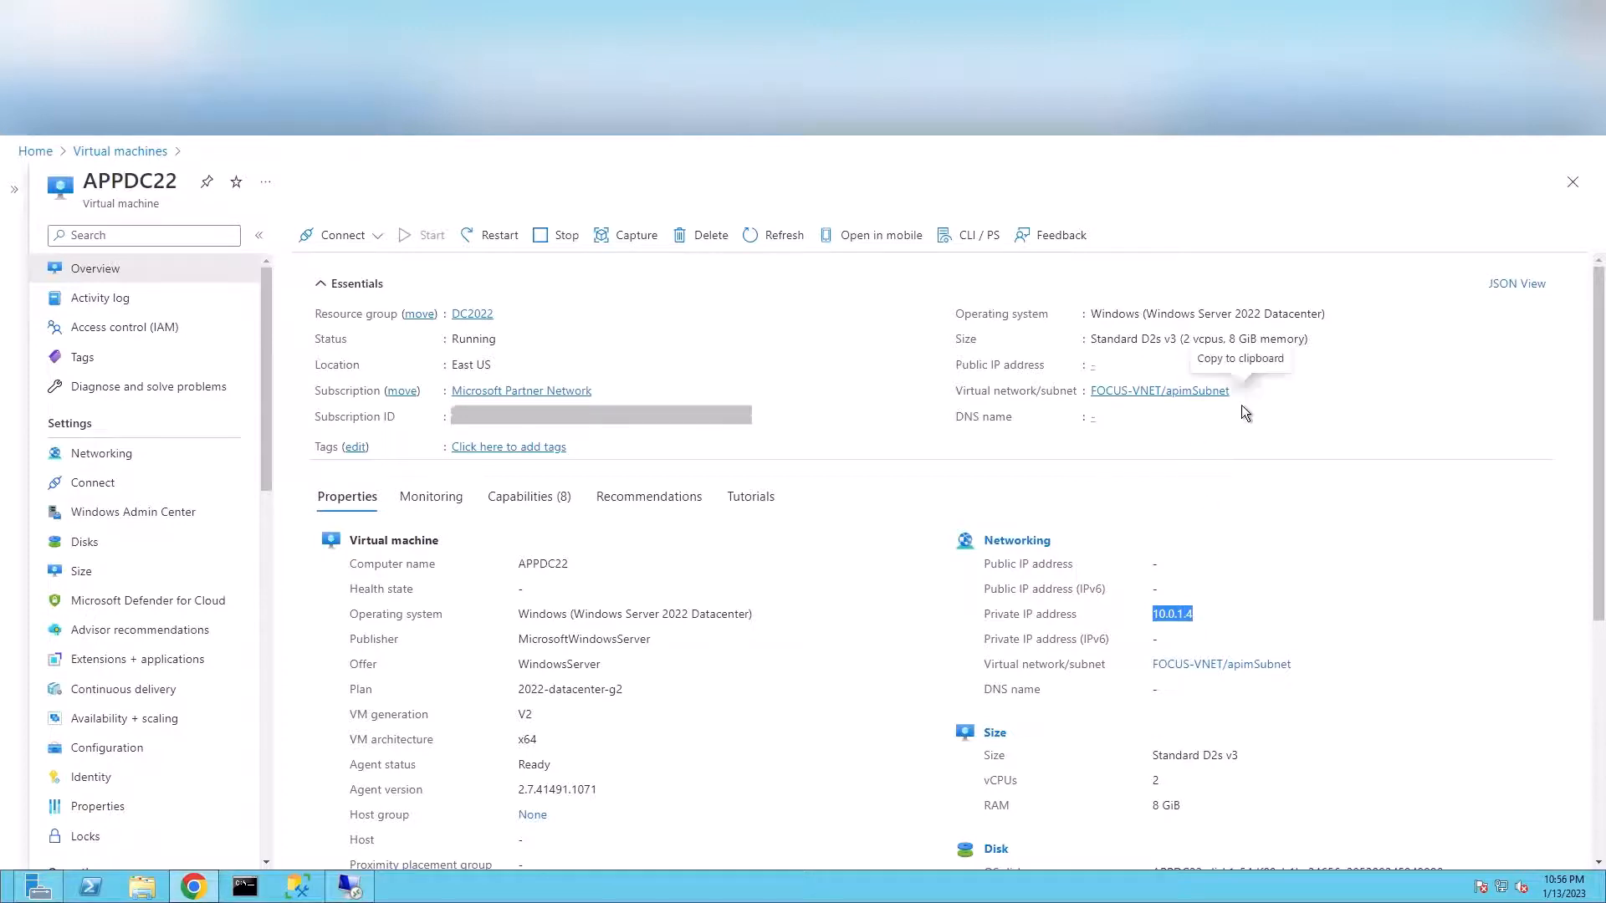
mouse_move(1214, 407)
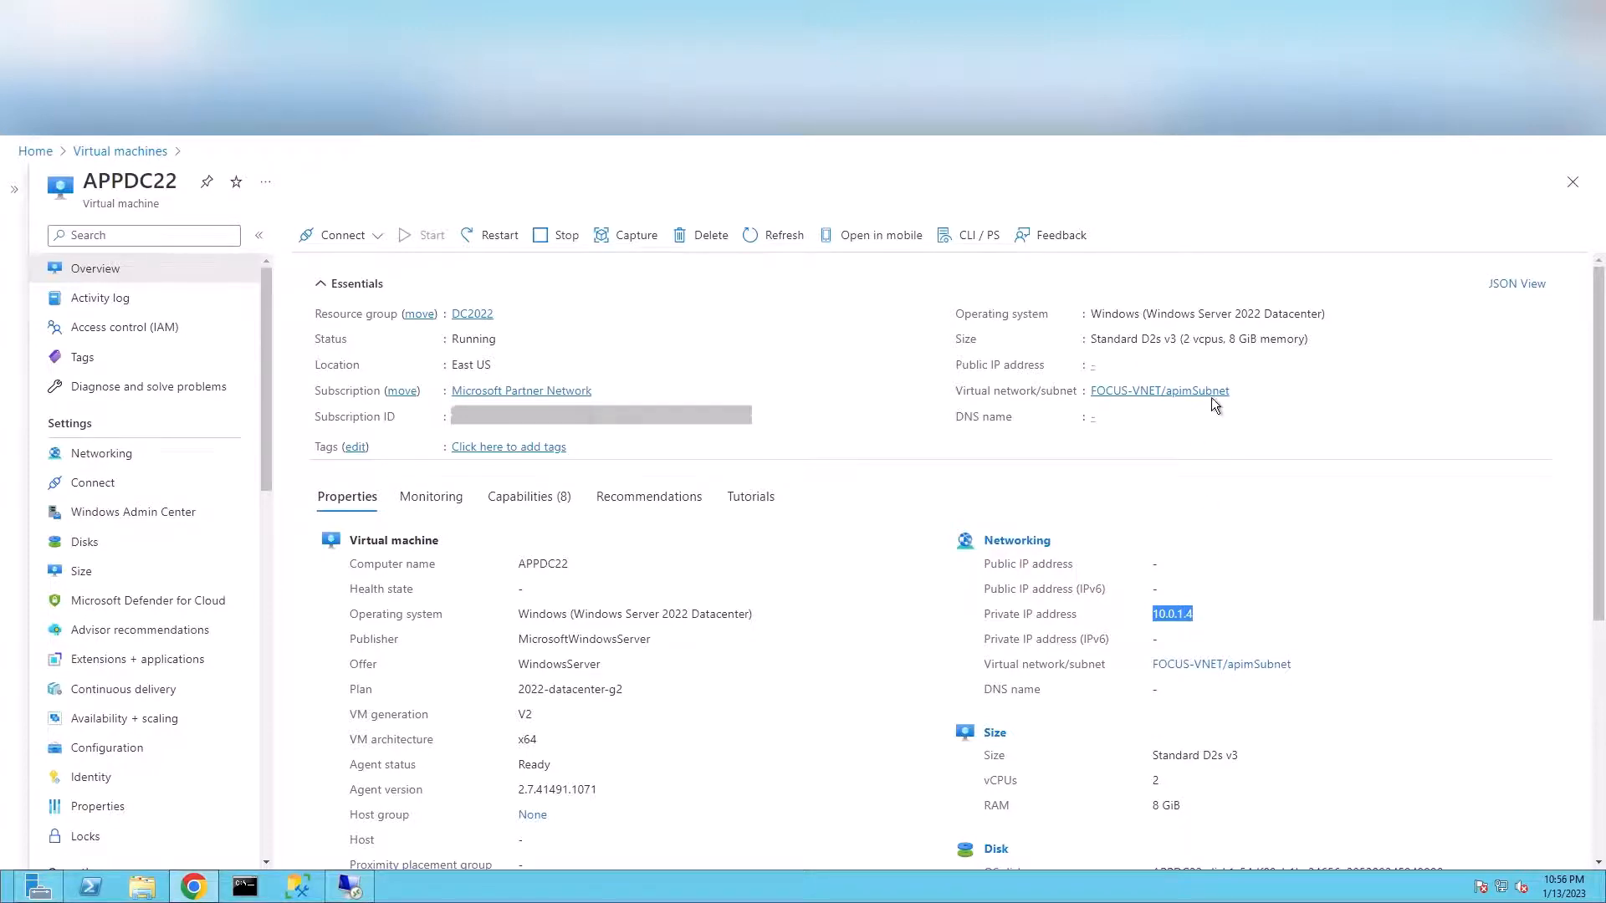
mouse_move(1037, 470)
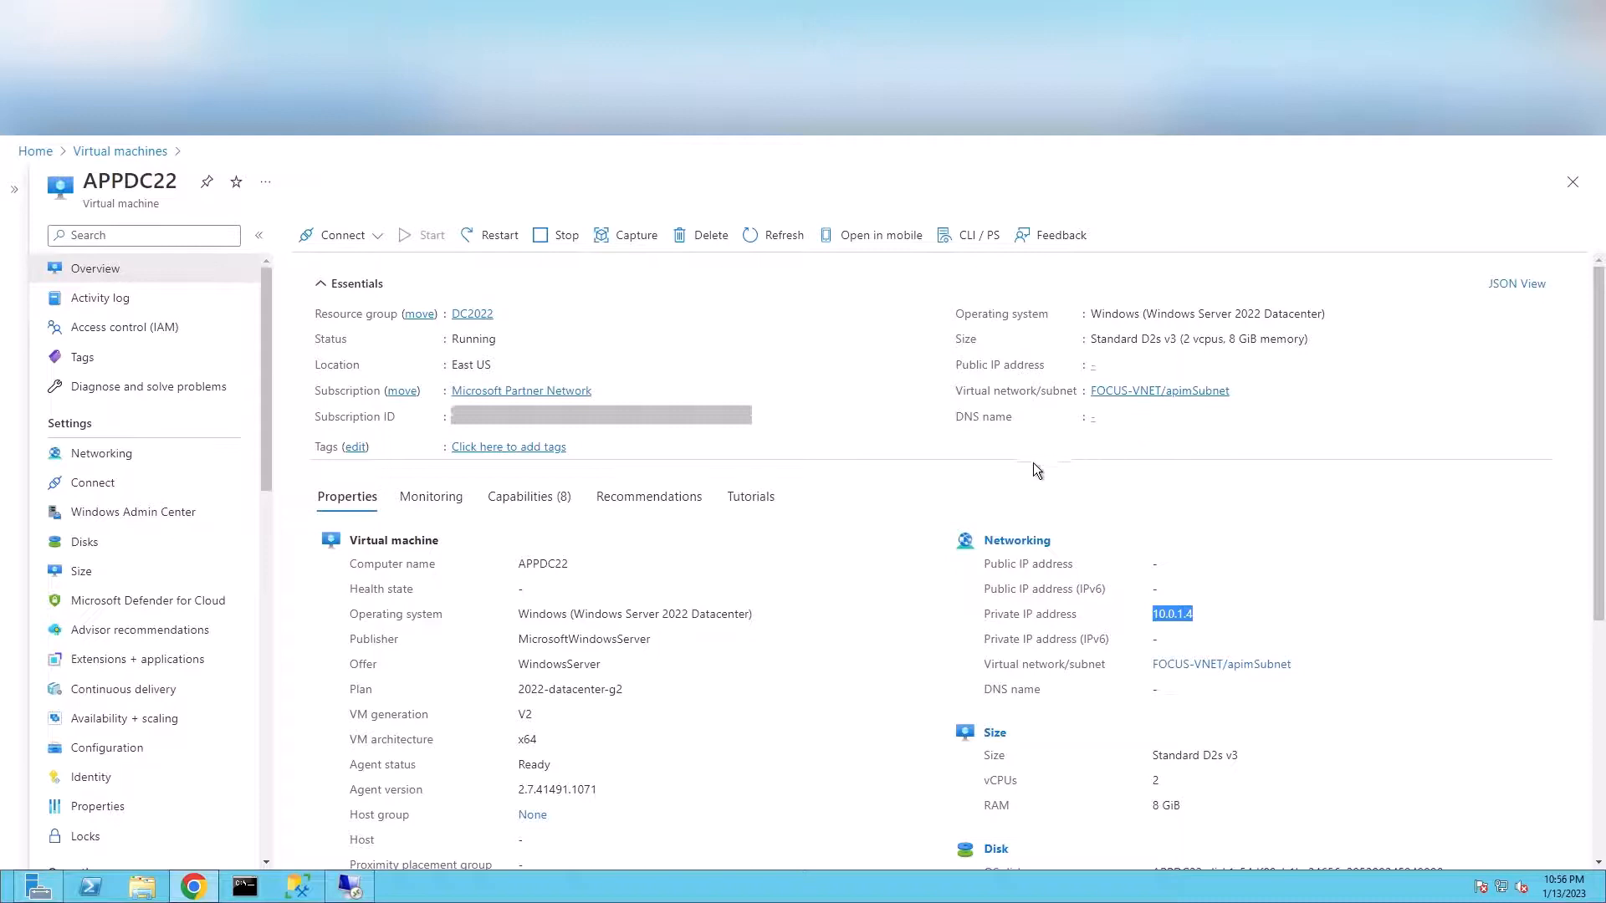
mouse_move(830, 445)
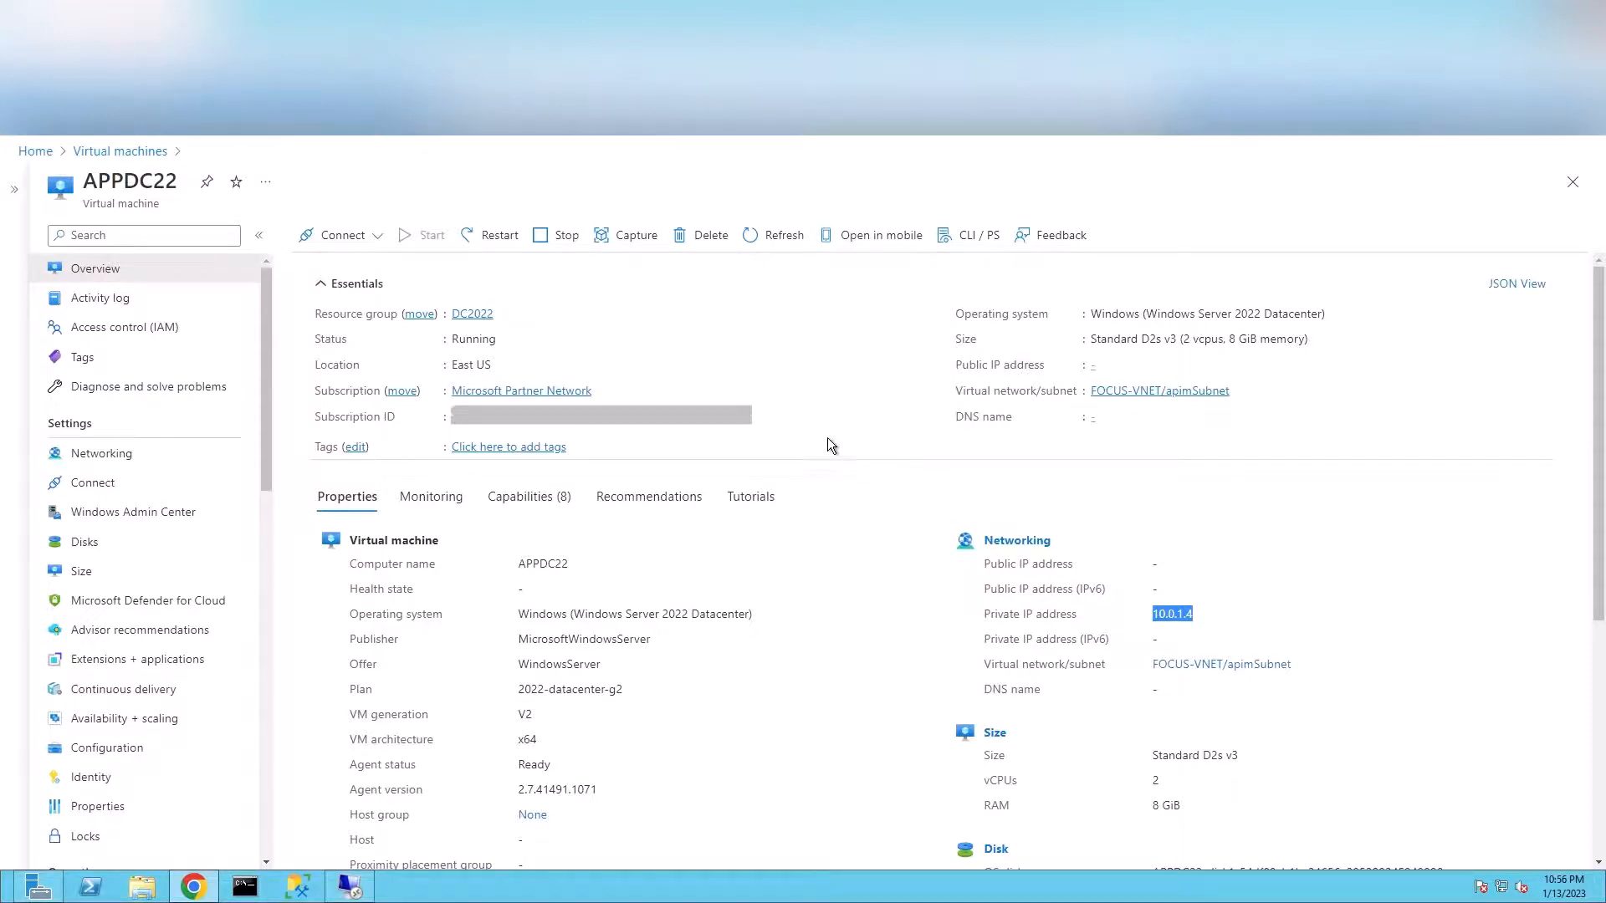
mouse_move(691, 333)
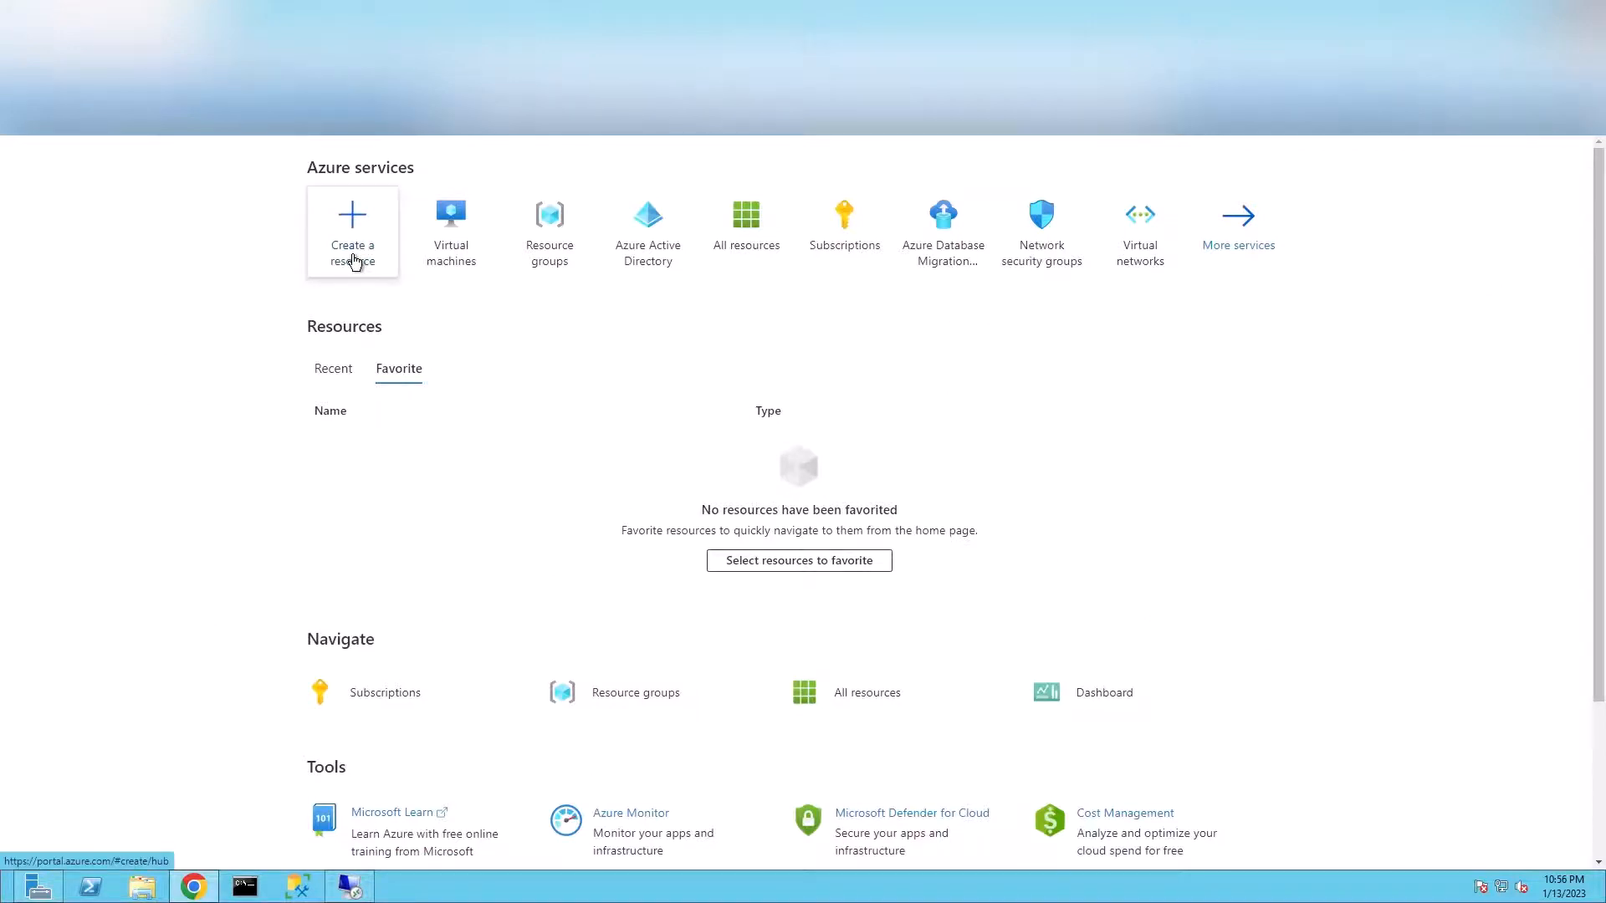
- From Create a resource, find the NAT gateway marketplace offering and start its creation form
left_click(353, 231)
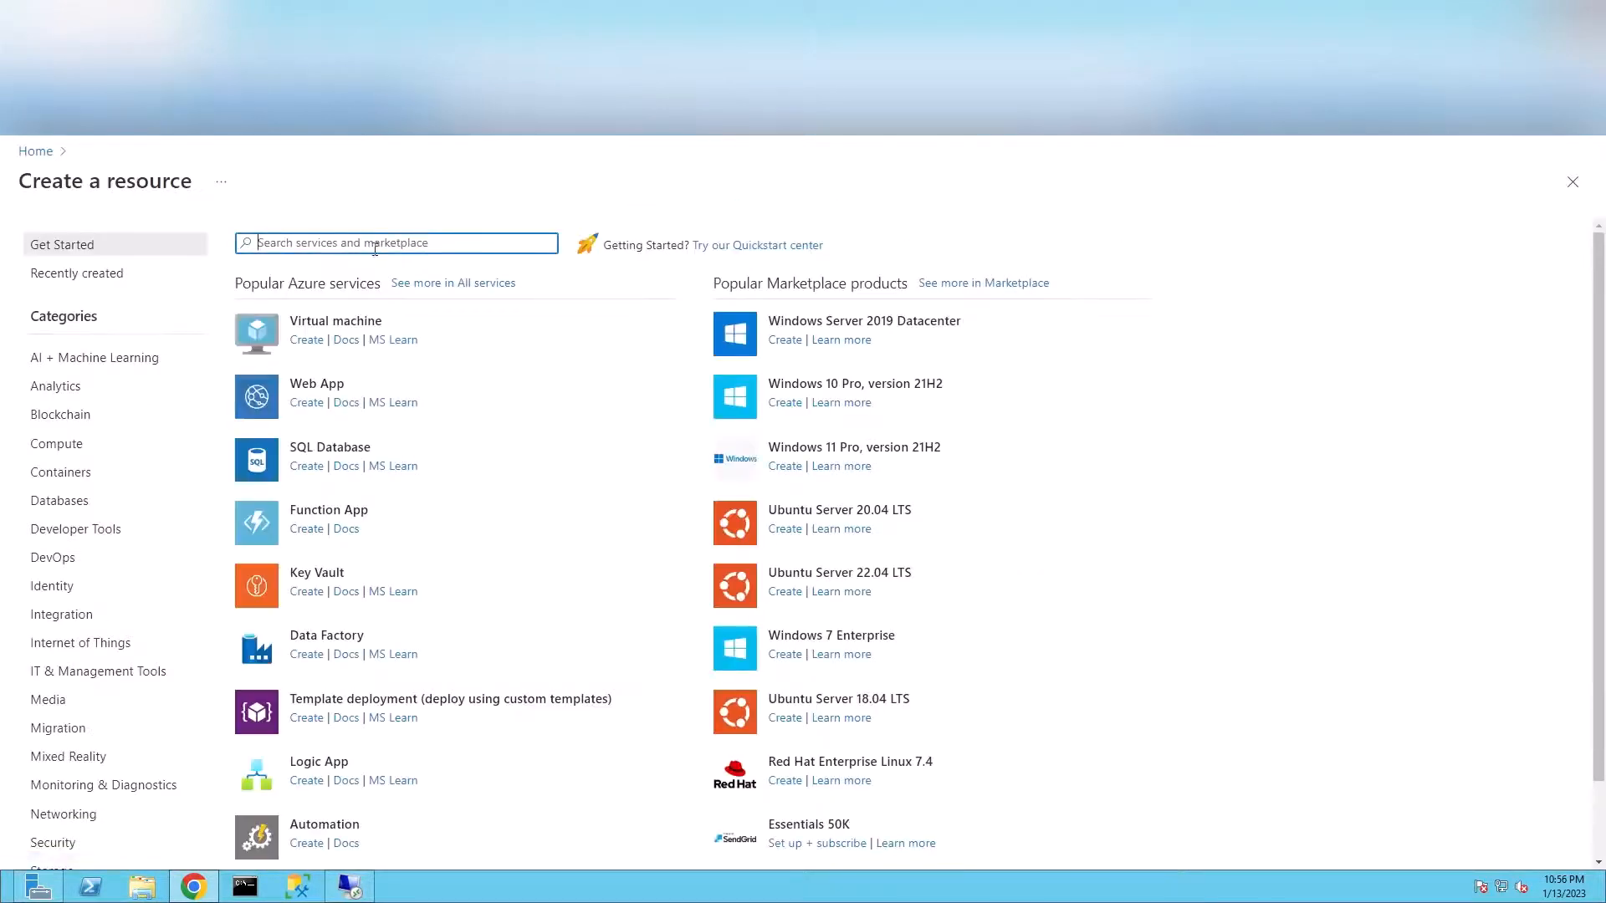
type("nat ga")
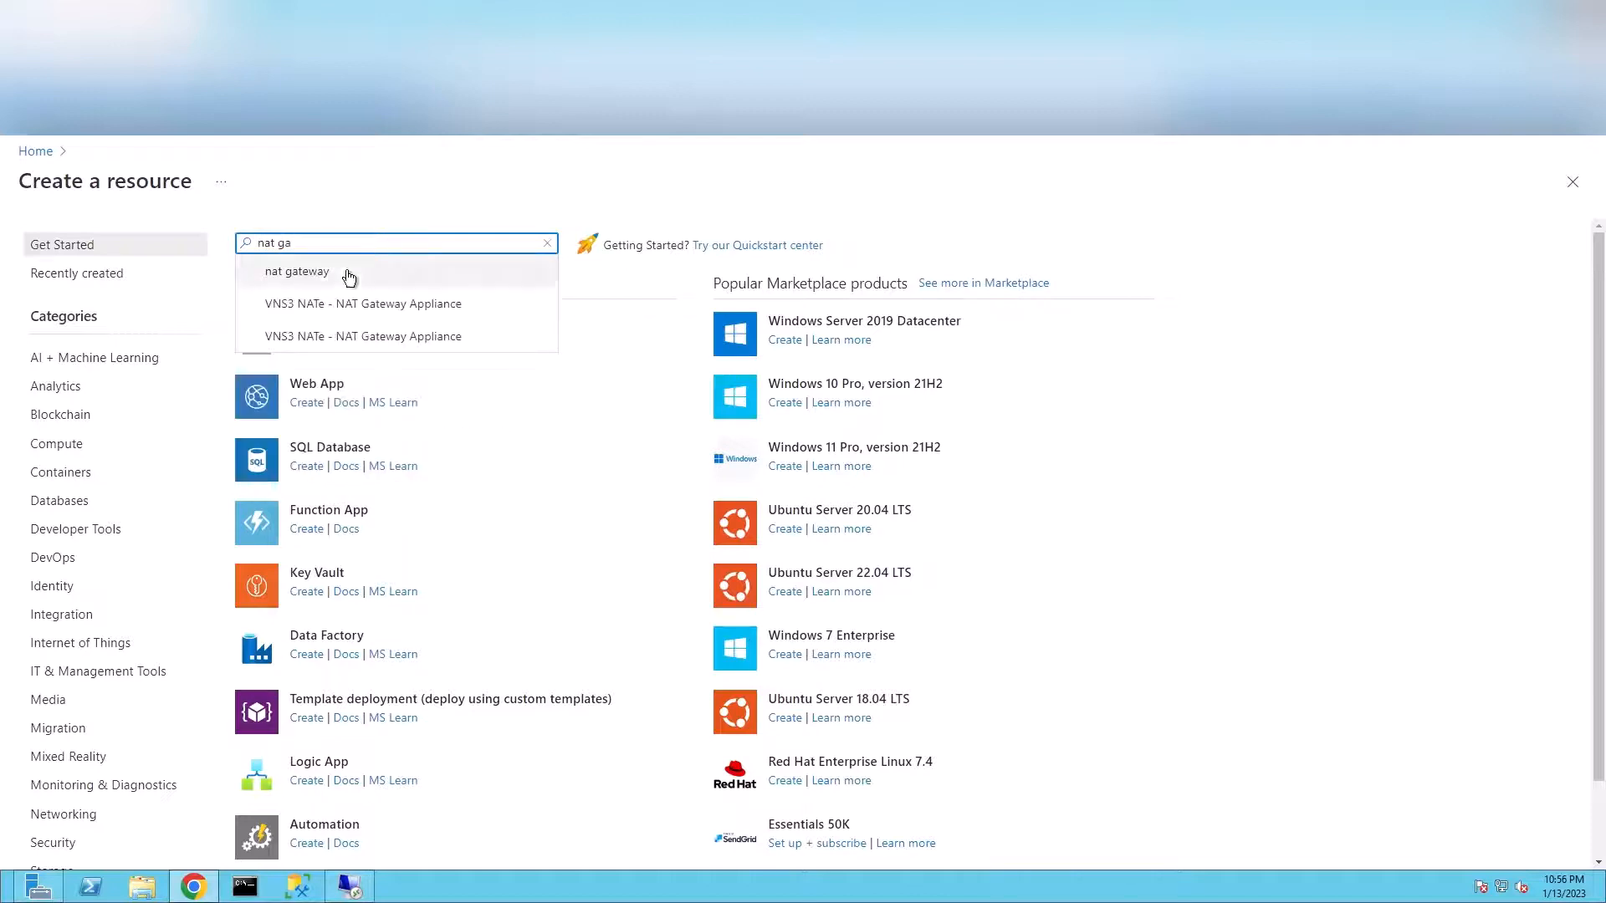
left_click(298, 271)
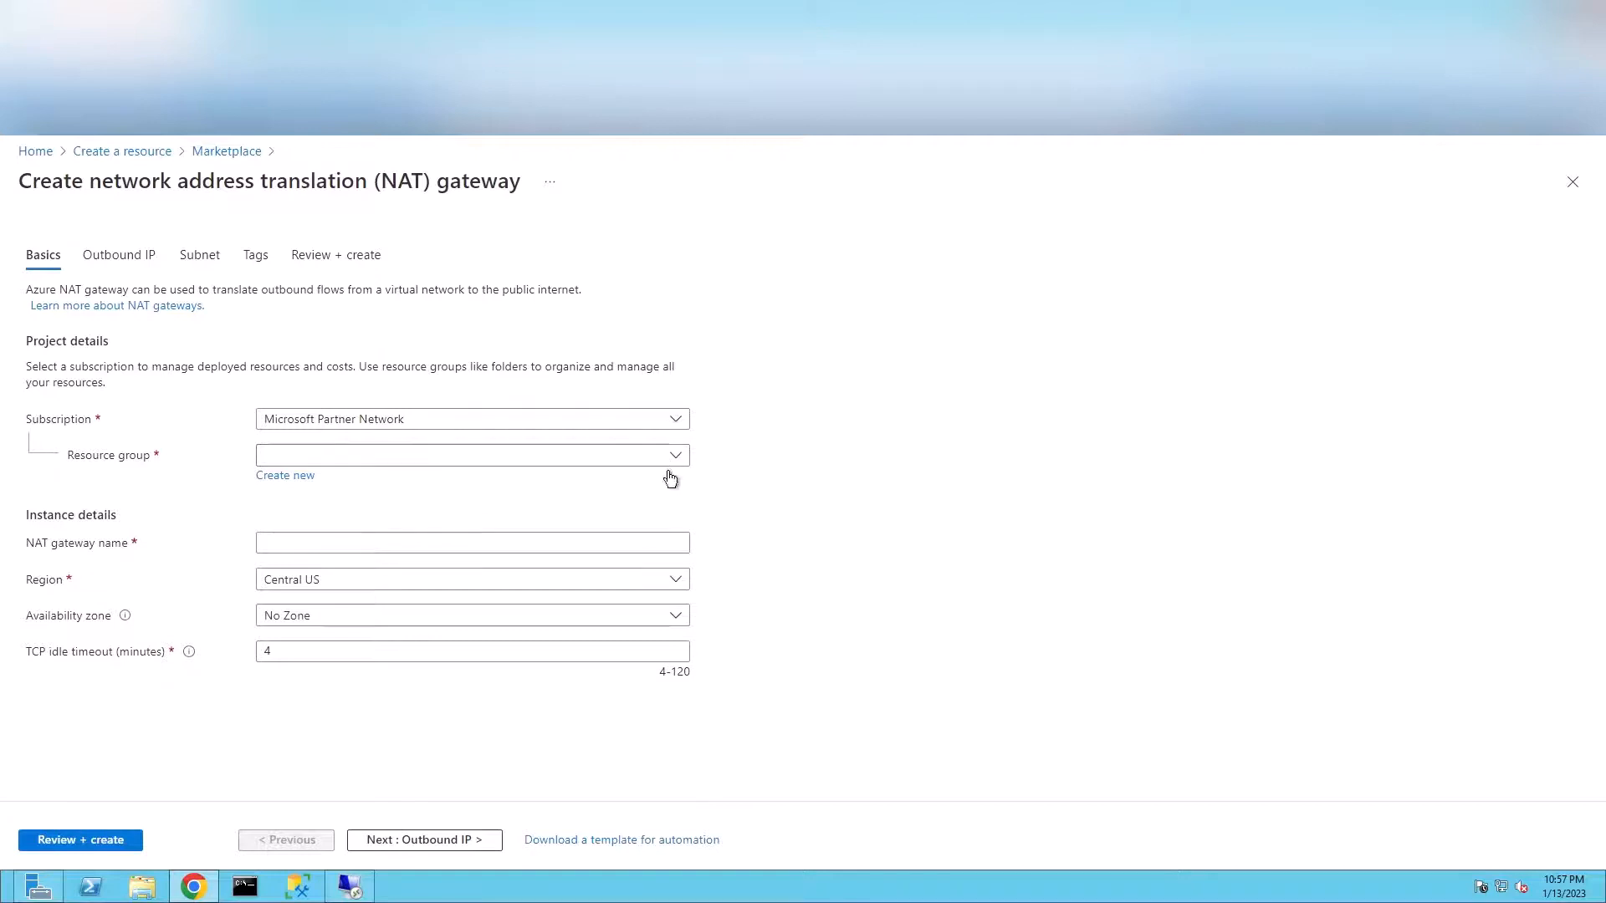
- Create a new resource group named Natgateway-RG for the gateway
left_click(284, 475)
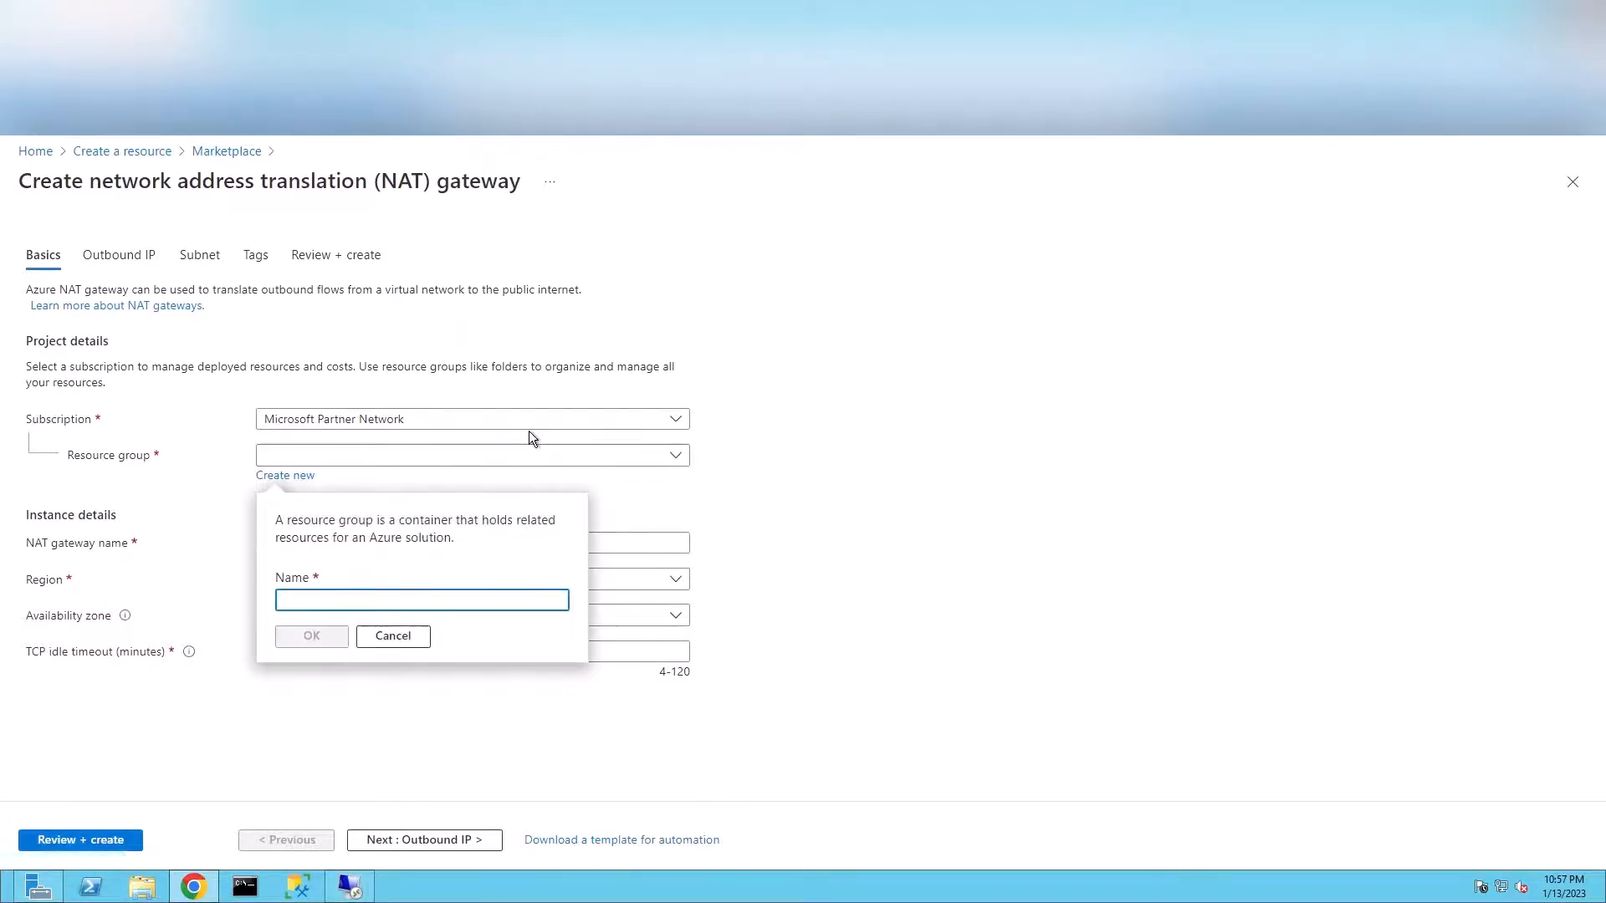
type("Nat")
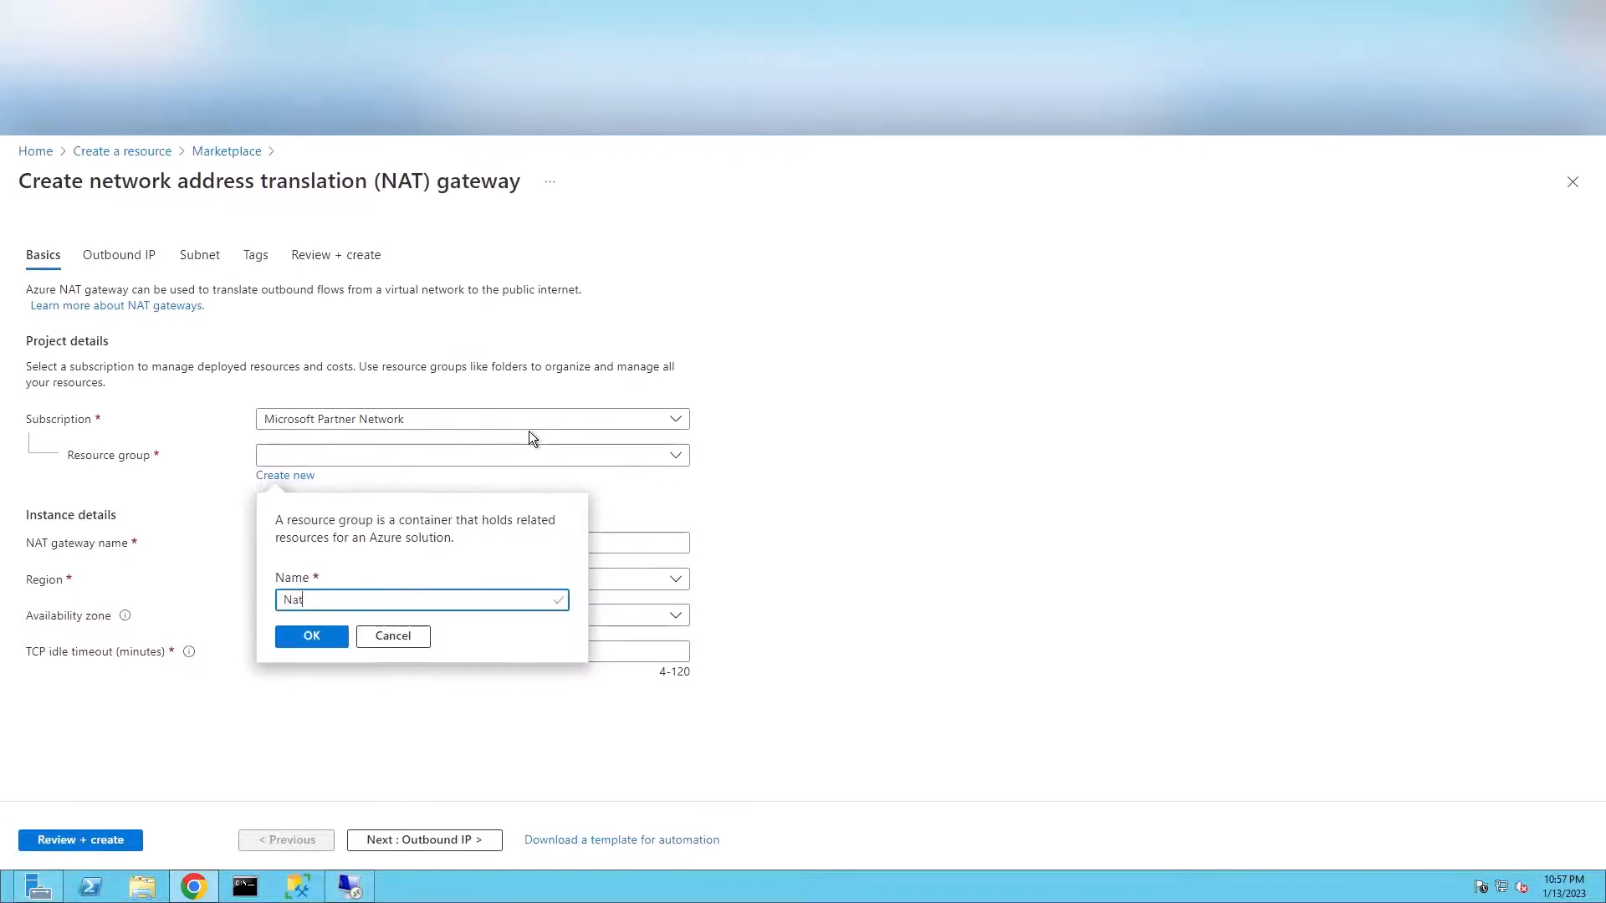
type("gateway-Rg")
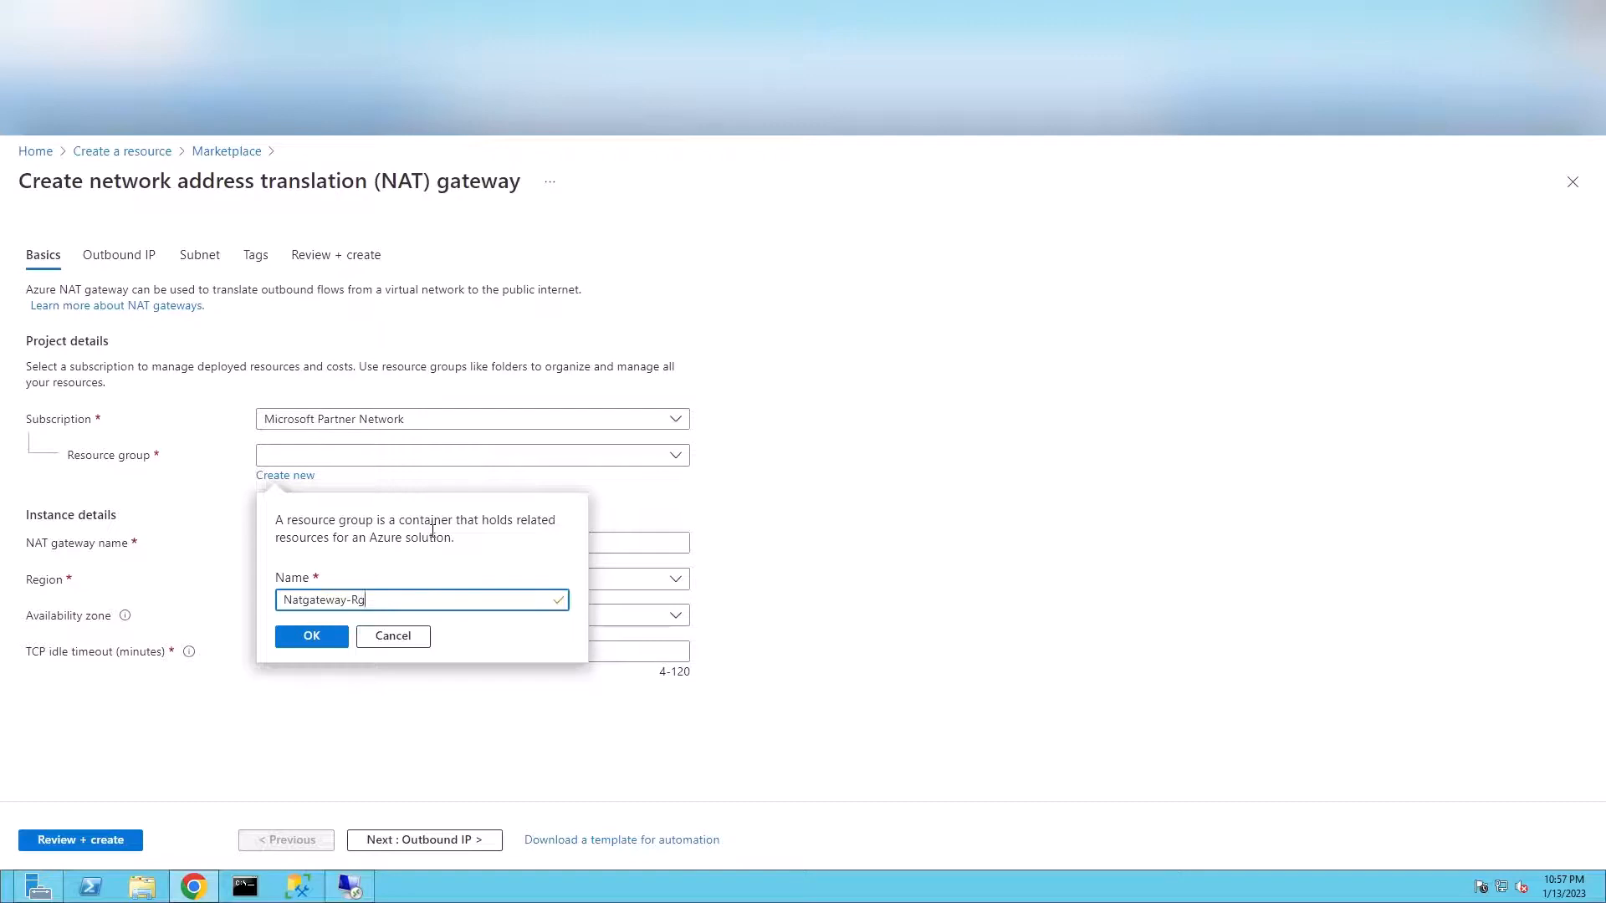
left_click(311, 636)
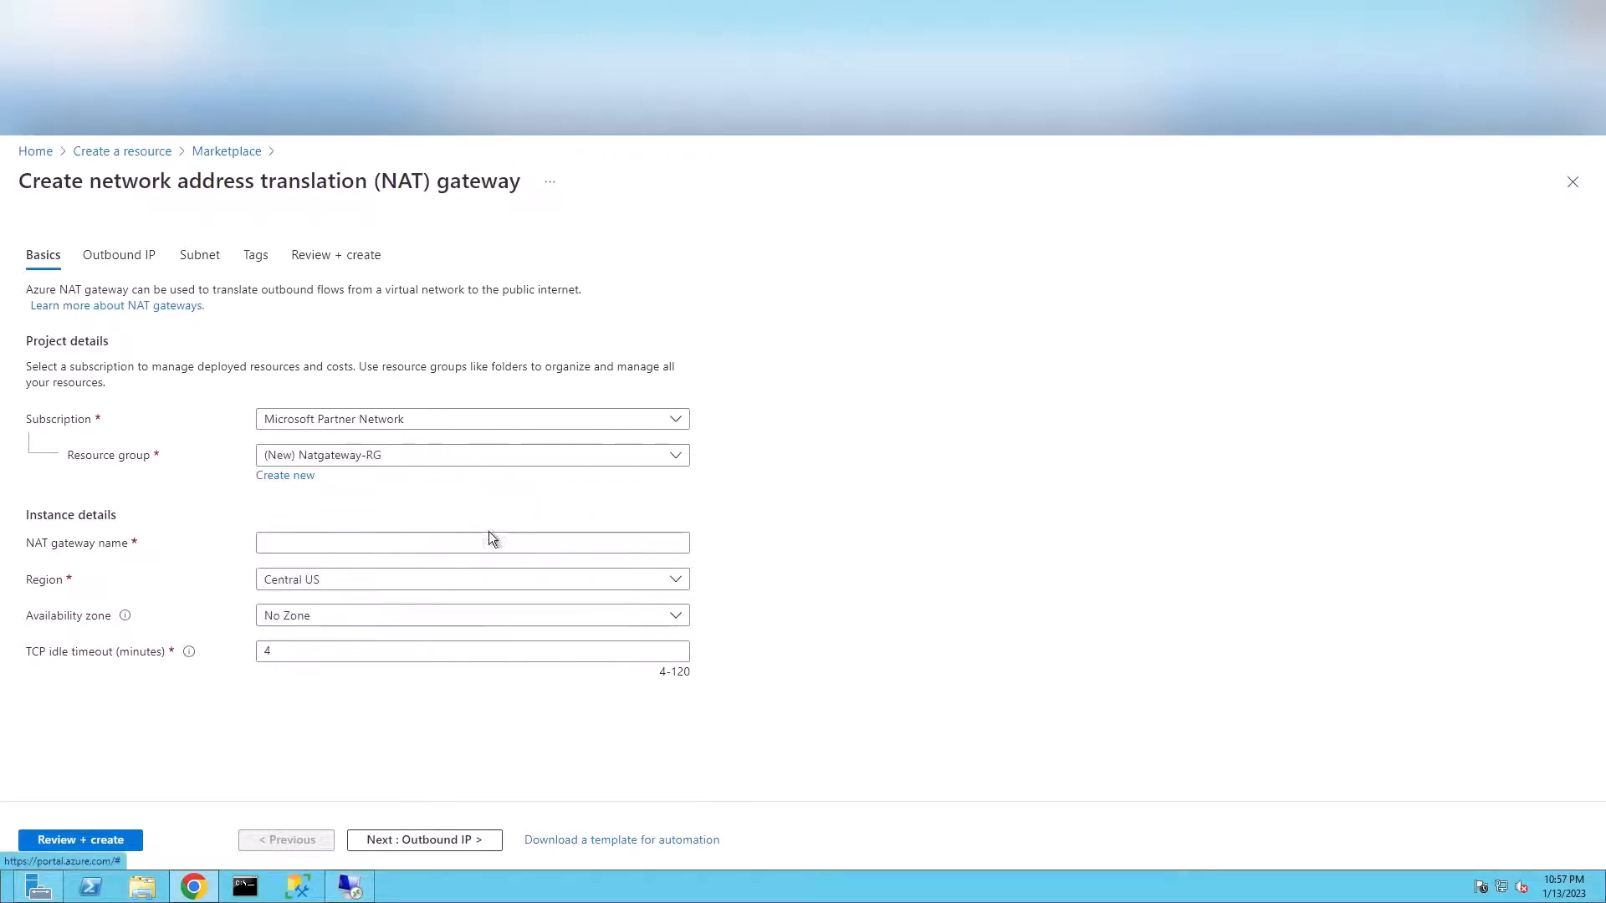
- Name the gateway LabNatGateway with No Zone availability and proceed to Outbound IP
left_click(471, 542)
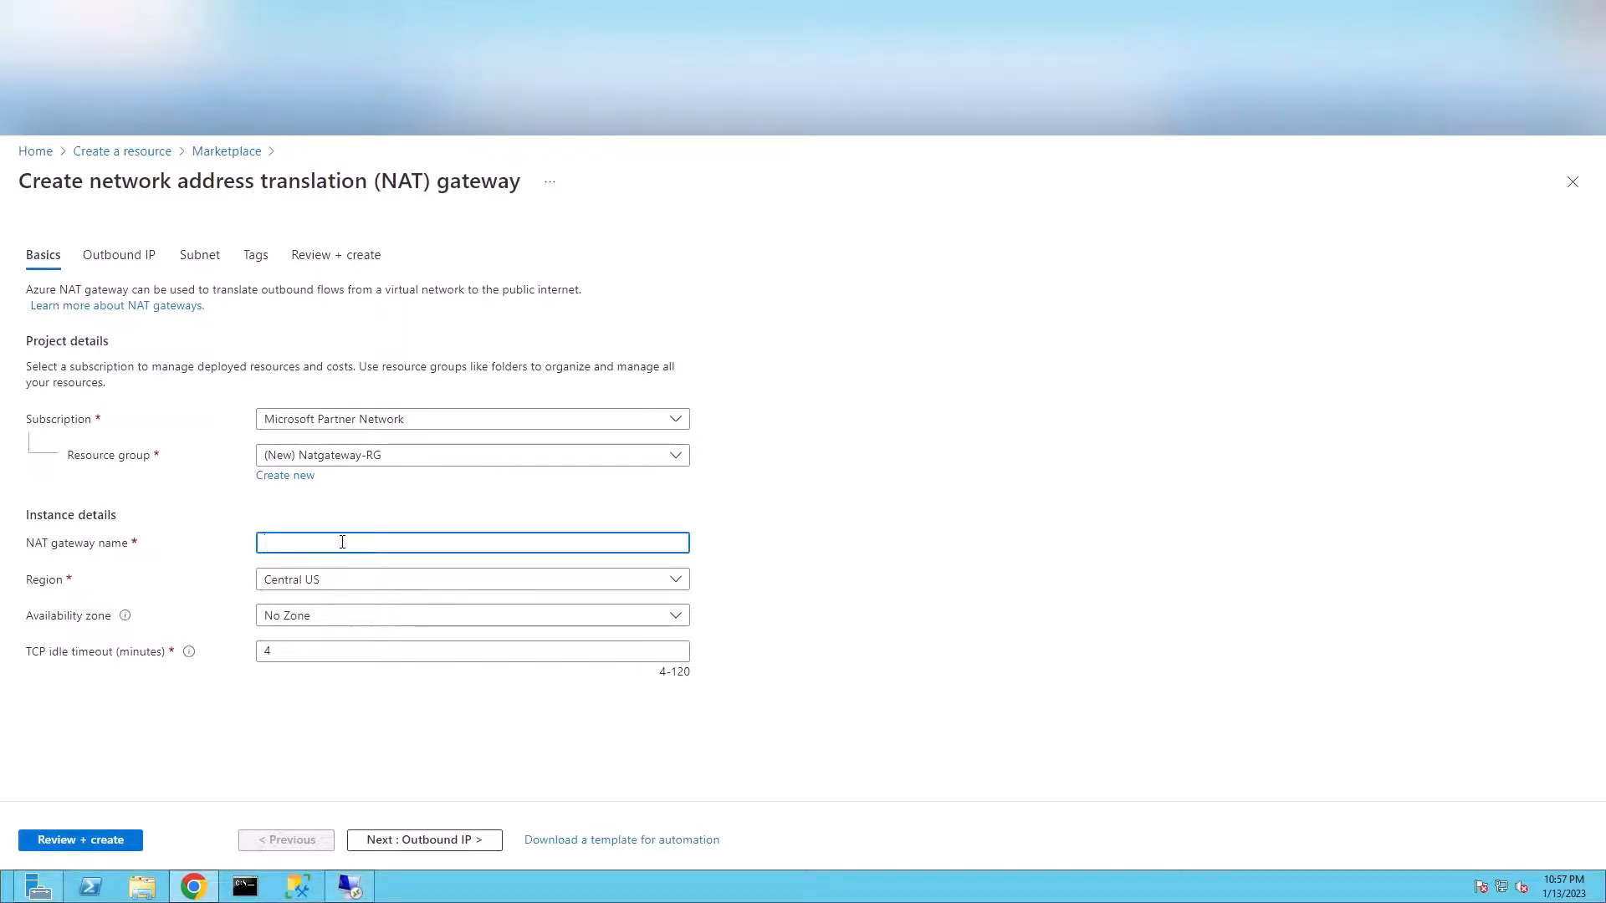
type("LabNatGateway")
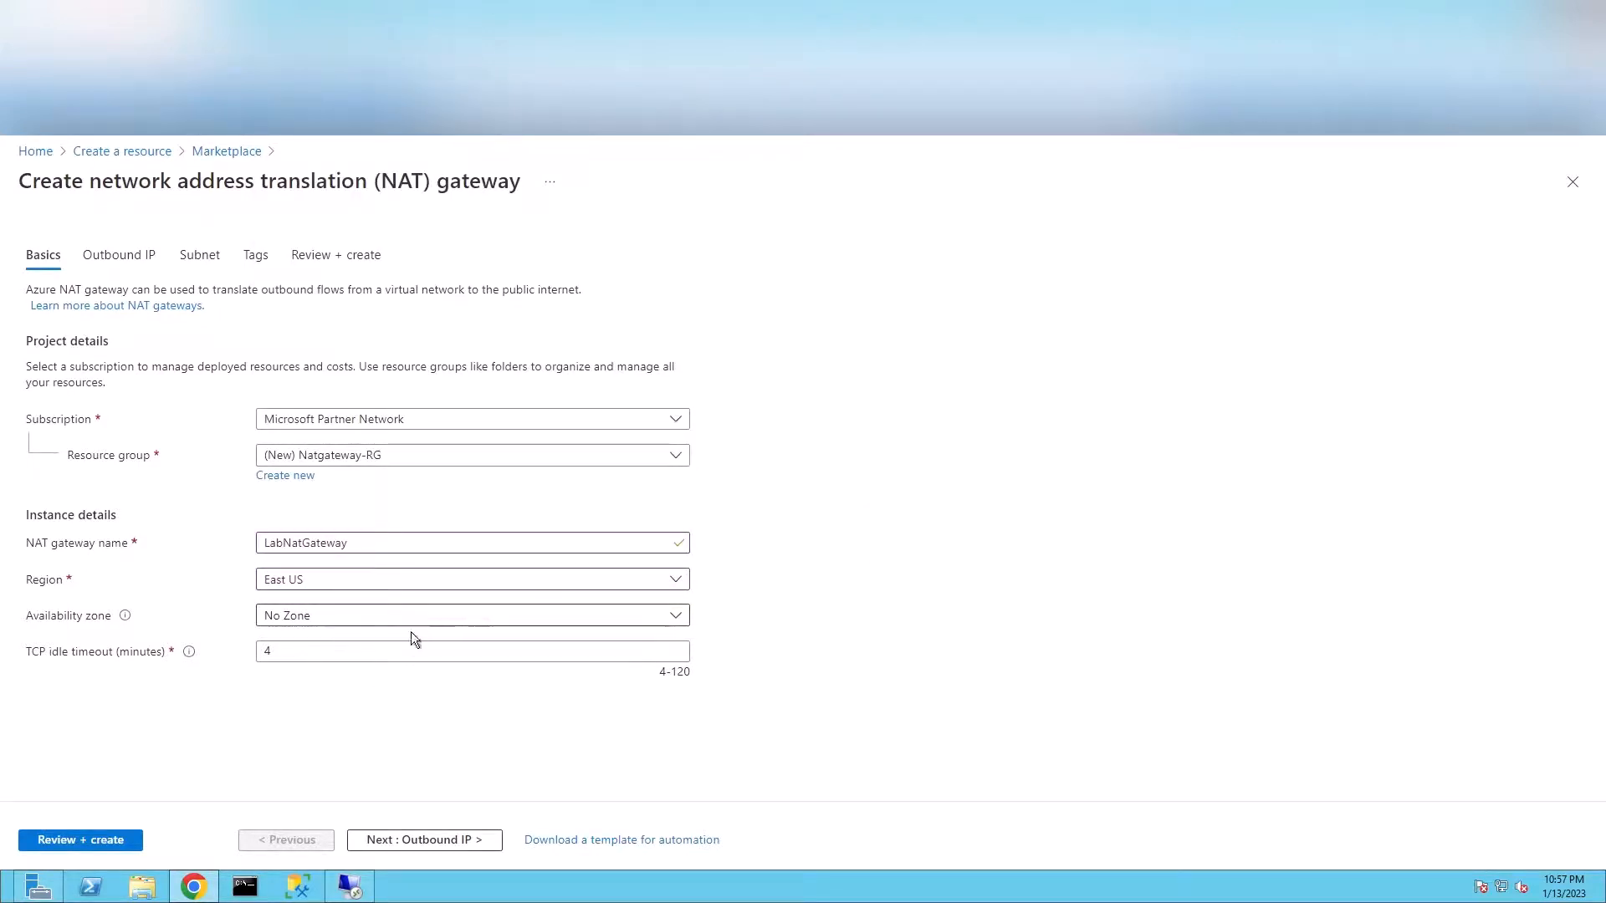
left_click(471, 614)
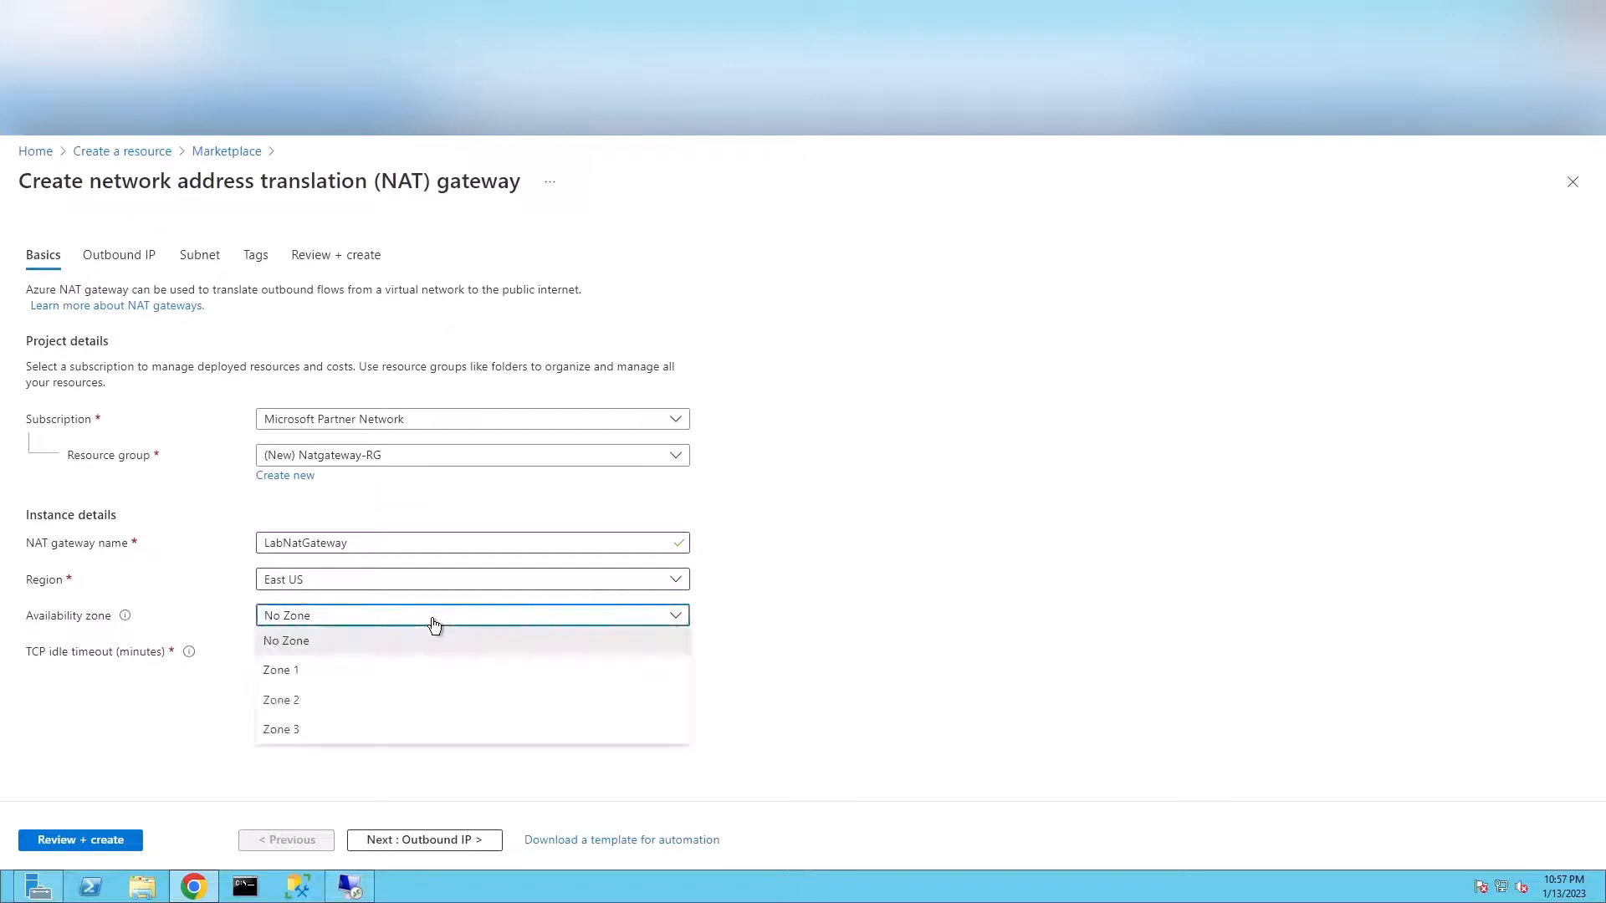
left_click(286, 640)
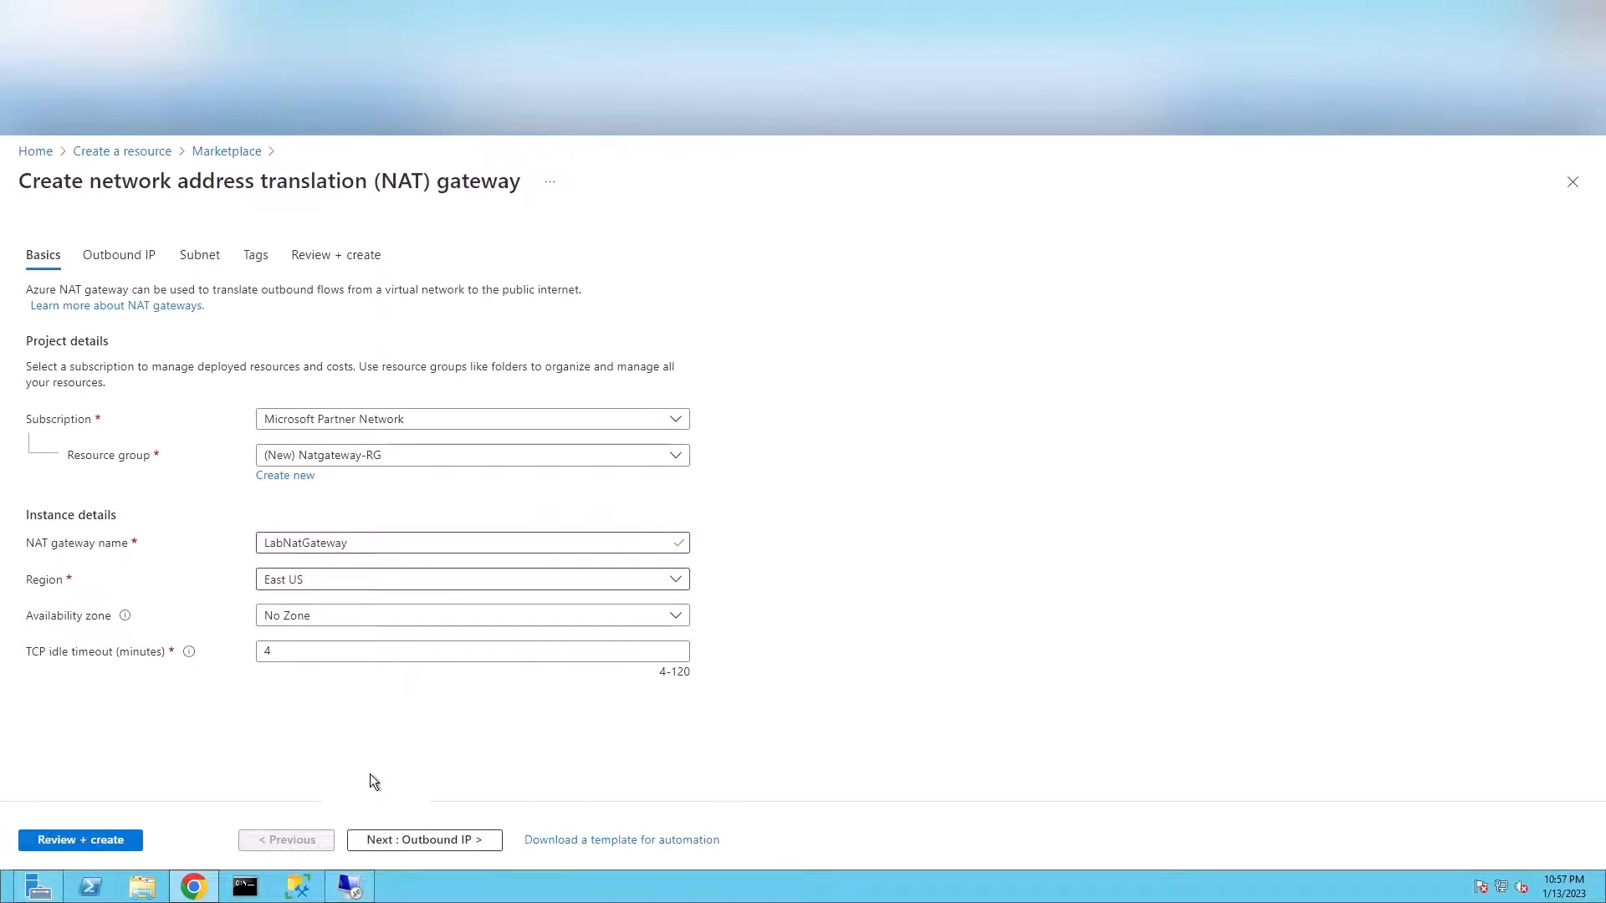
mouse_move(418, 755)
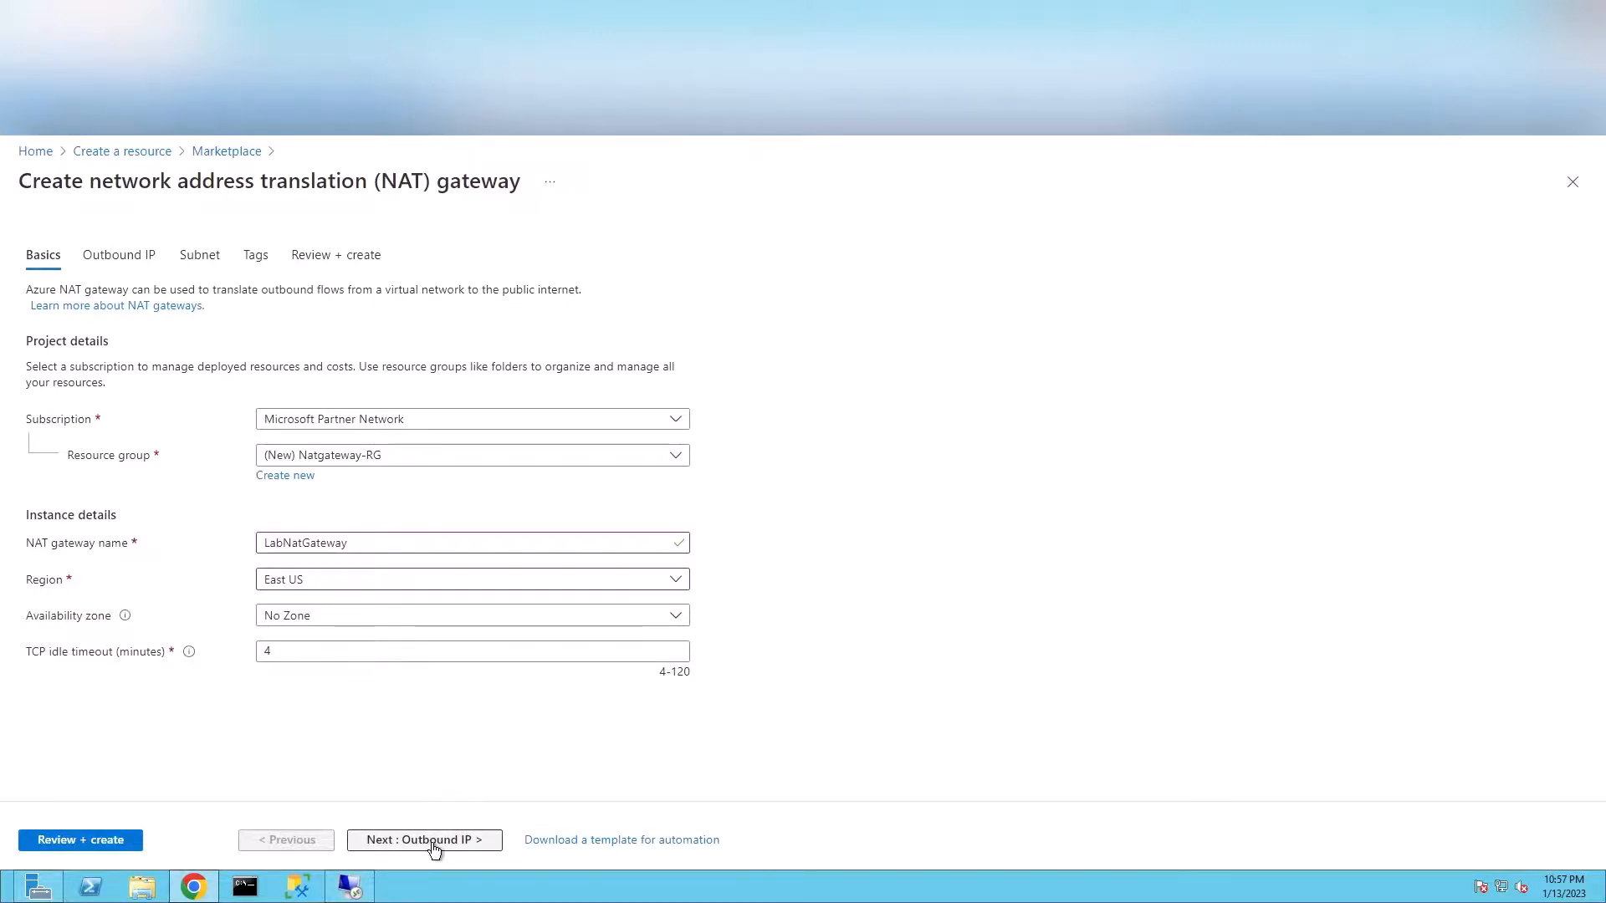
left_click(423, 840)
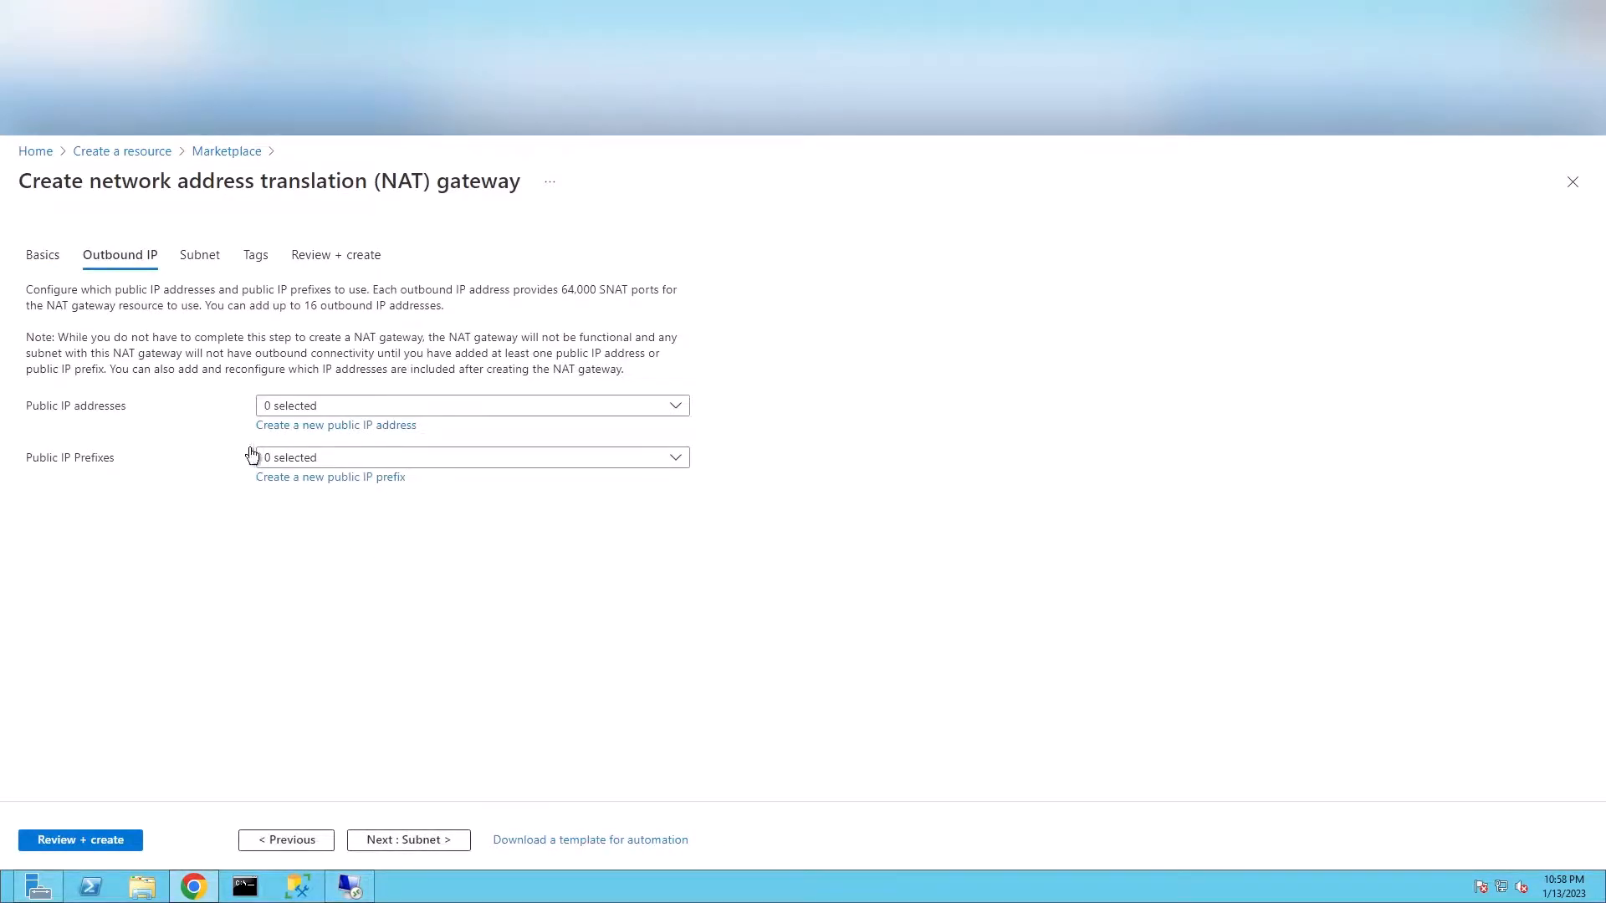
mouse_move(500, 477)
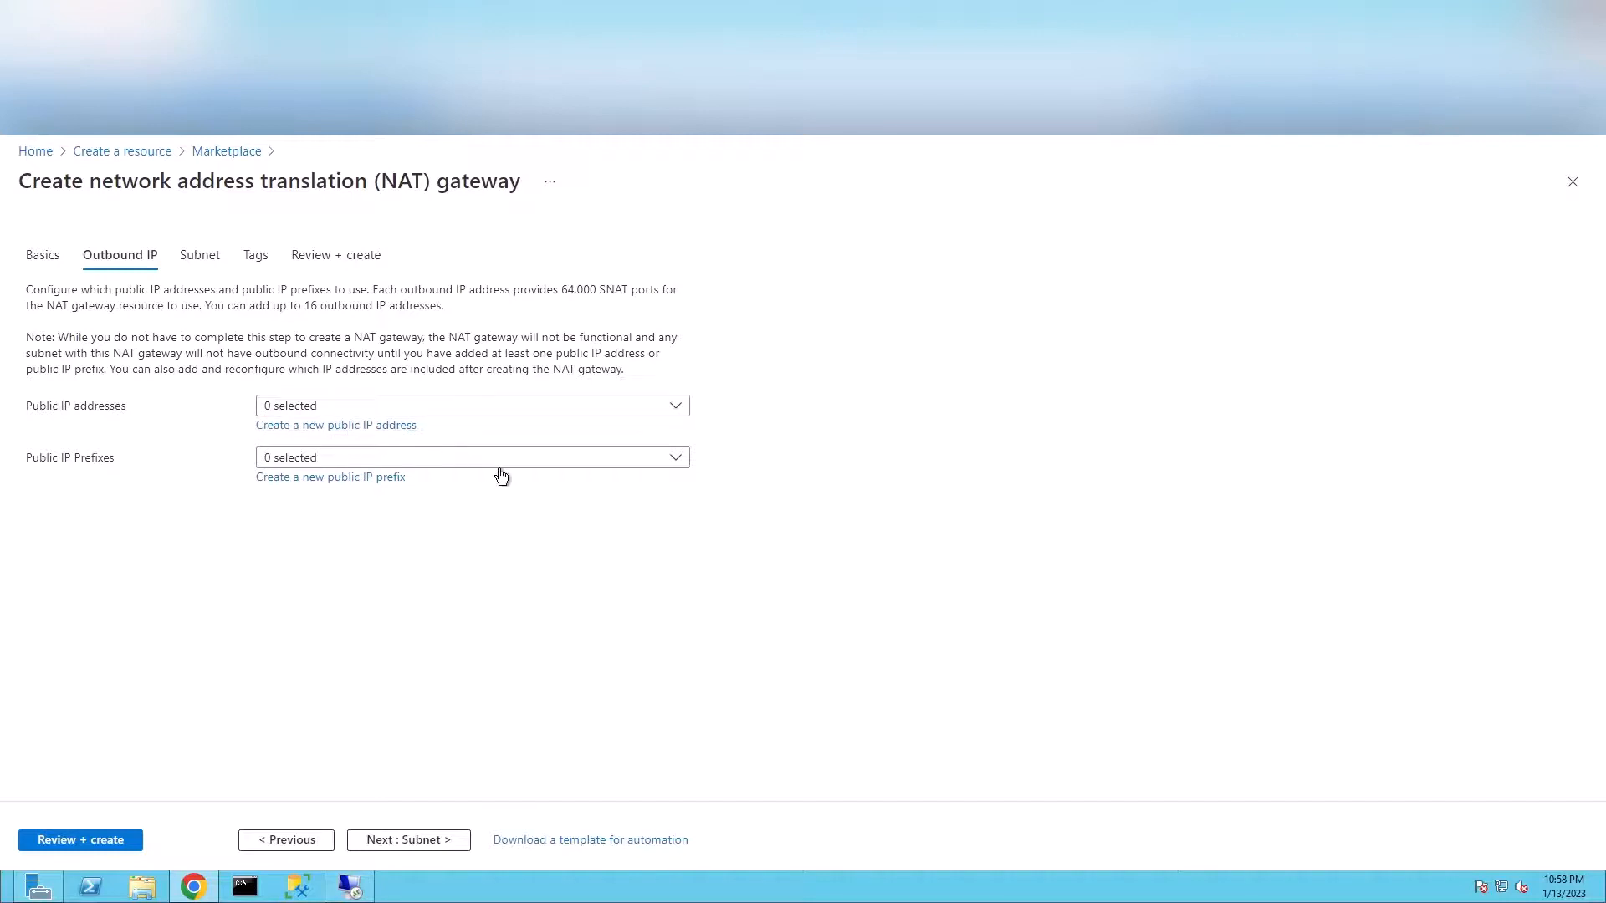
mouse_move(458, 523)
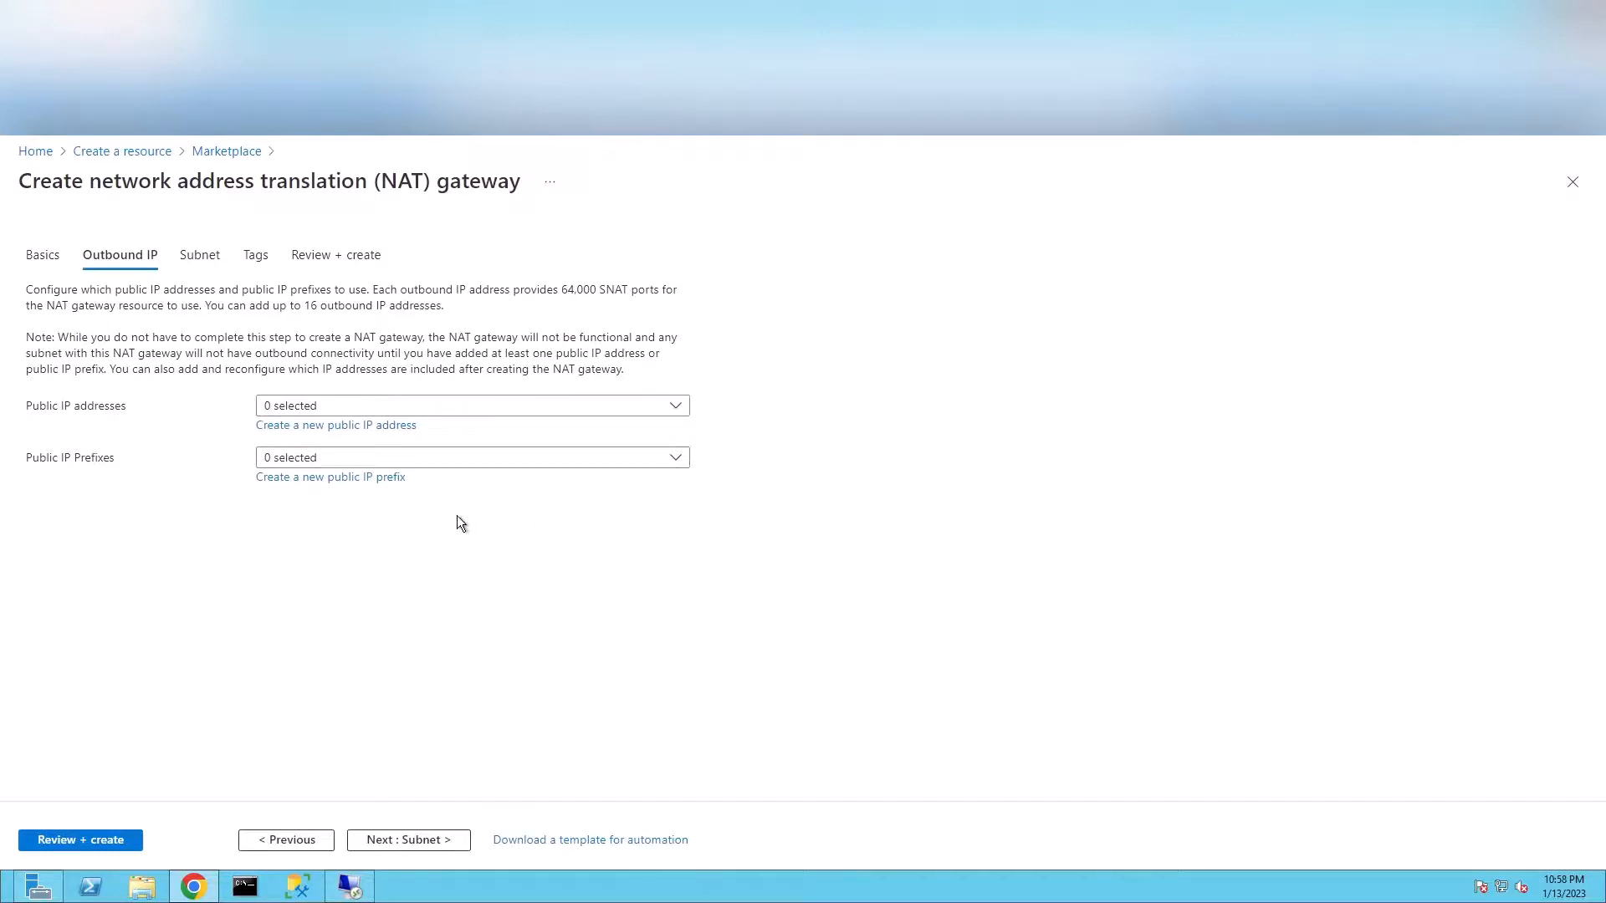
mouse_move(334, 425)
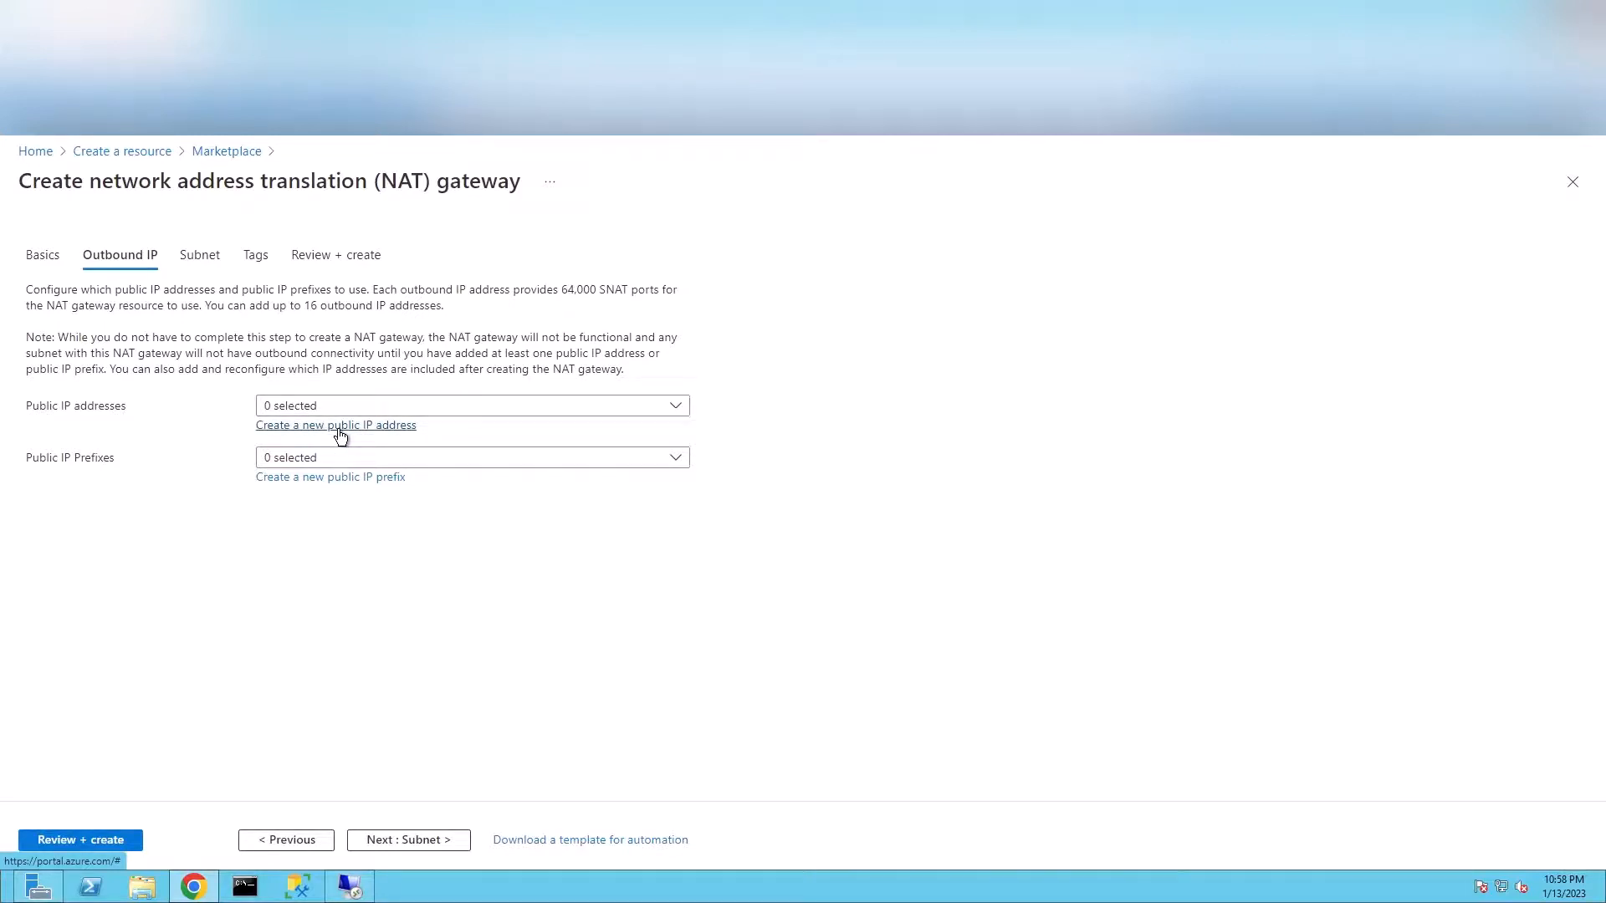
- Add a new public IP address named Nat-Pub-IP to the gateway's outbound settings
left_click(334, 425)
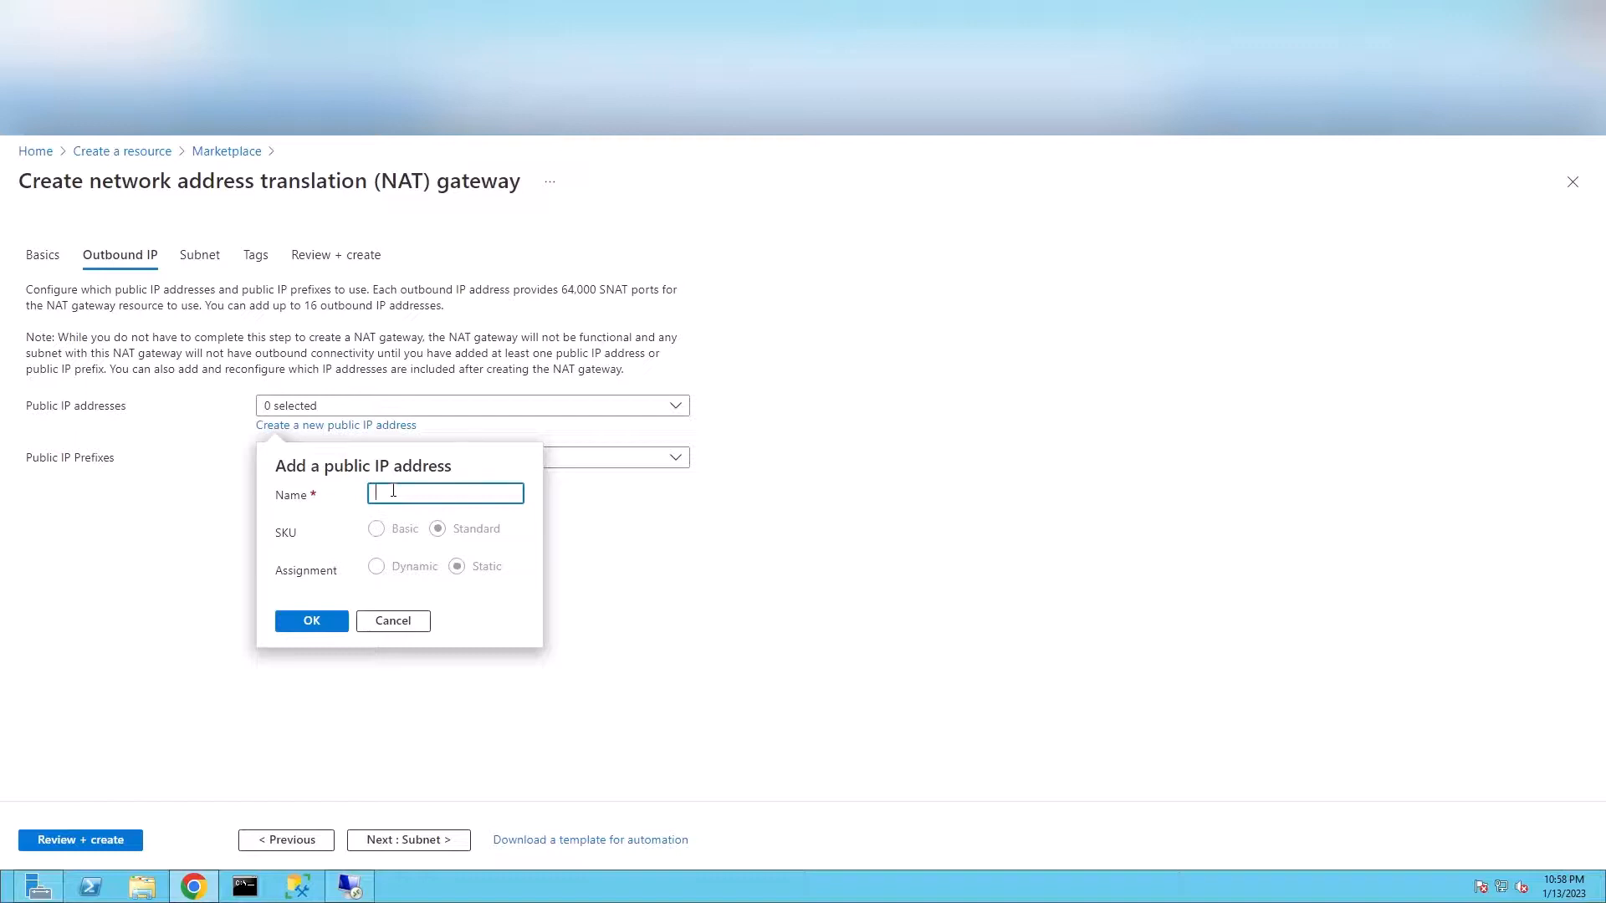
type("Nat-Pub-IP")
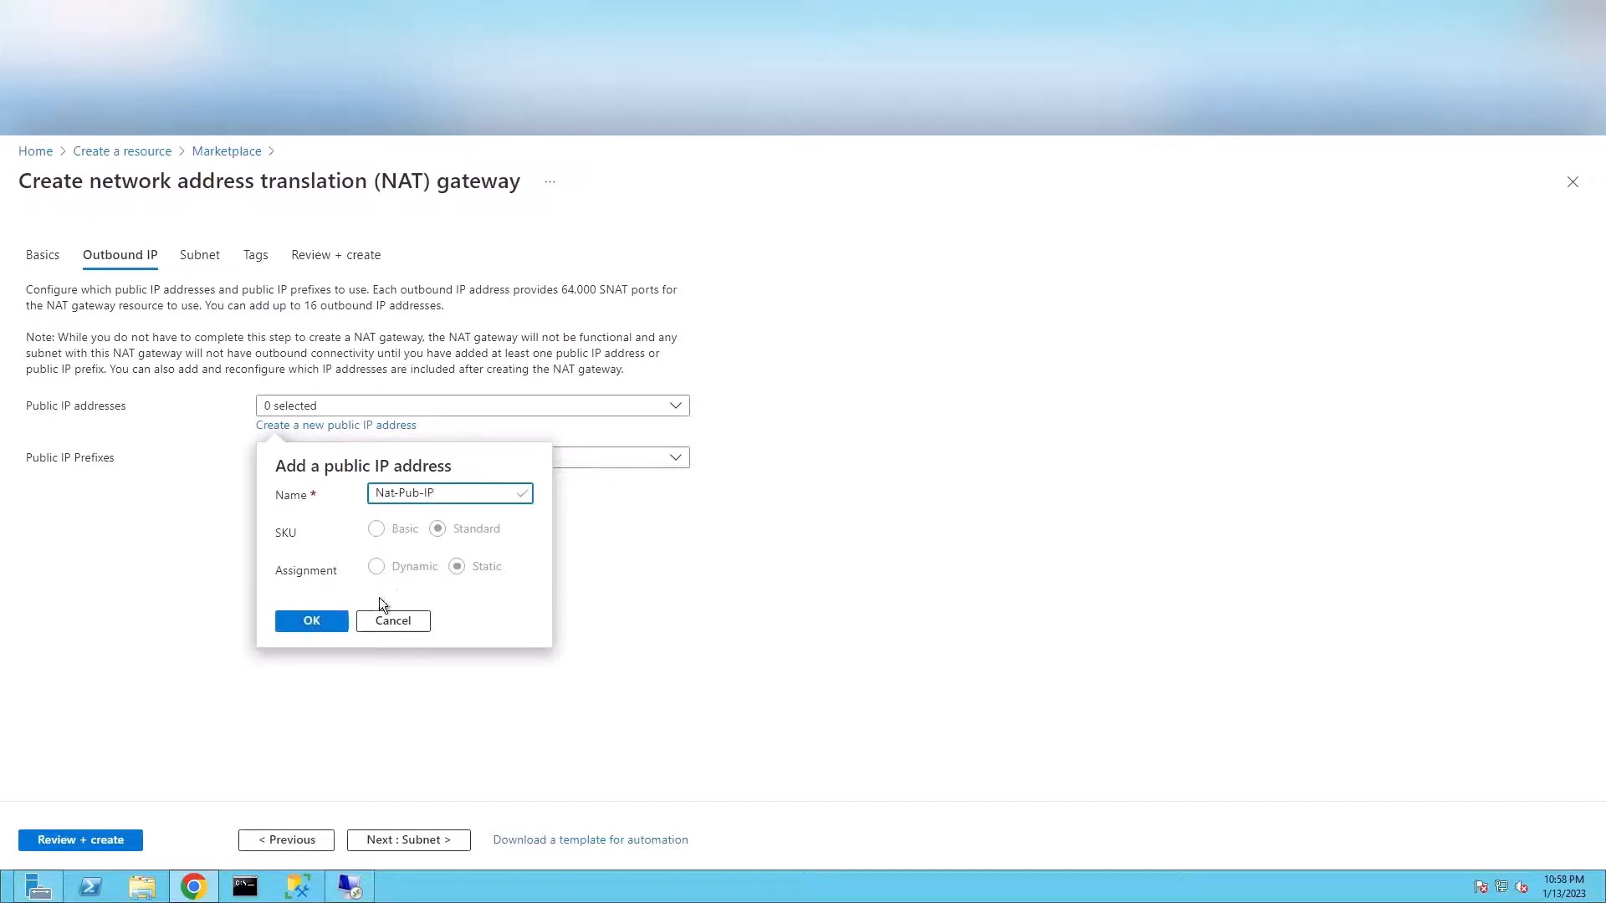
left_click(311, 620)
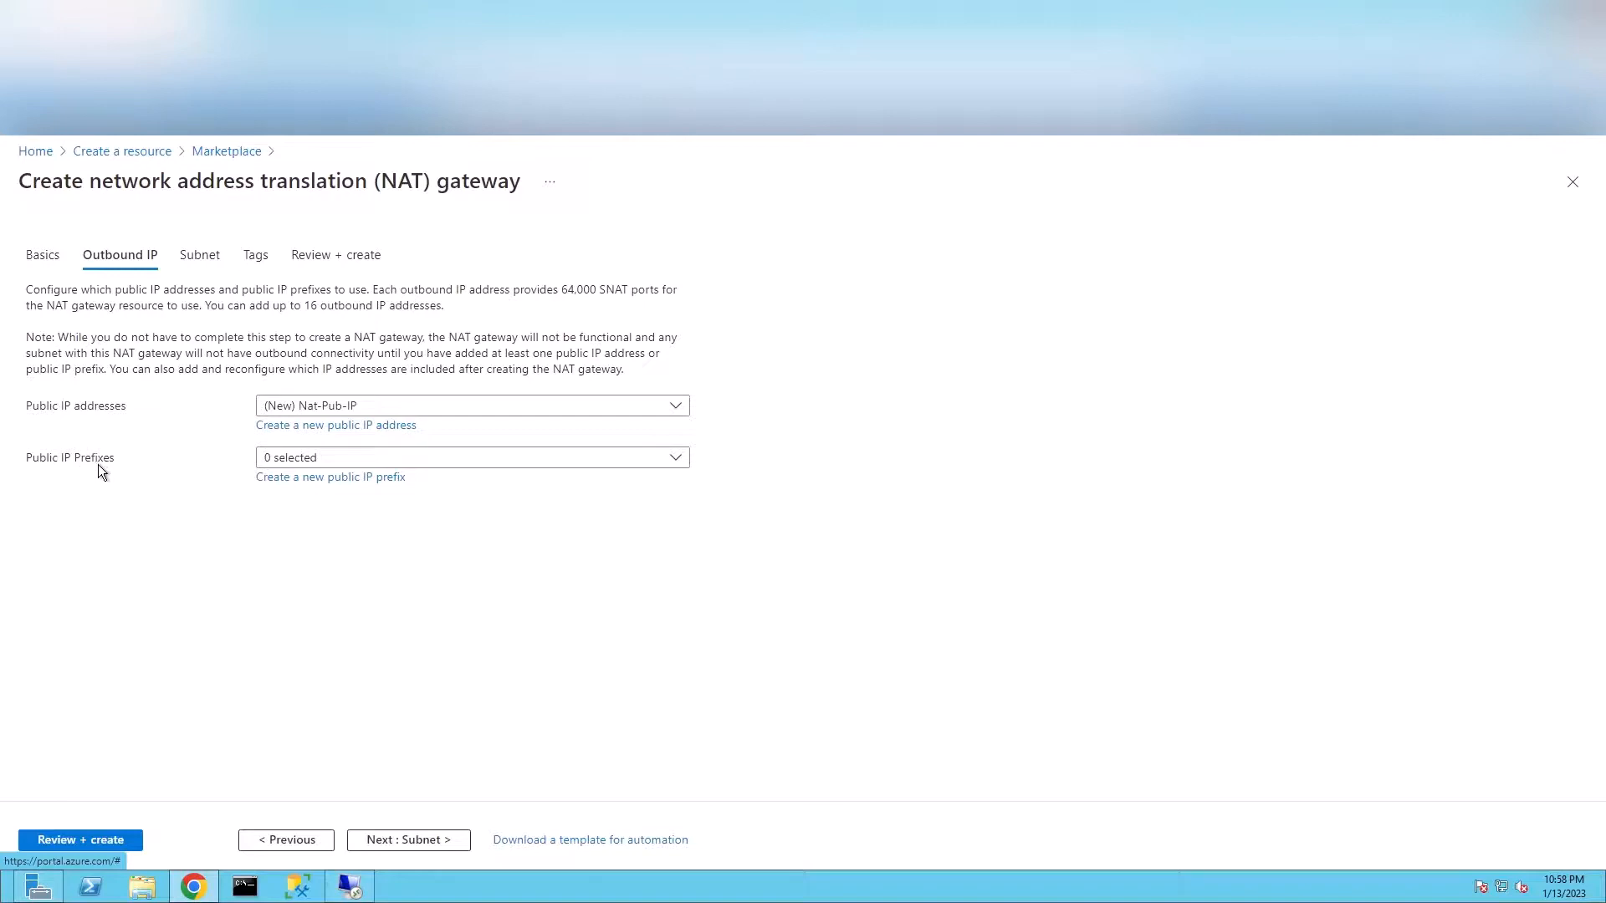
mouse_move(87, 479)
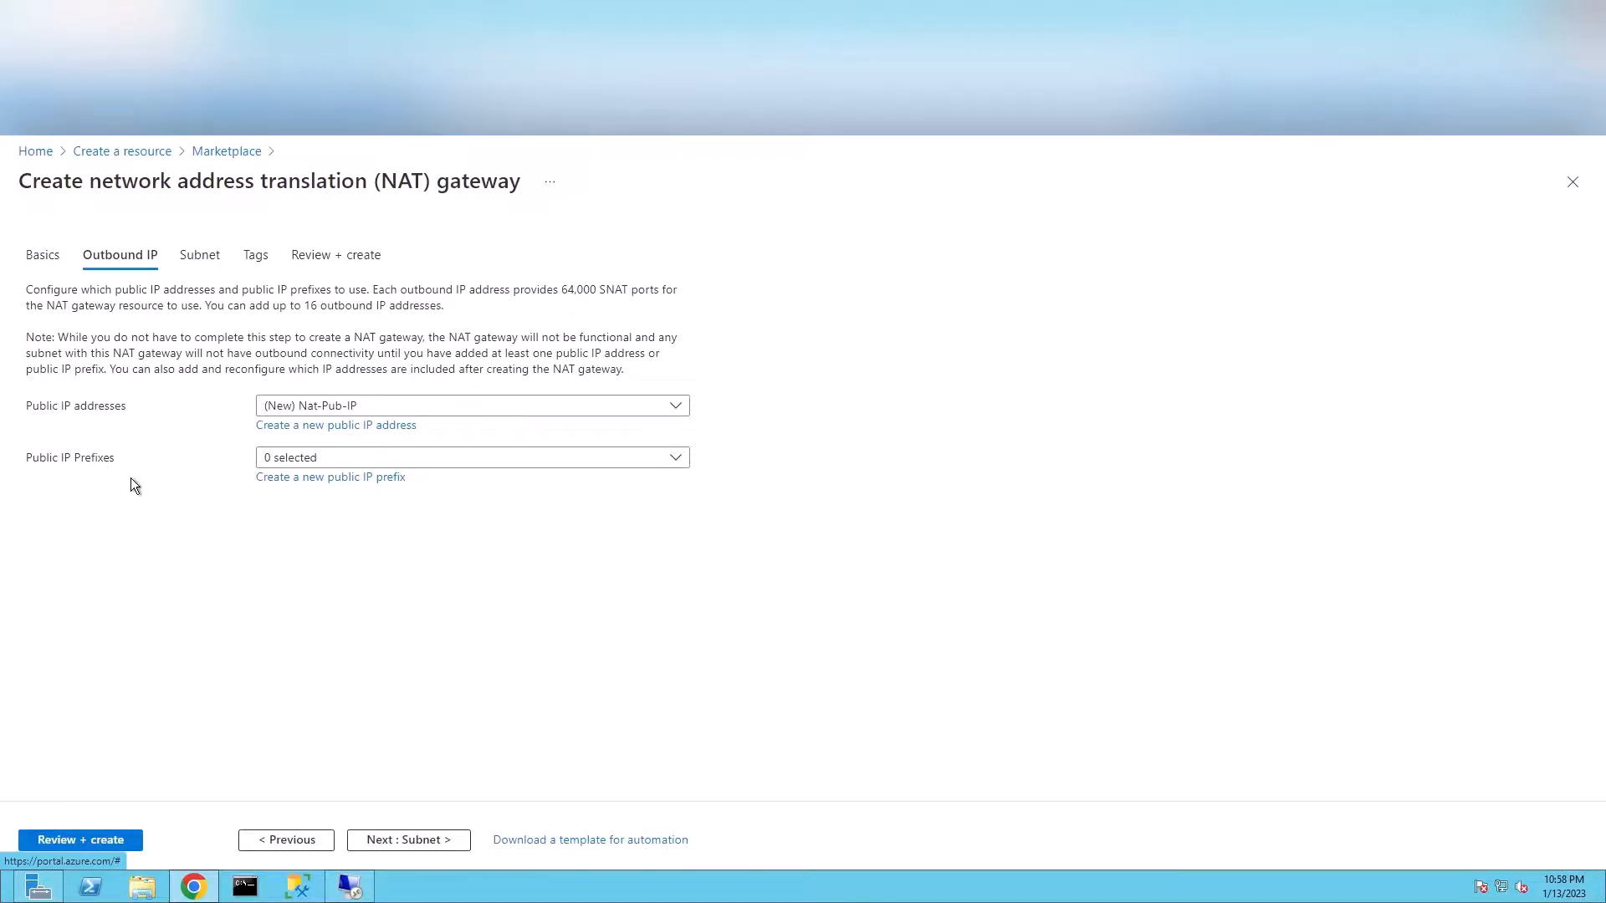
mouse_move(641, 476)
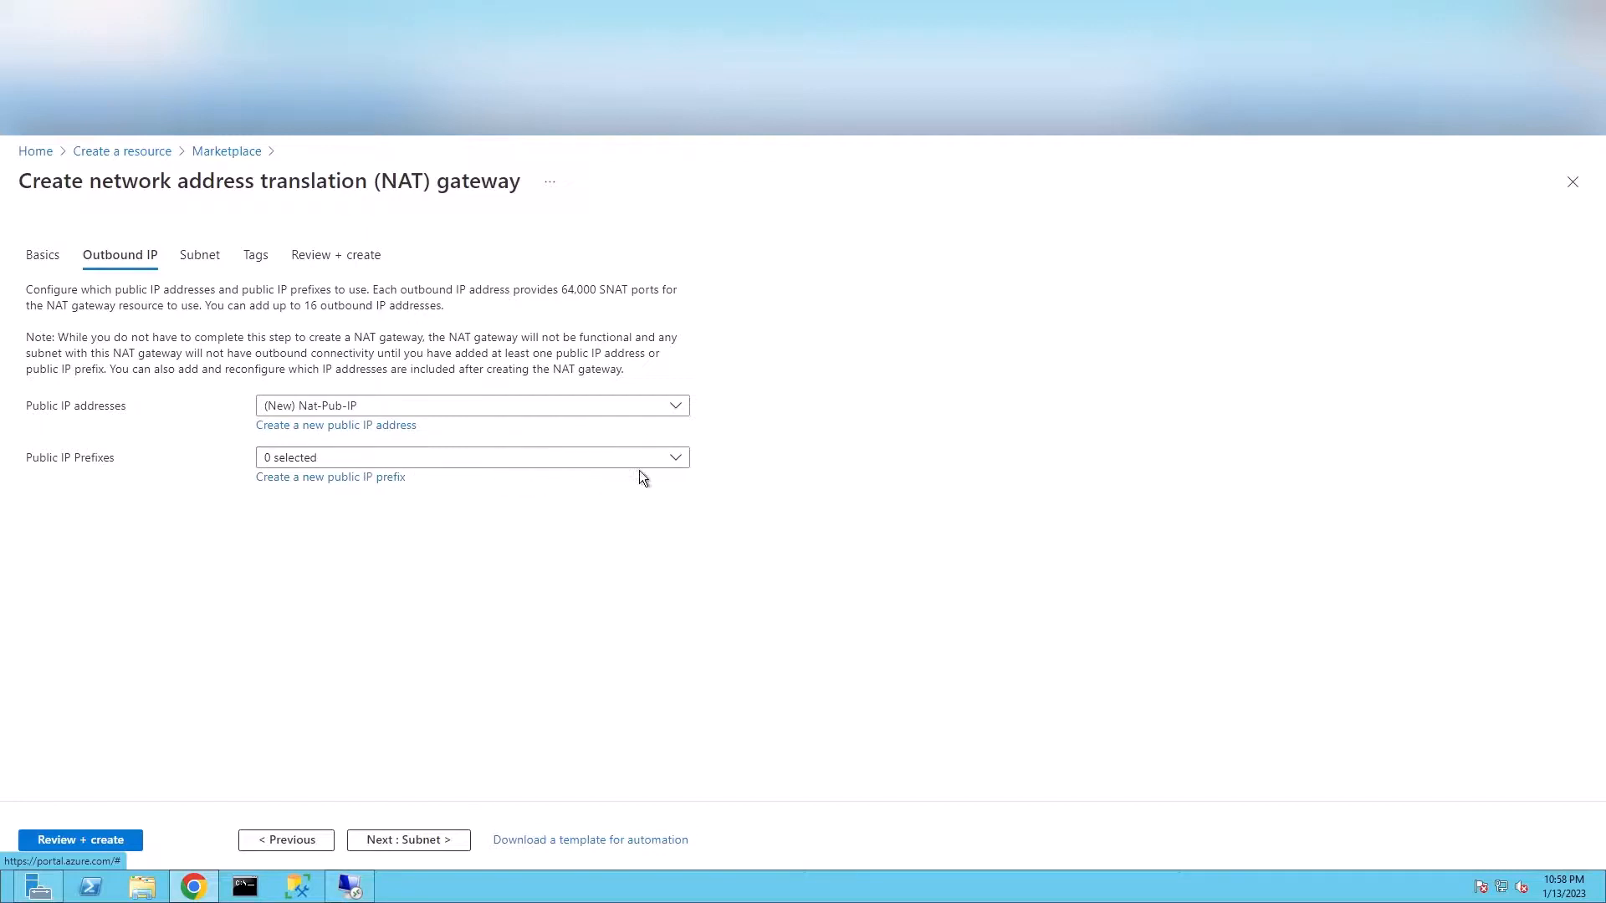
left_click(674, 457)
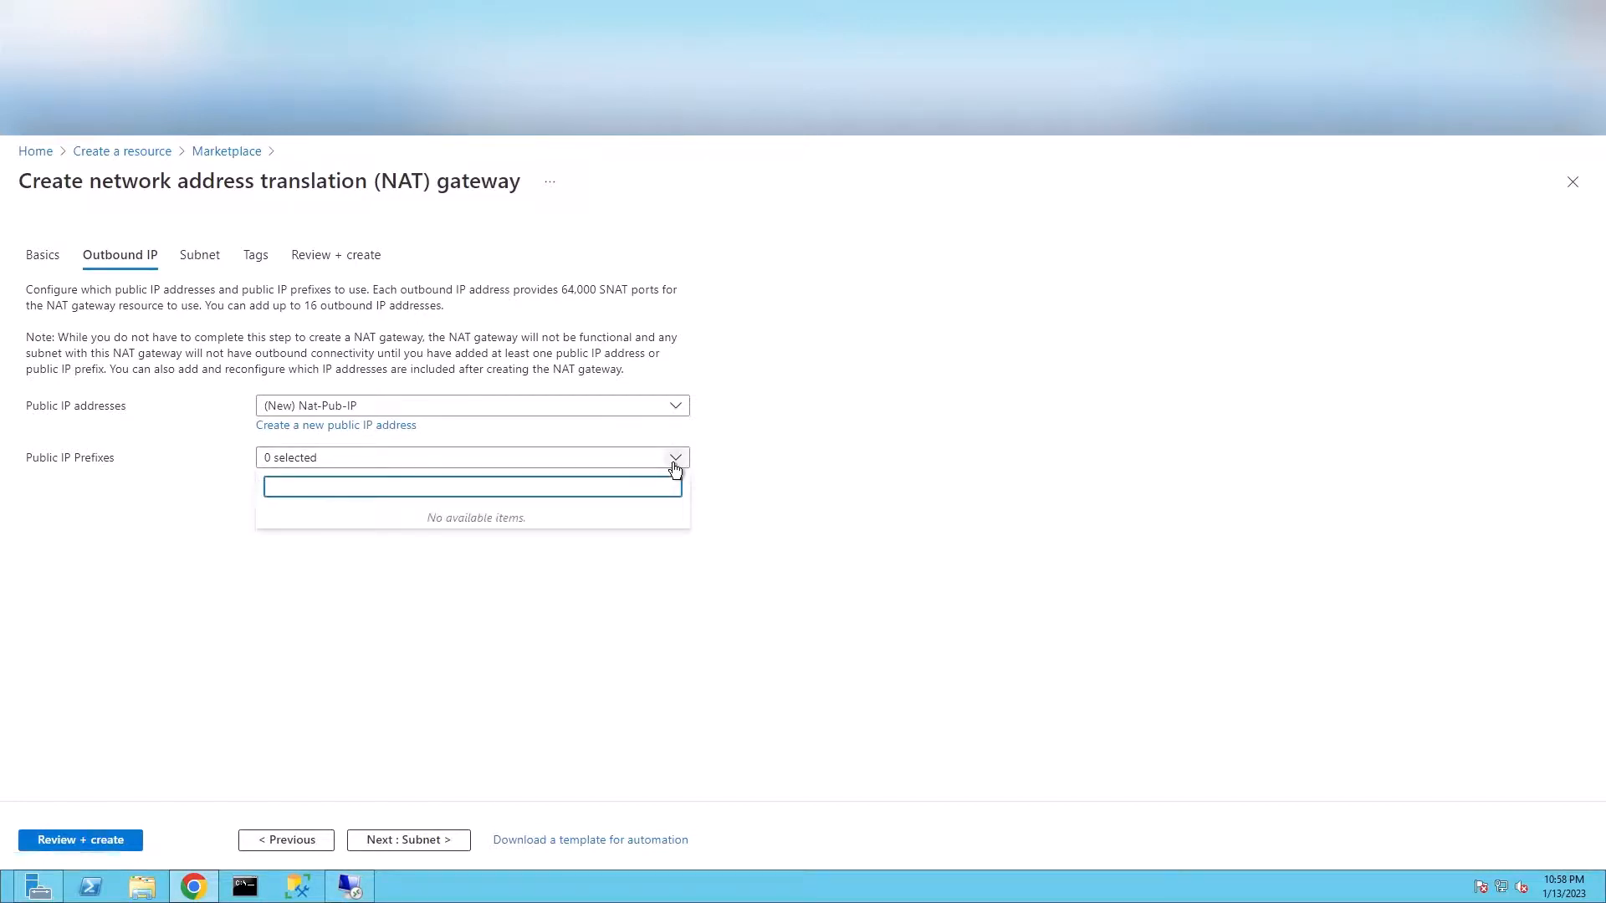
left_click(329, 477)
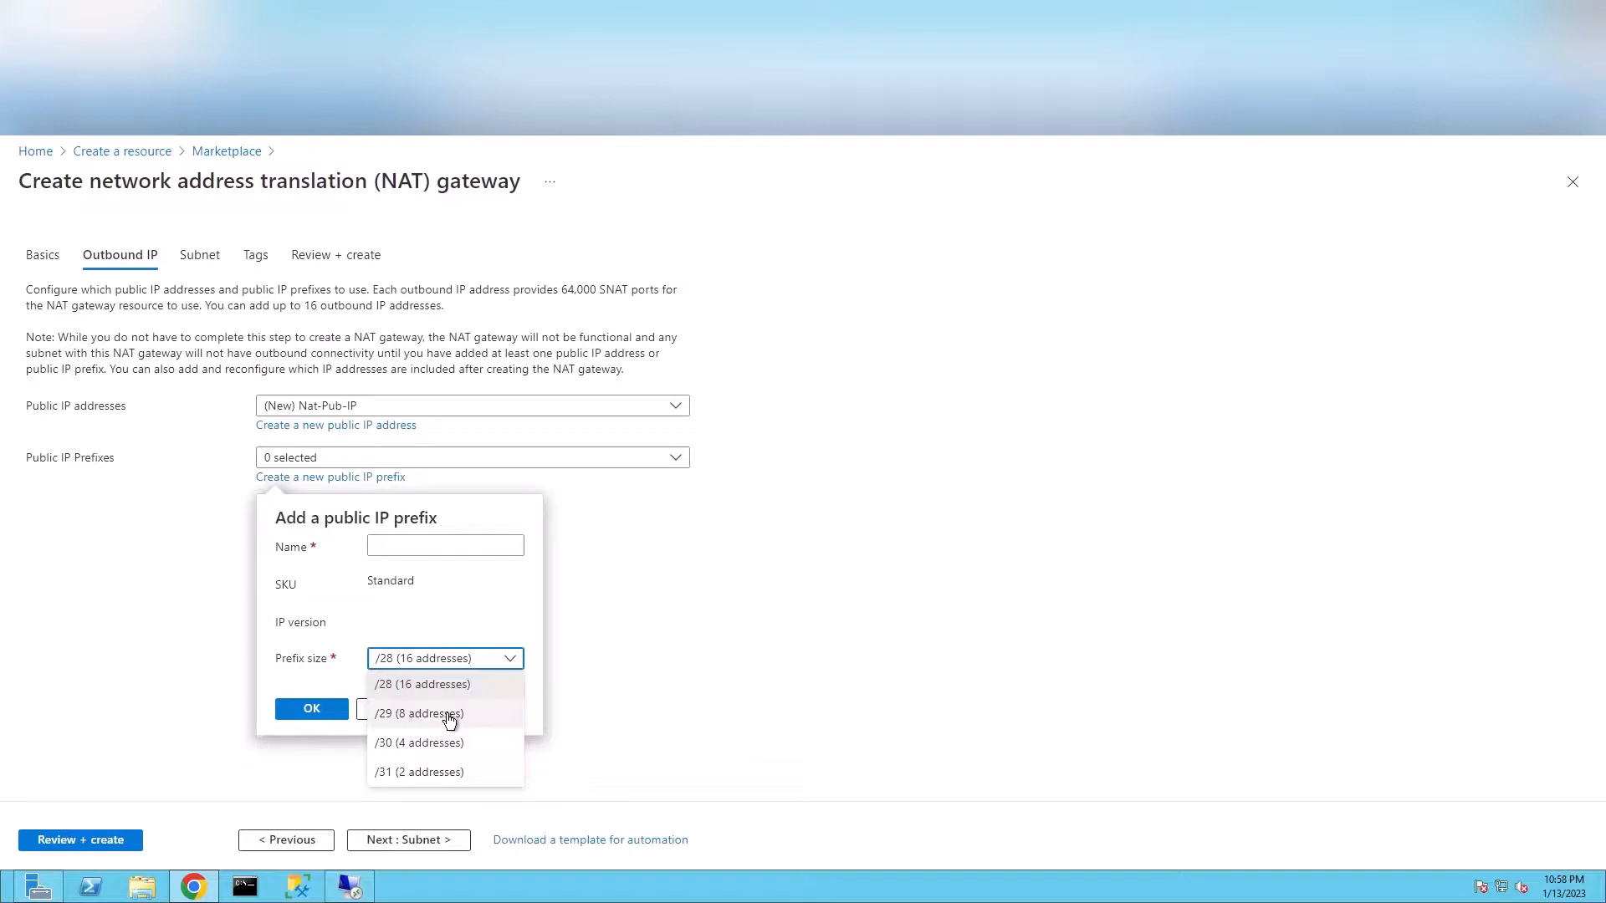
mouse_move(517, 612)
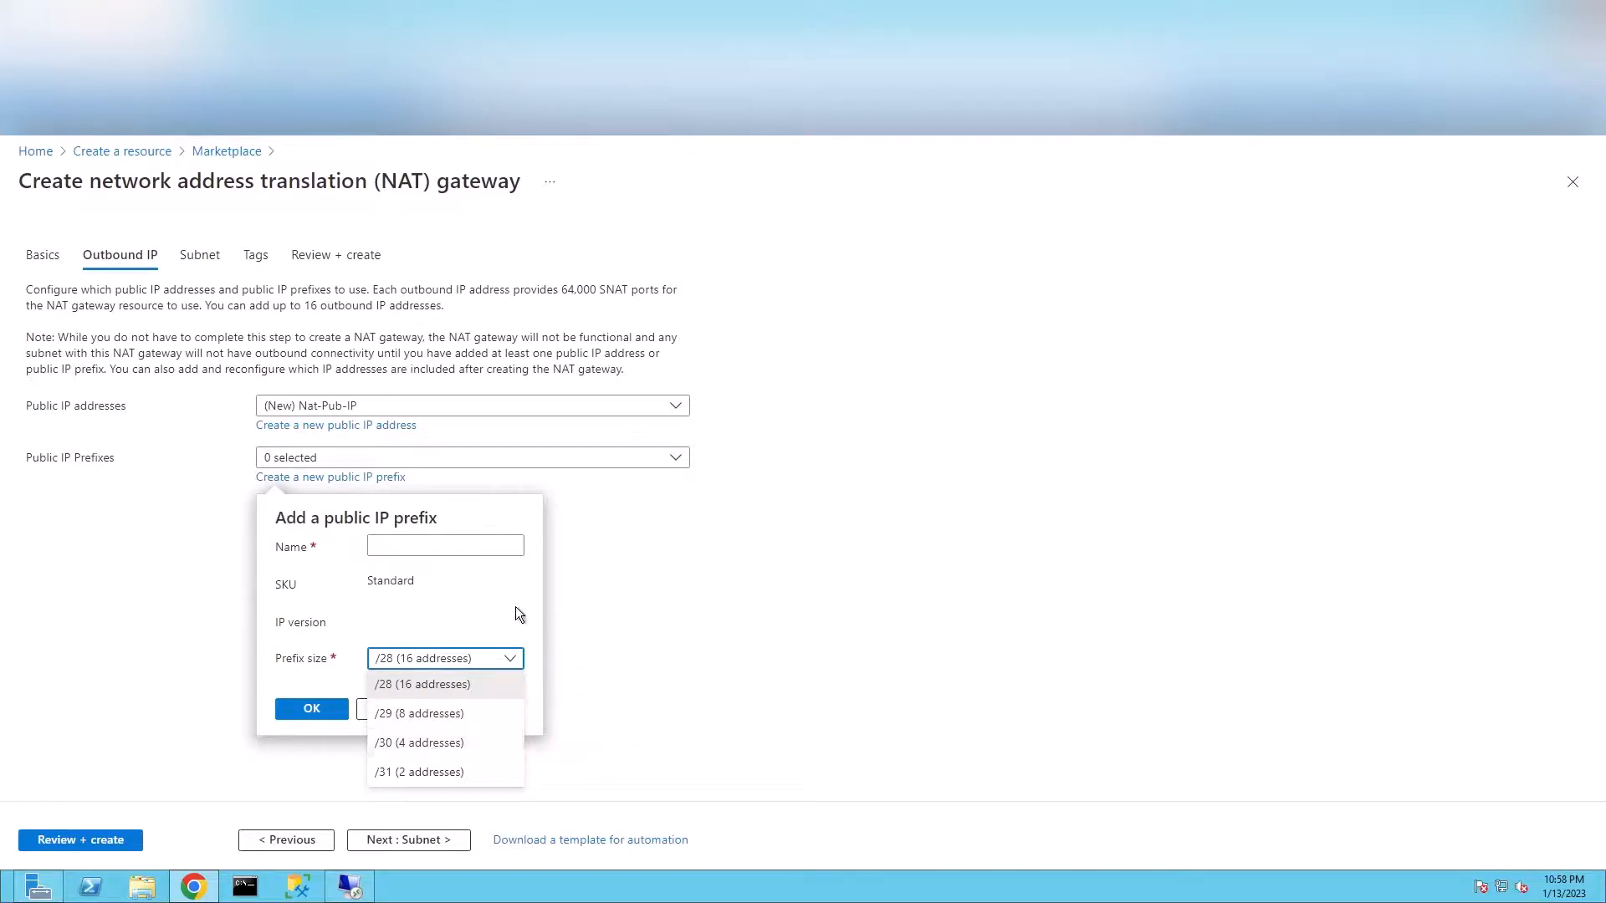
left_click(422, 685)
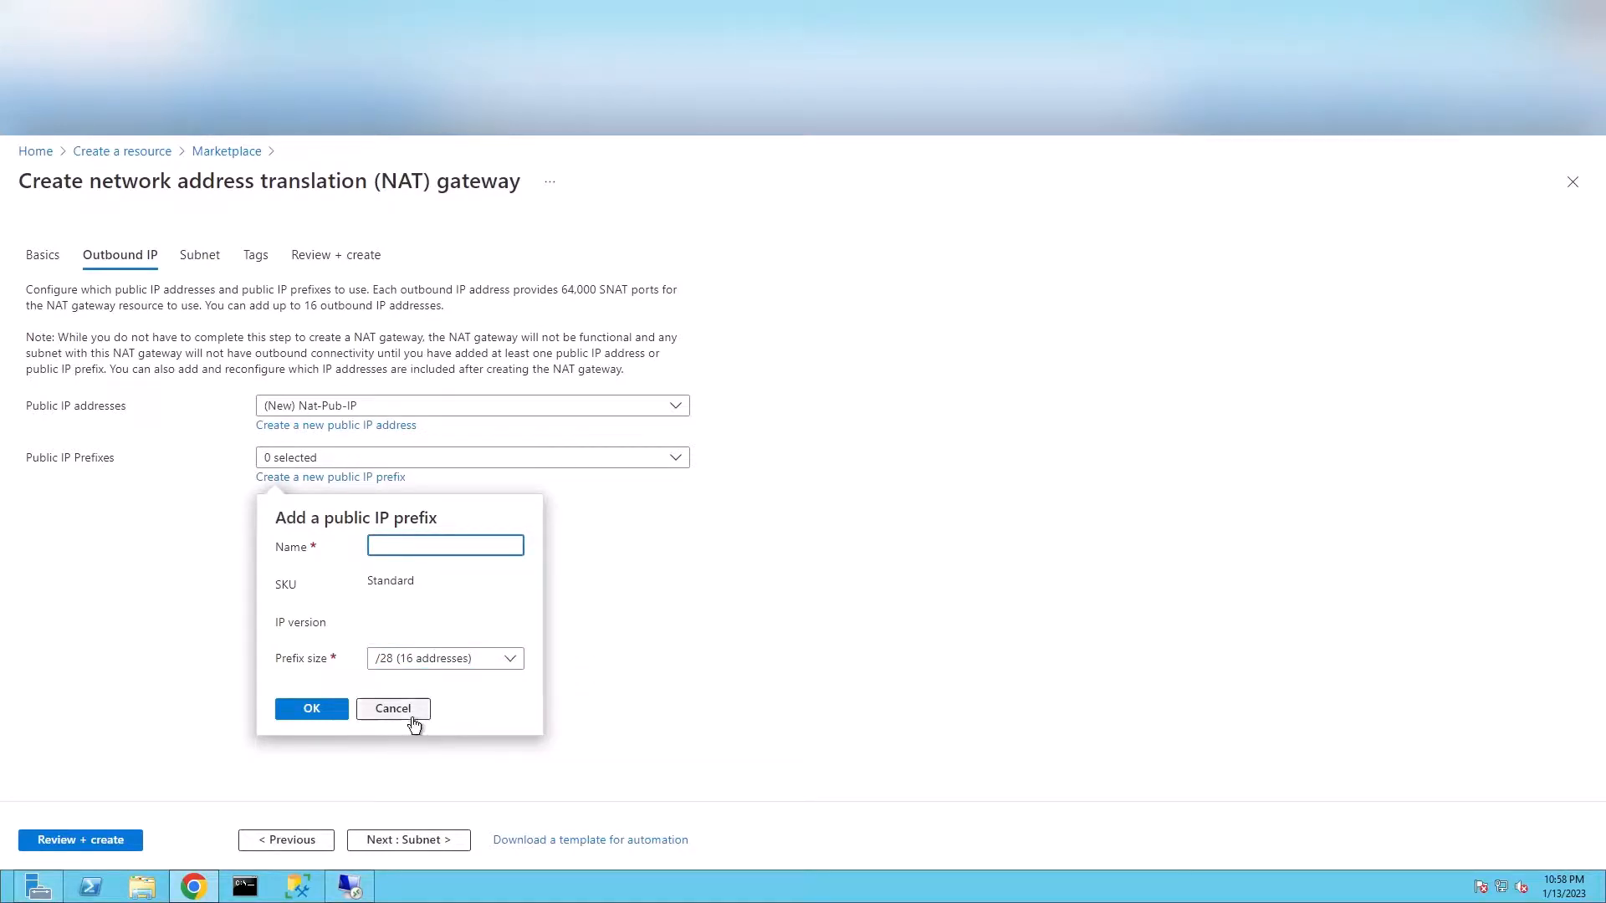
left_click(392, 707)
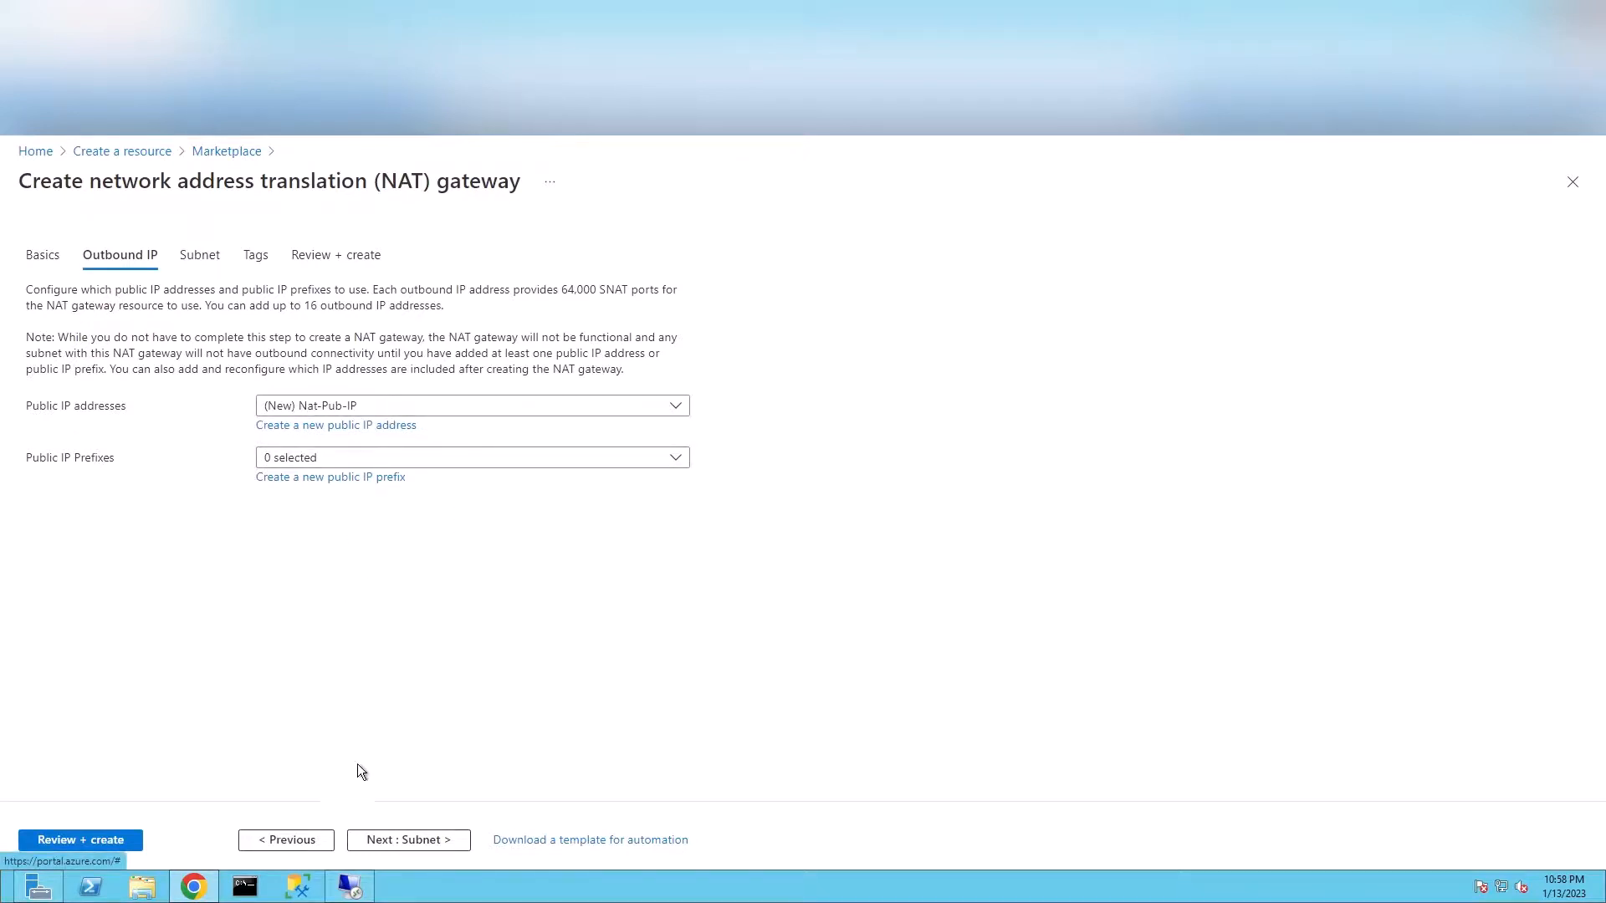
- On the Subnet tab, select FOCUS-VNET and tick apimSubnet for the gateway
left_click(407, 840)
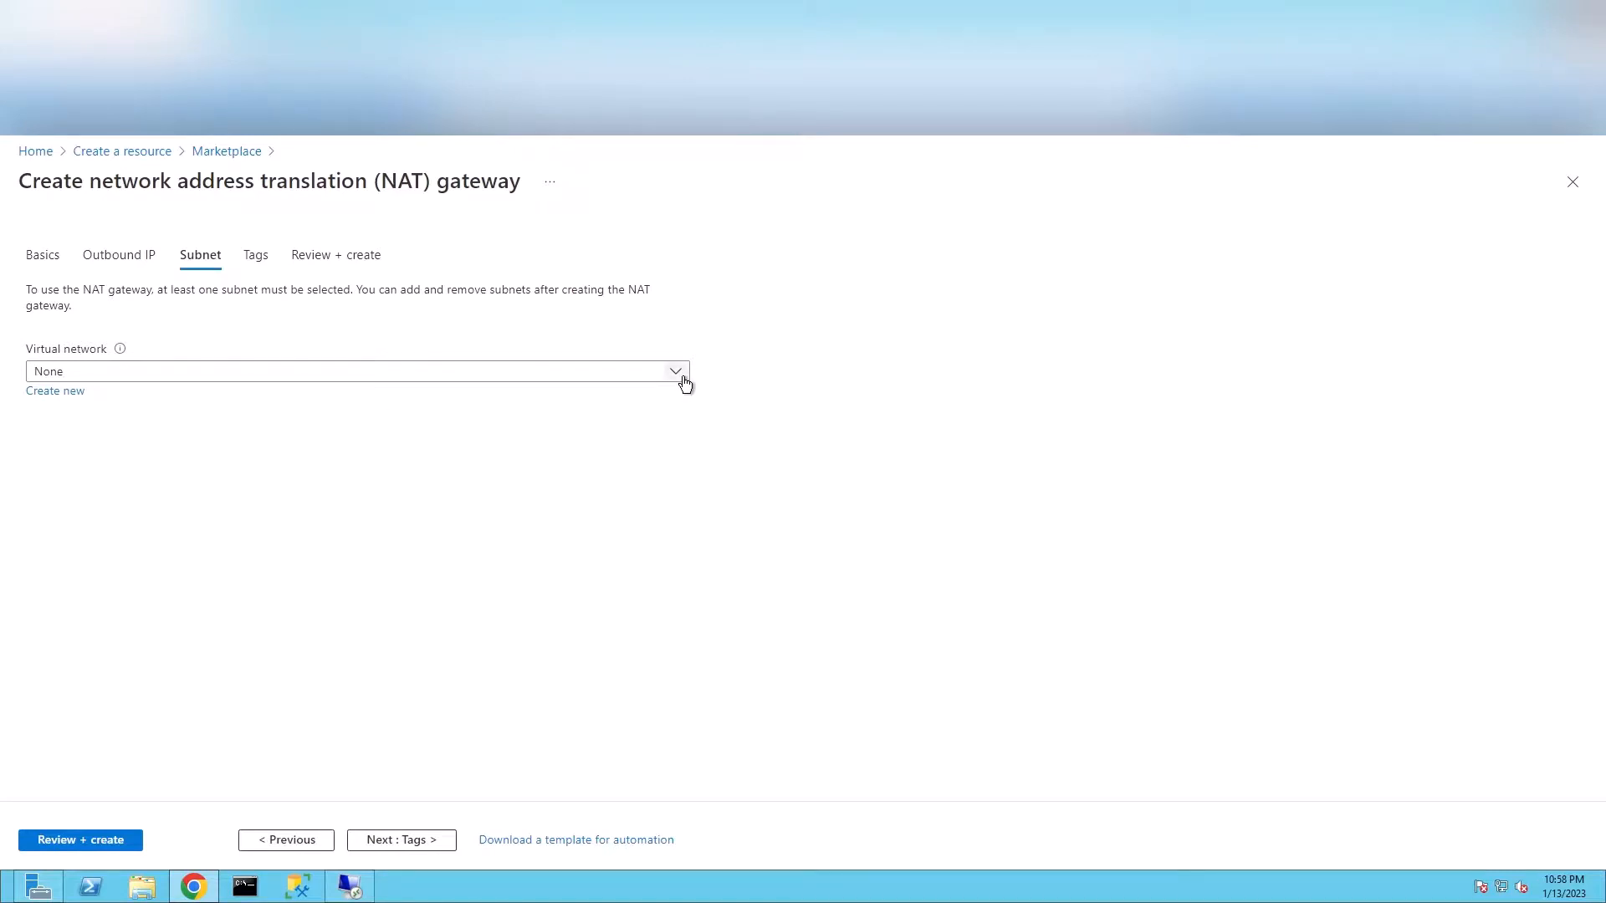
left_click(353, 371)
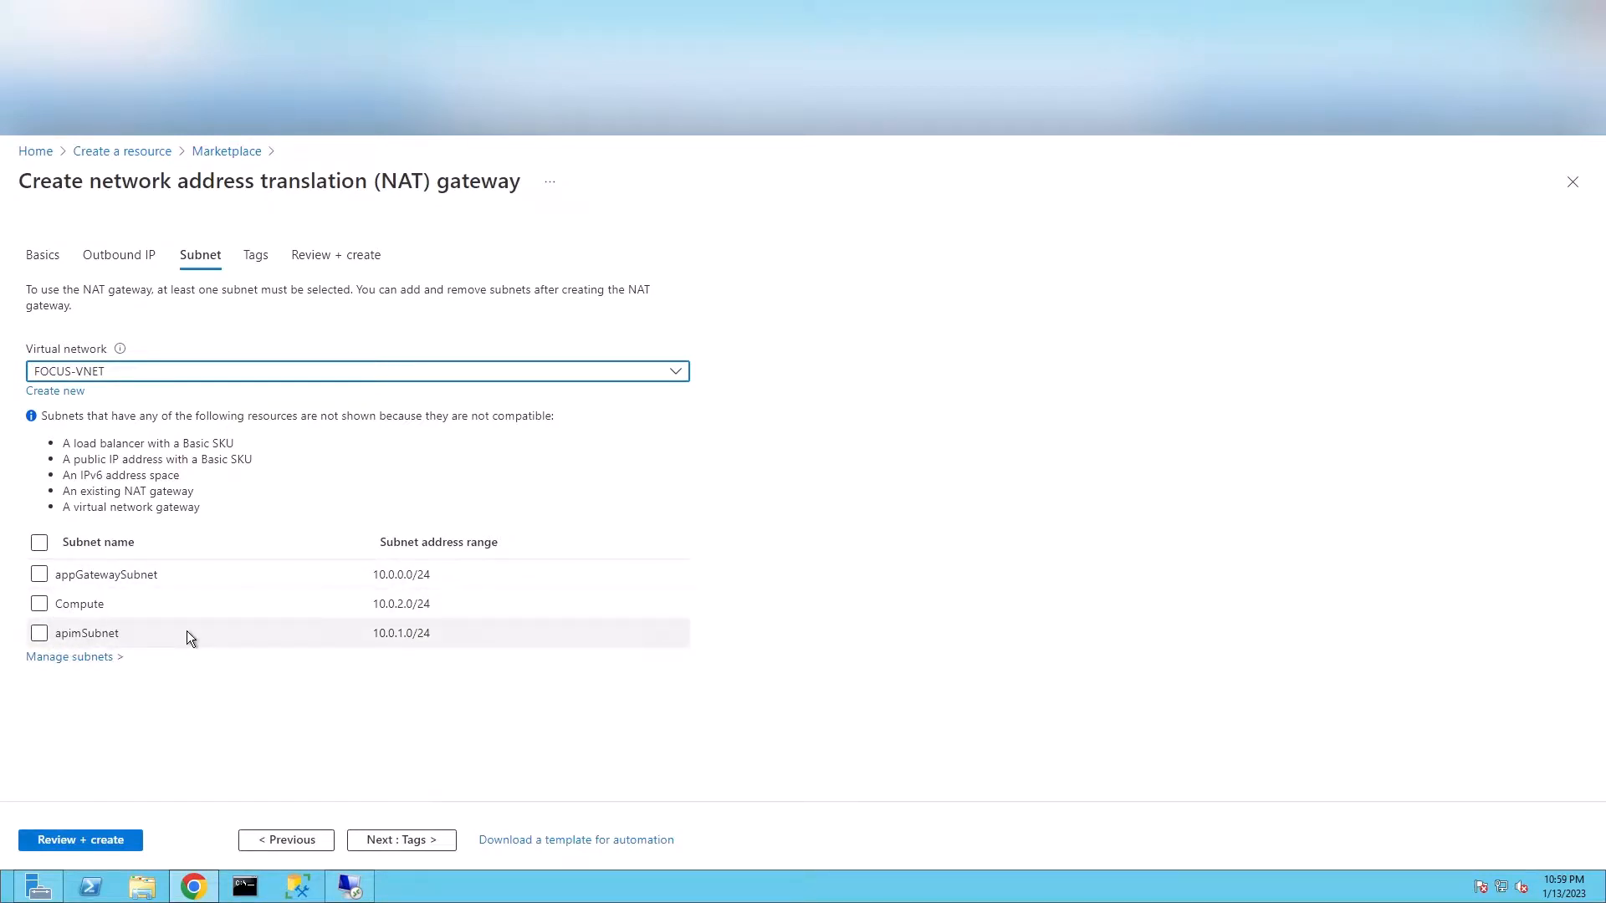
mouse_move(241, 652)
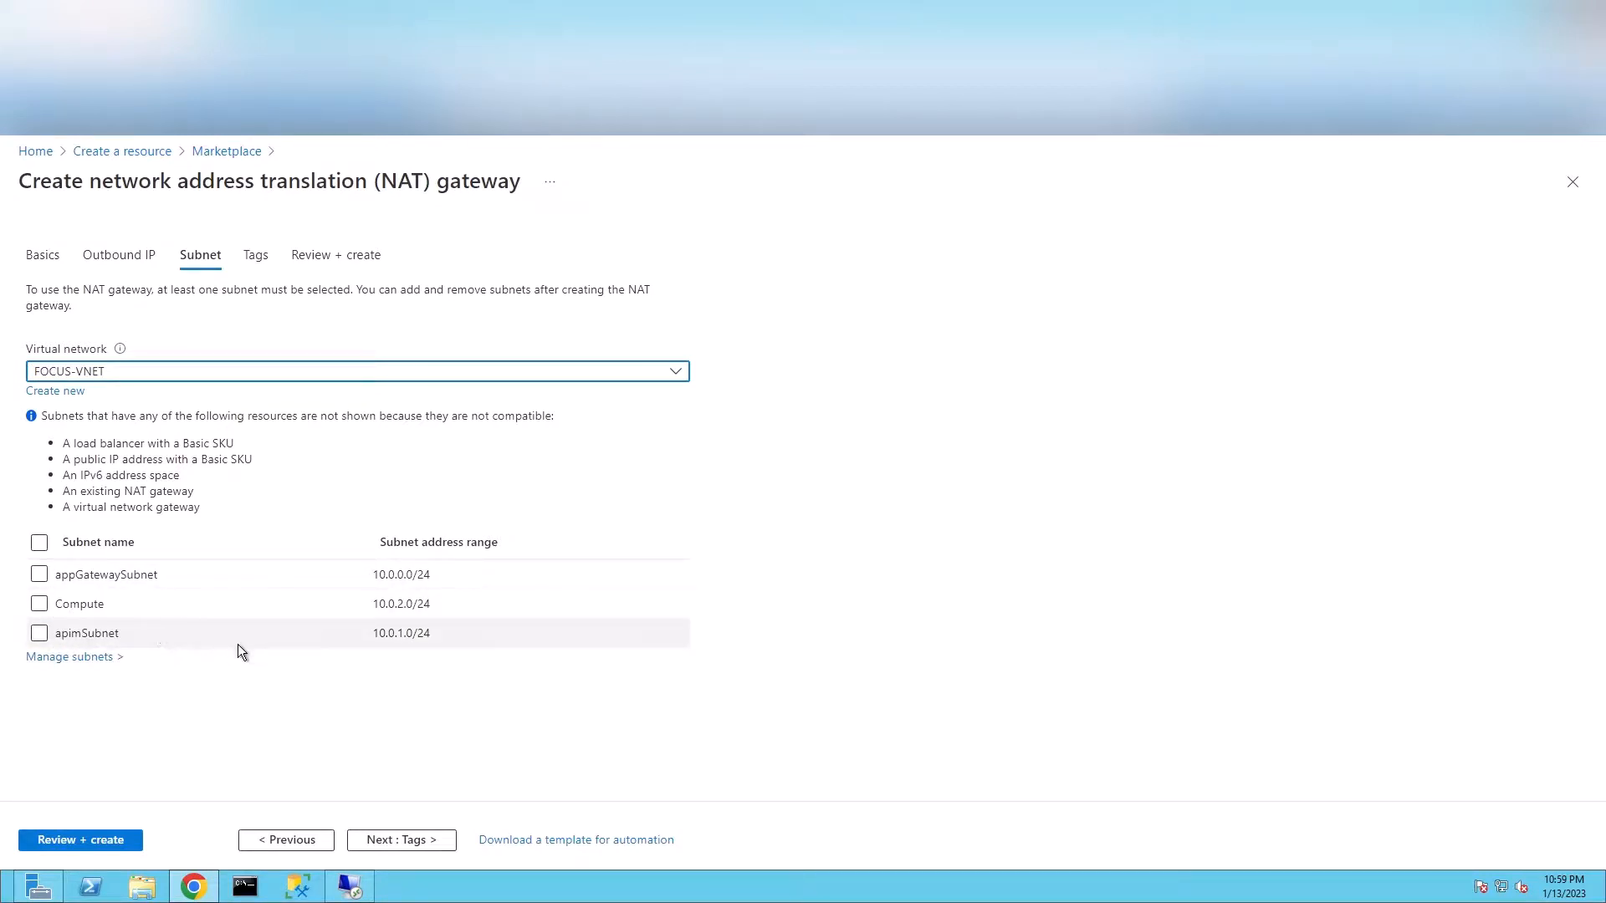
left_click(39, 632)
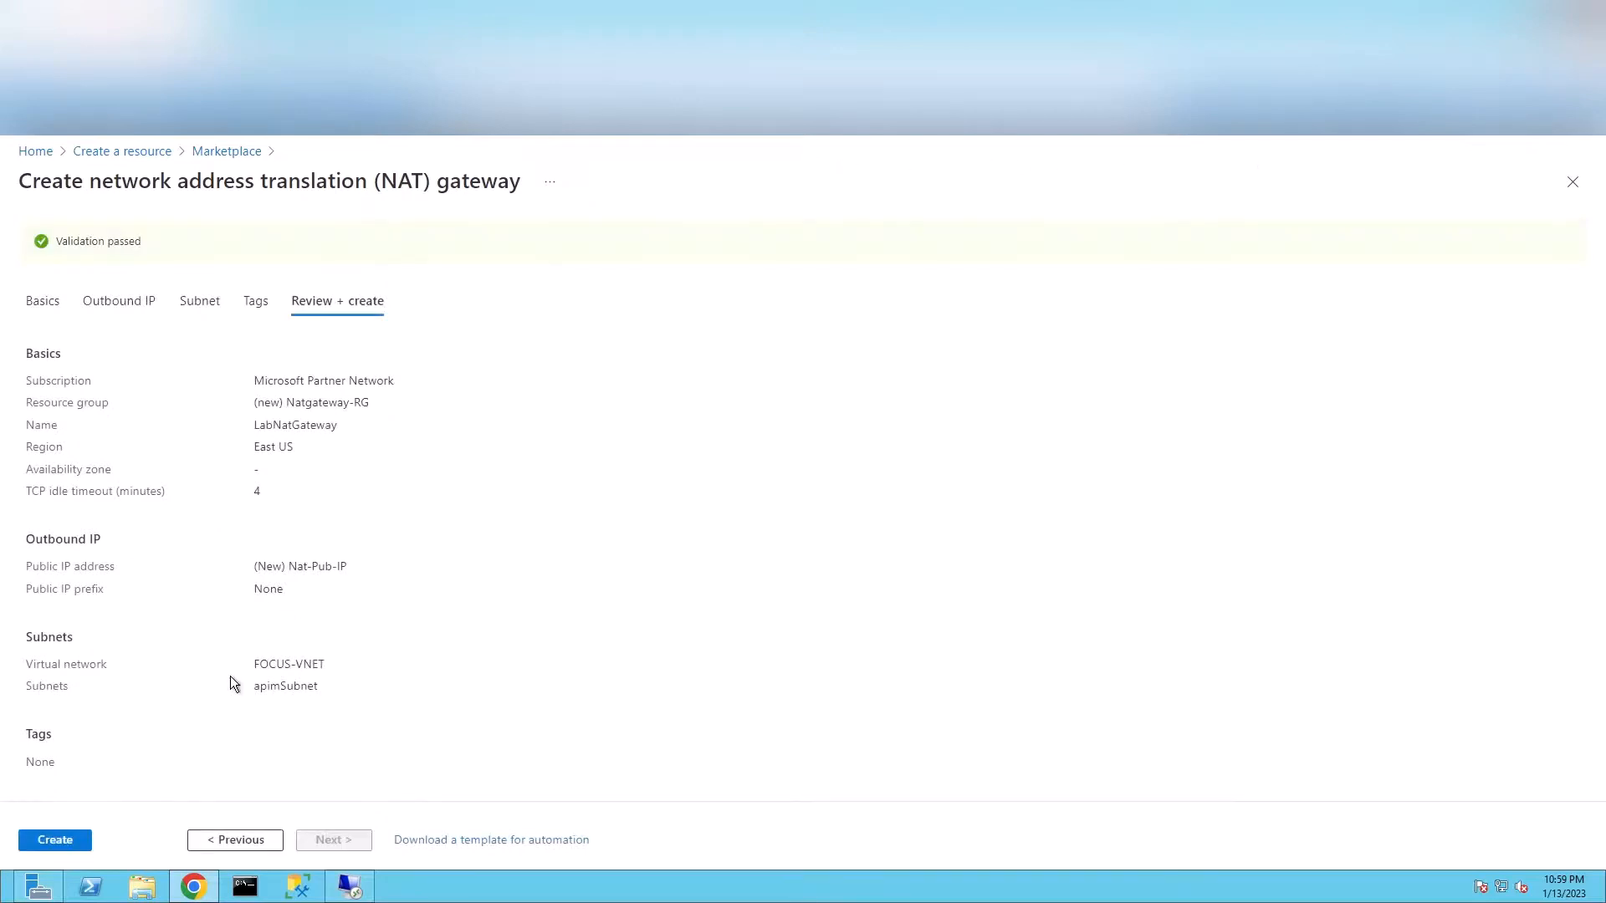
- Create LabNatGateway and go to the Natgateway-RG resource group after deployment
left_click(53, 840)
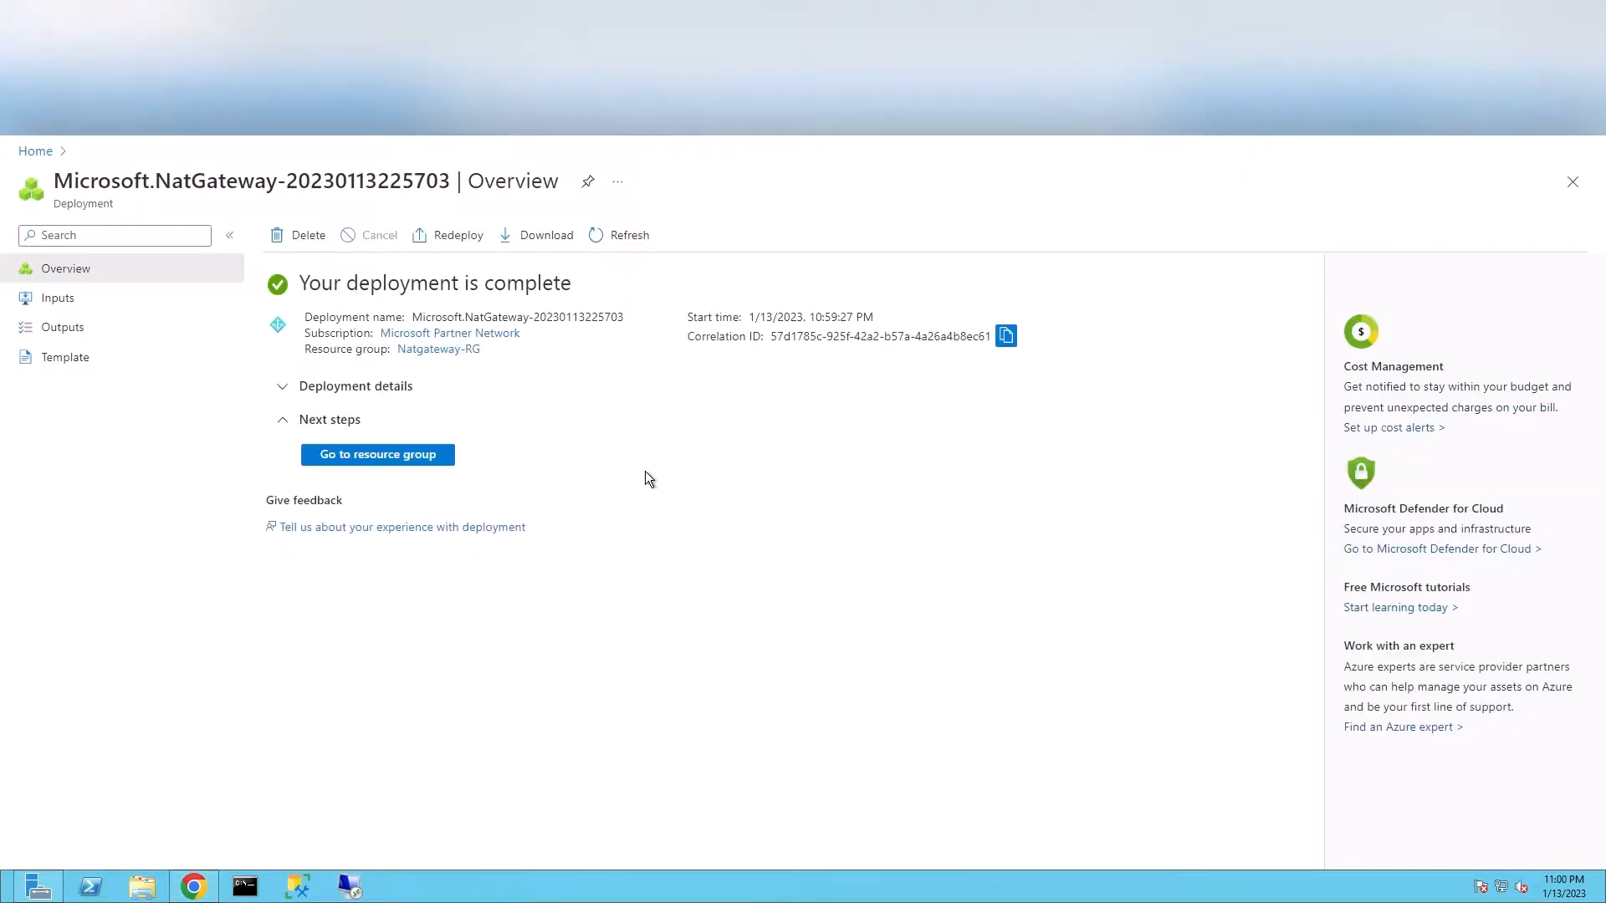
mouse_move(487, 485)
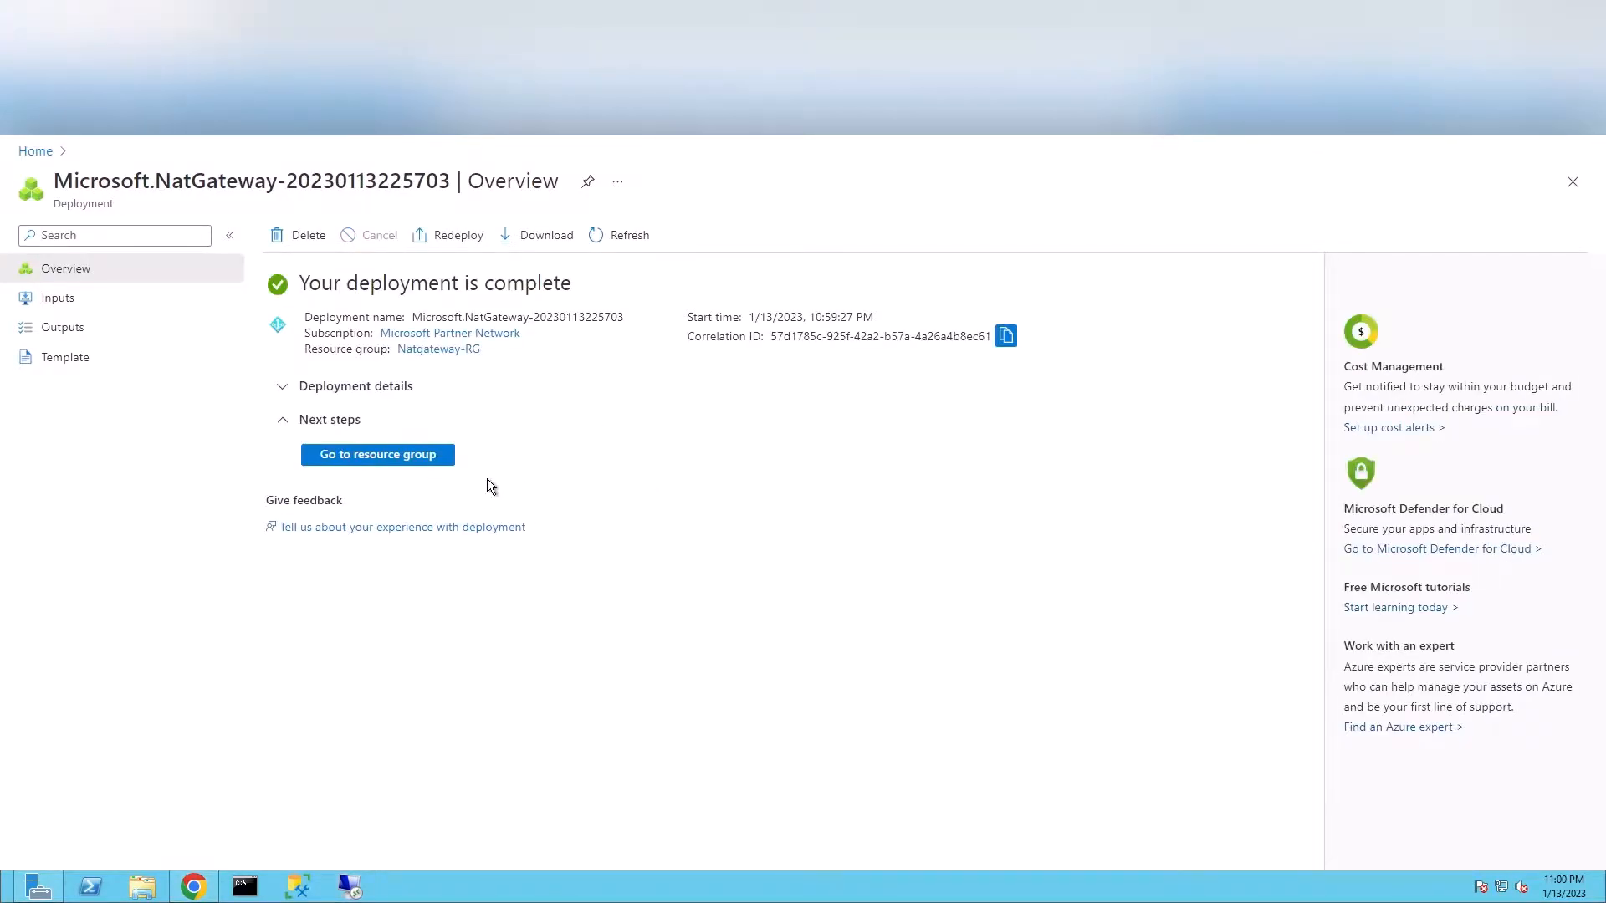
mouse_move(418, 464)
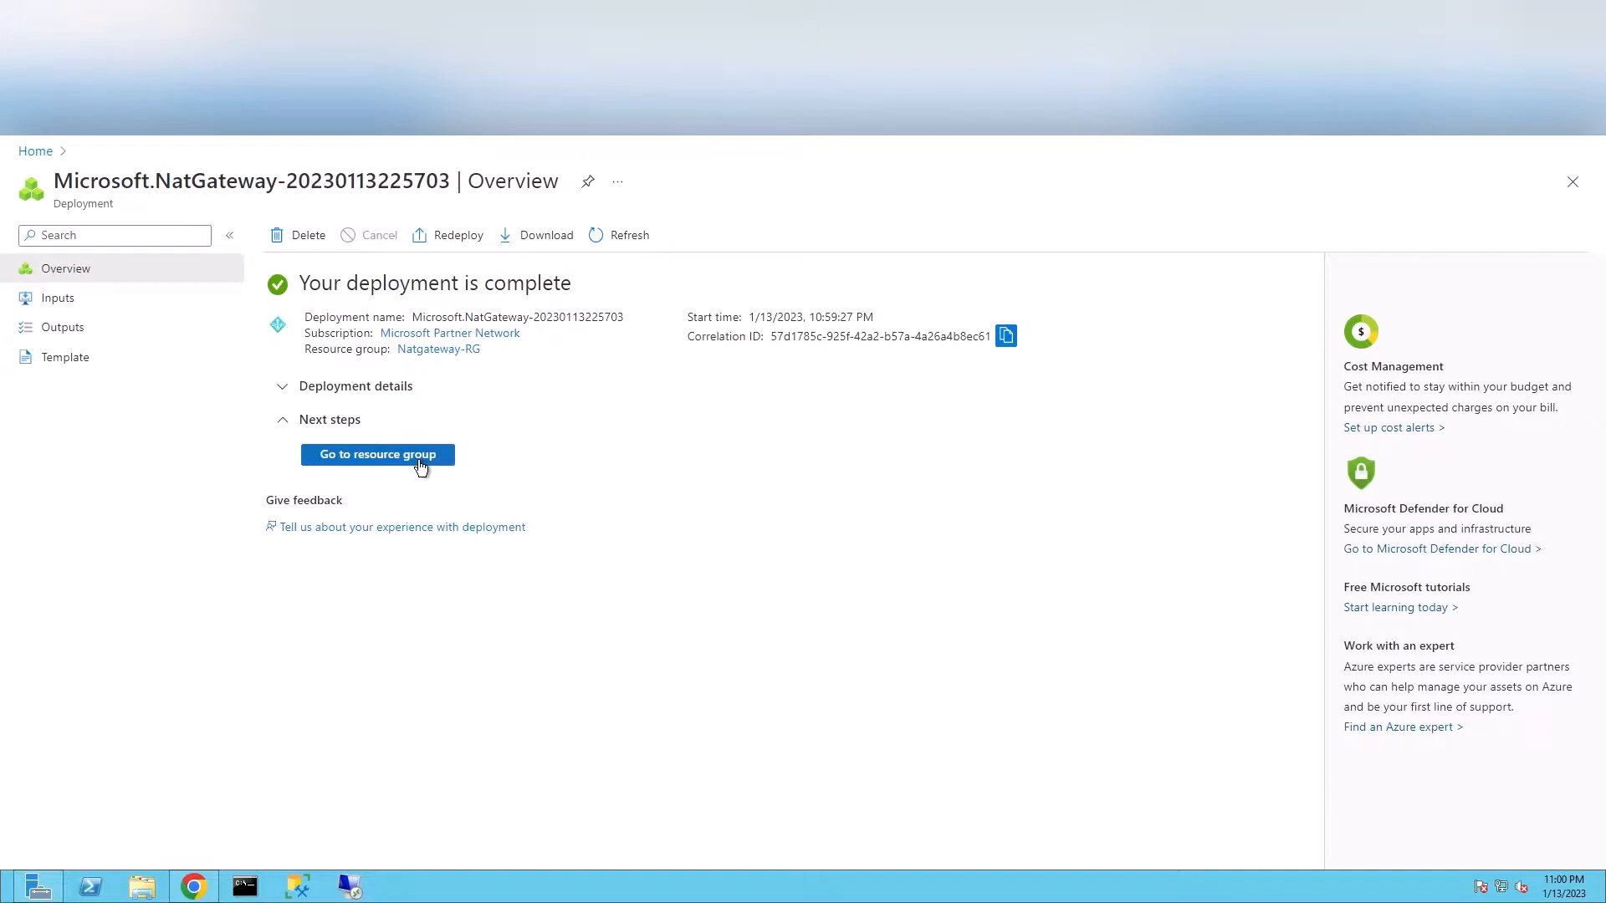
left_click(376, 453)
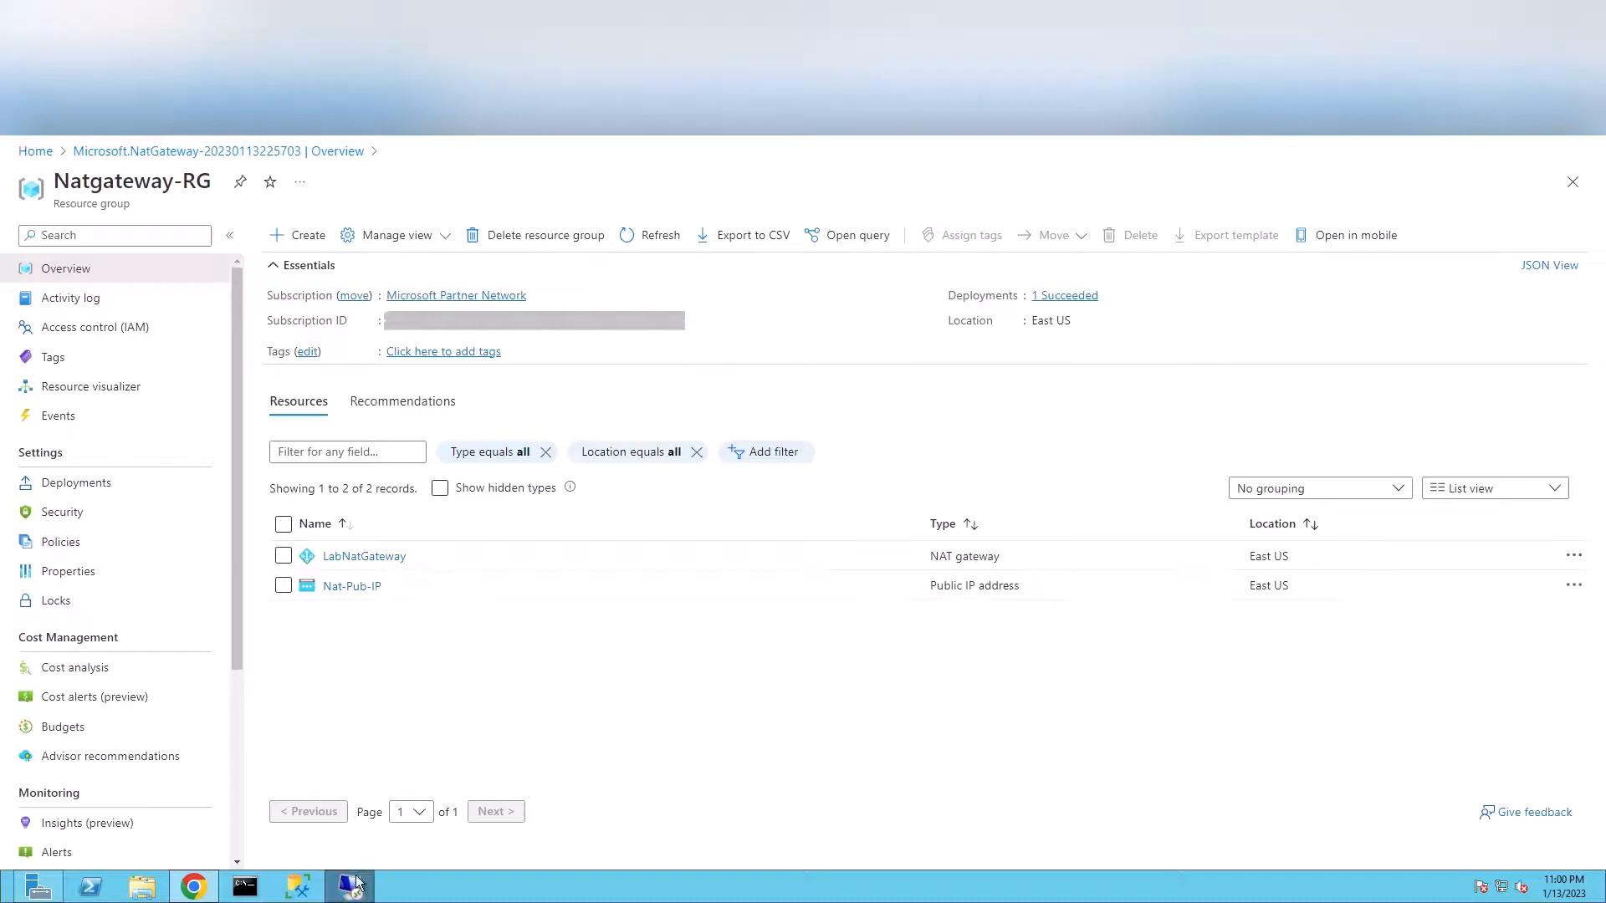
- Connect by Remote Desktop to the VM at 10.0.1.4
left_click(350, 885)
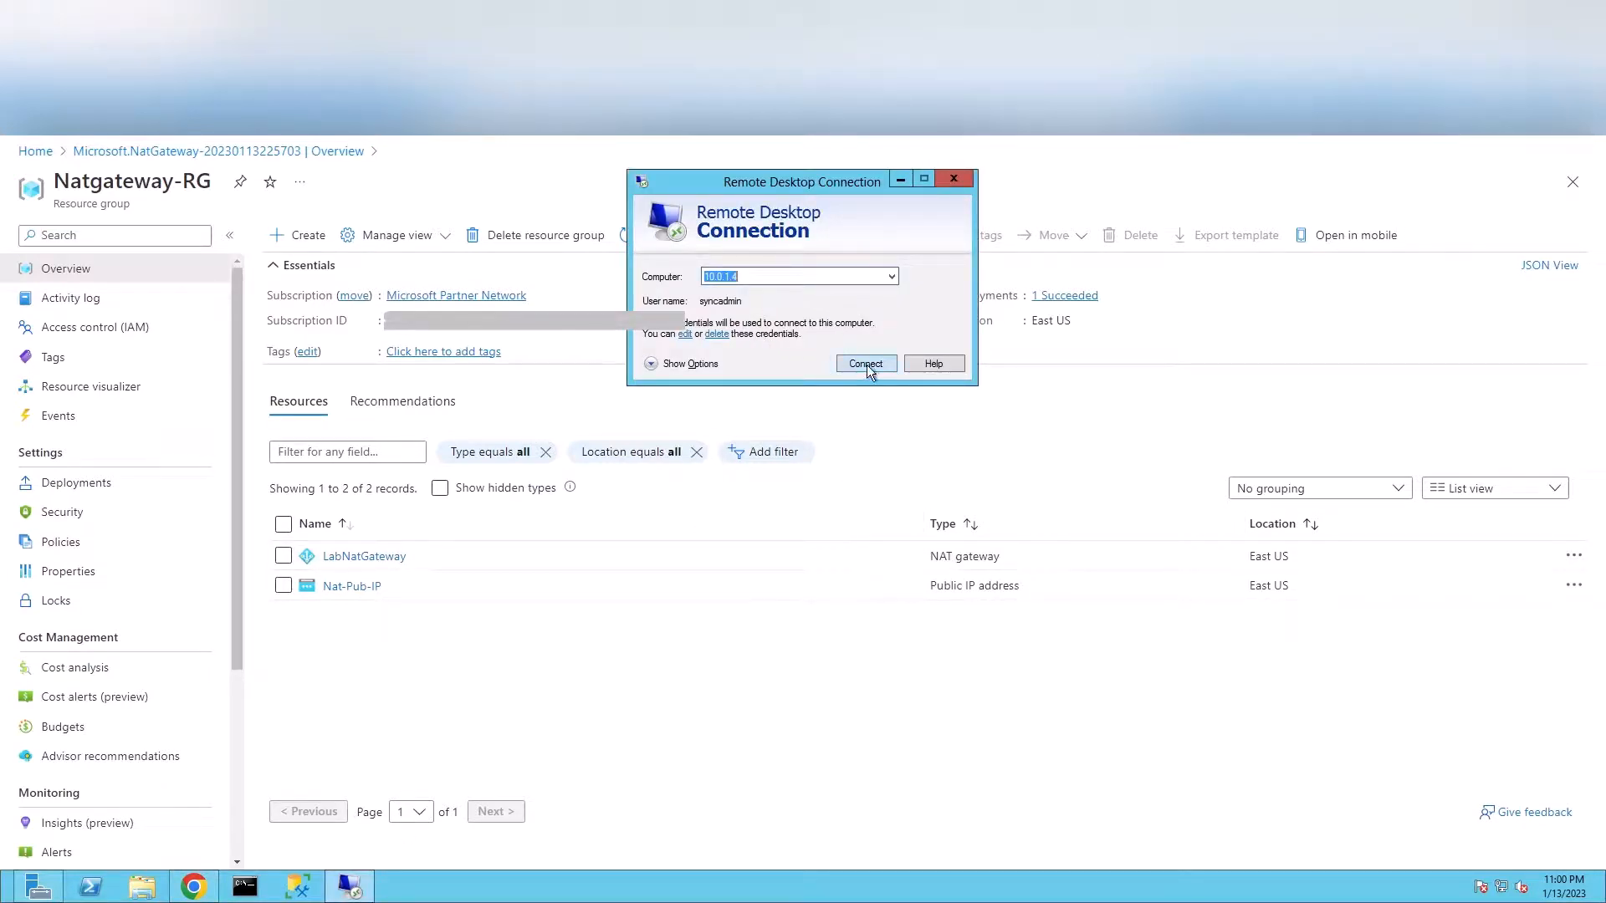
left_click(864, 363)
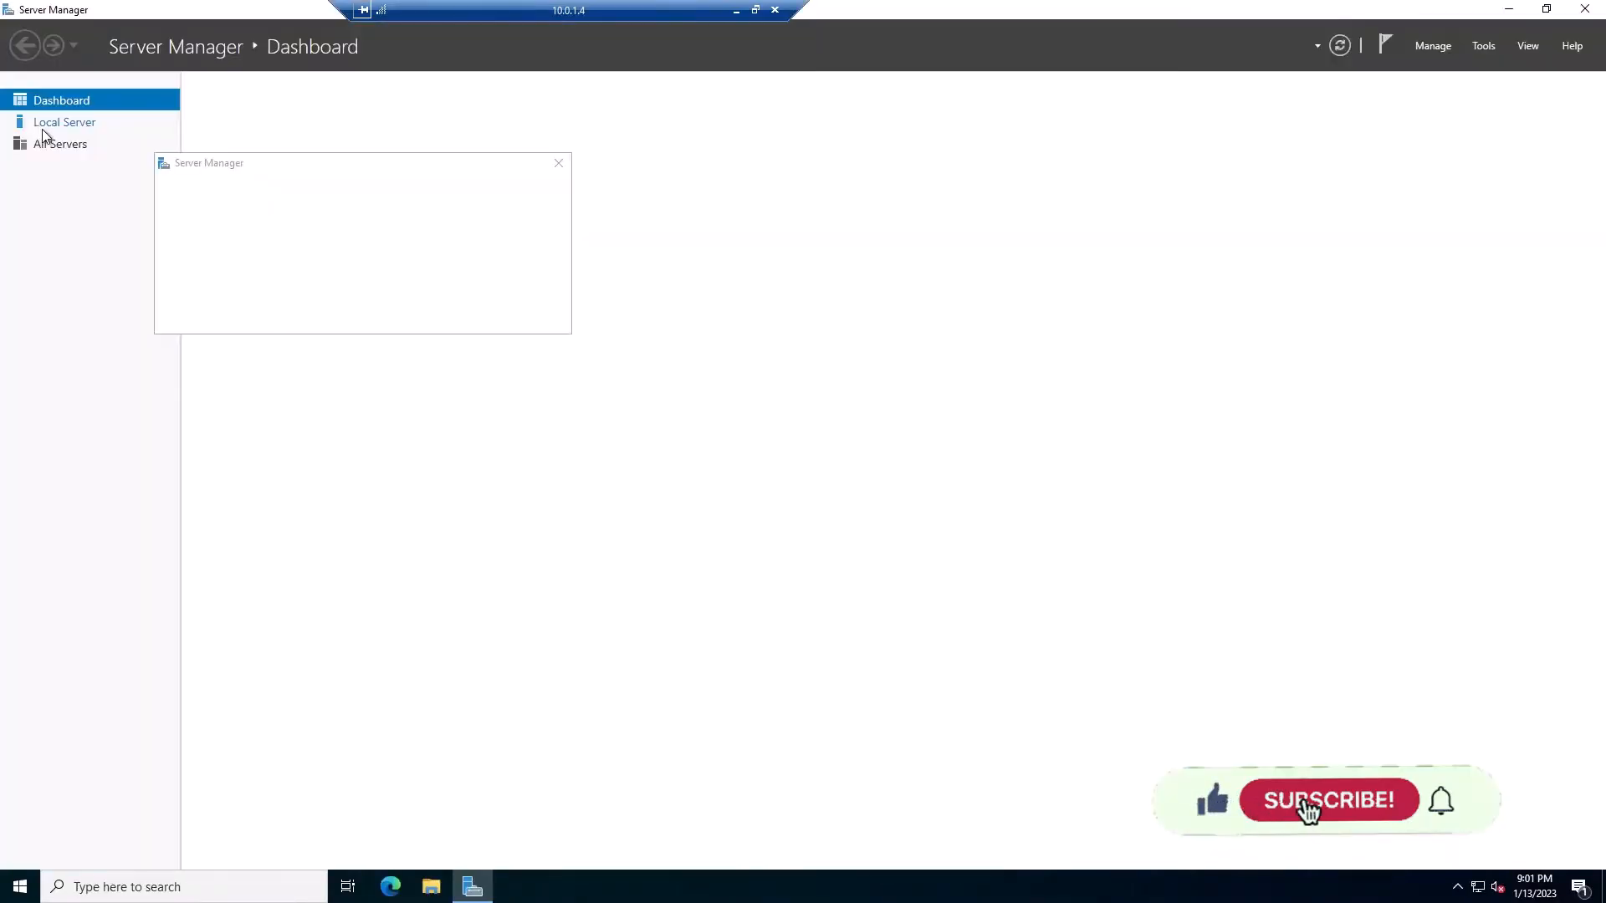
- Minimize Server Manager, open the desktop IP notes file, and launch Edge on the VM
left_click(64, 122)
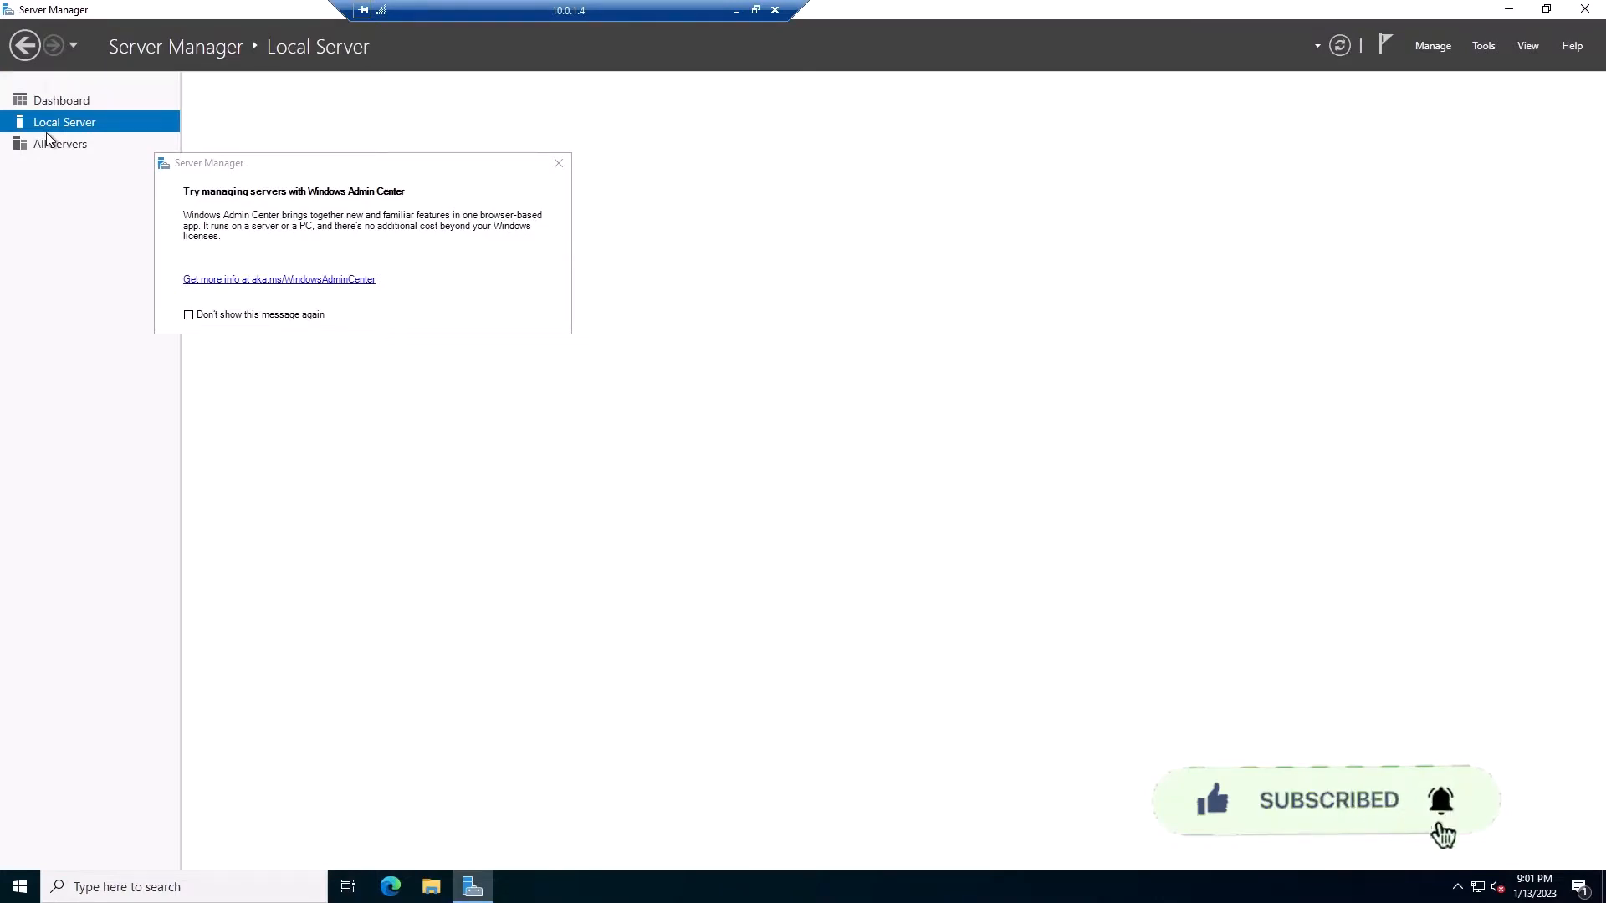
left_click(558, 166)
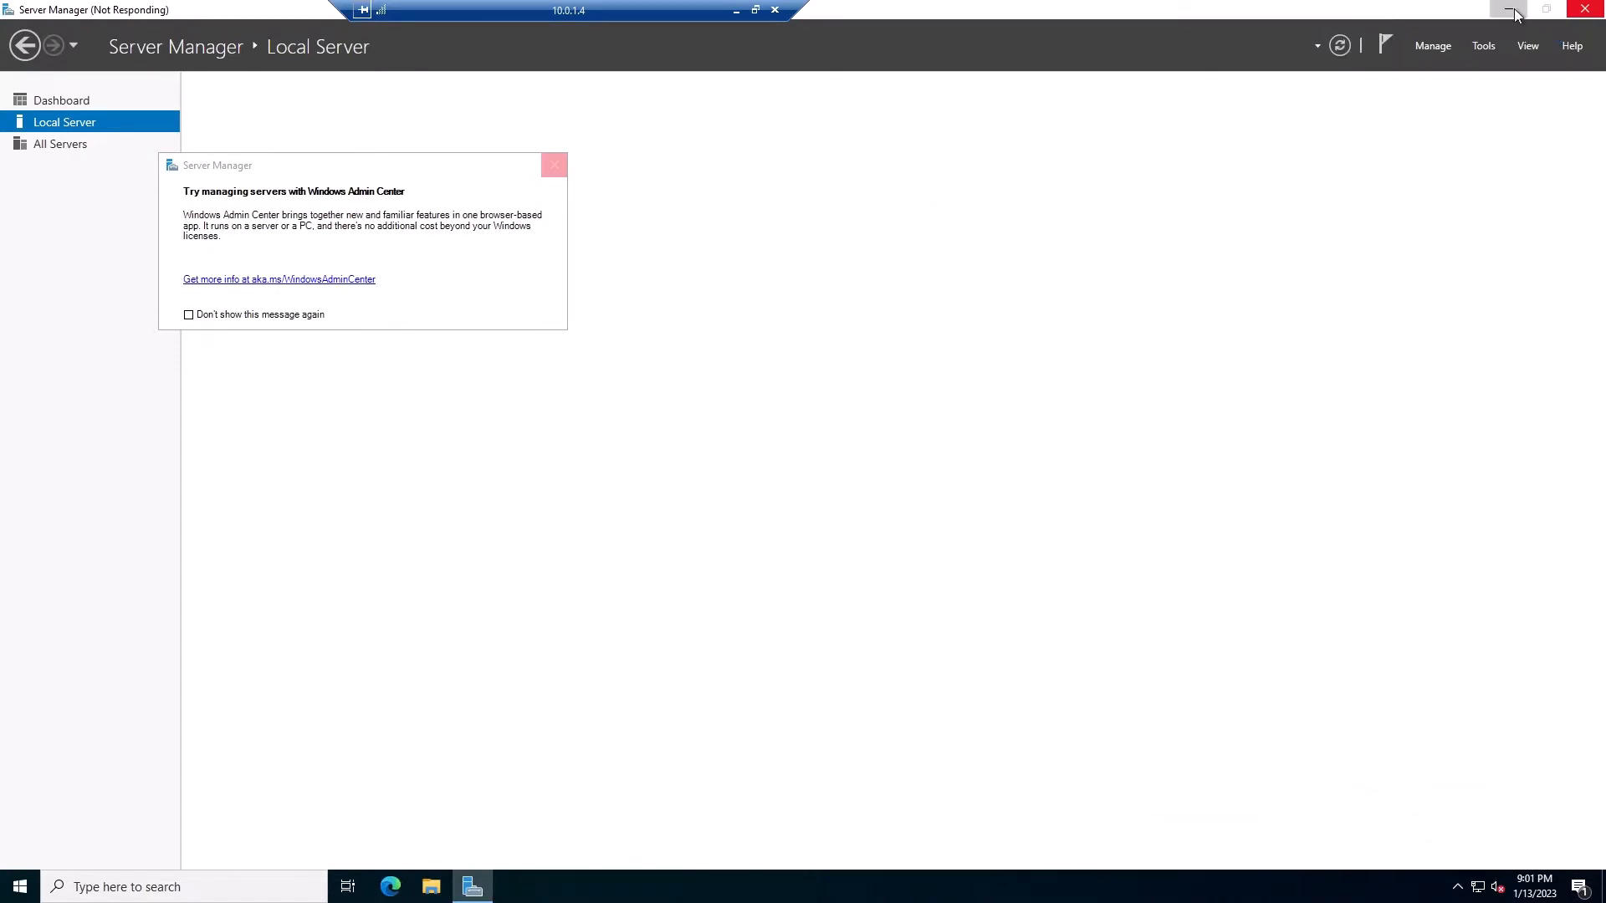
left_click(1507, 14)
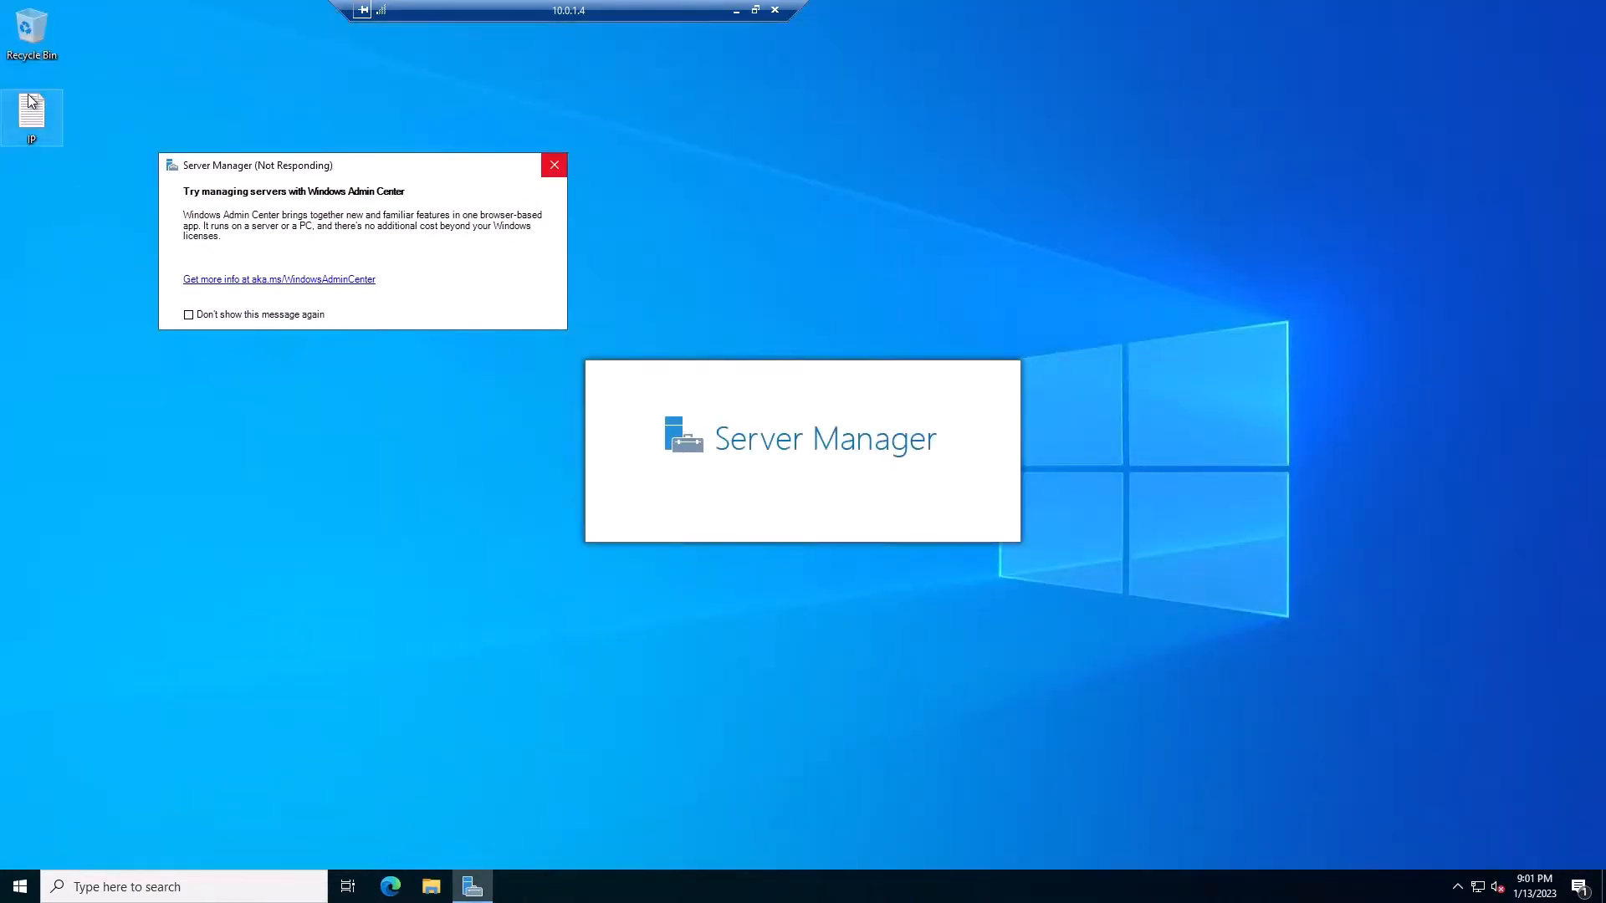
double_click(30, 111)
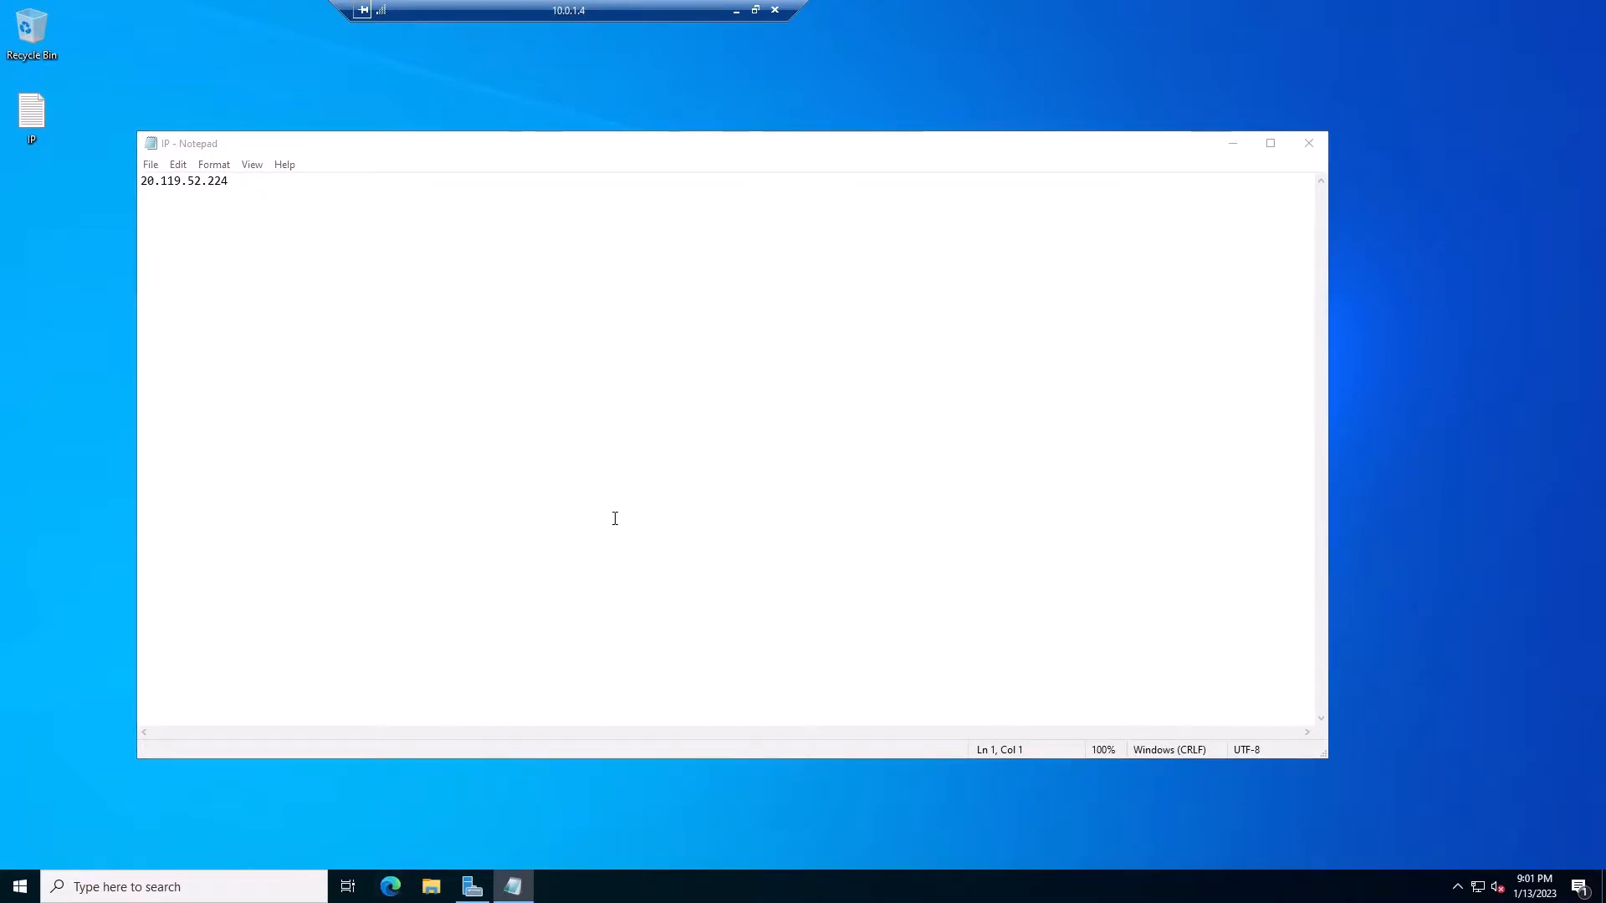
left_click(390, 887)
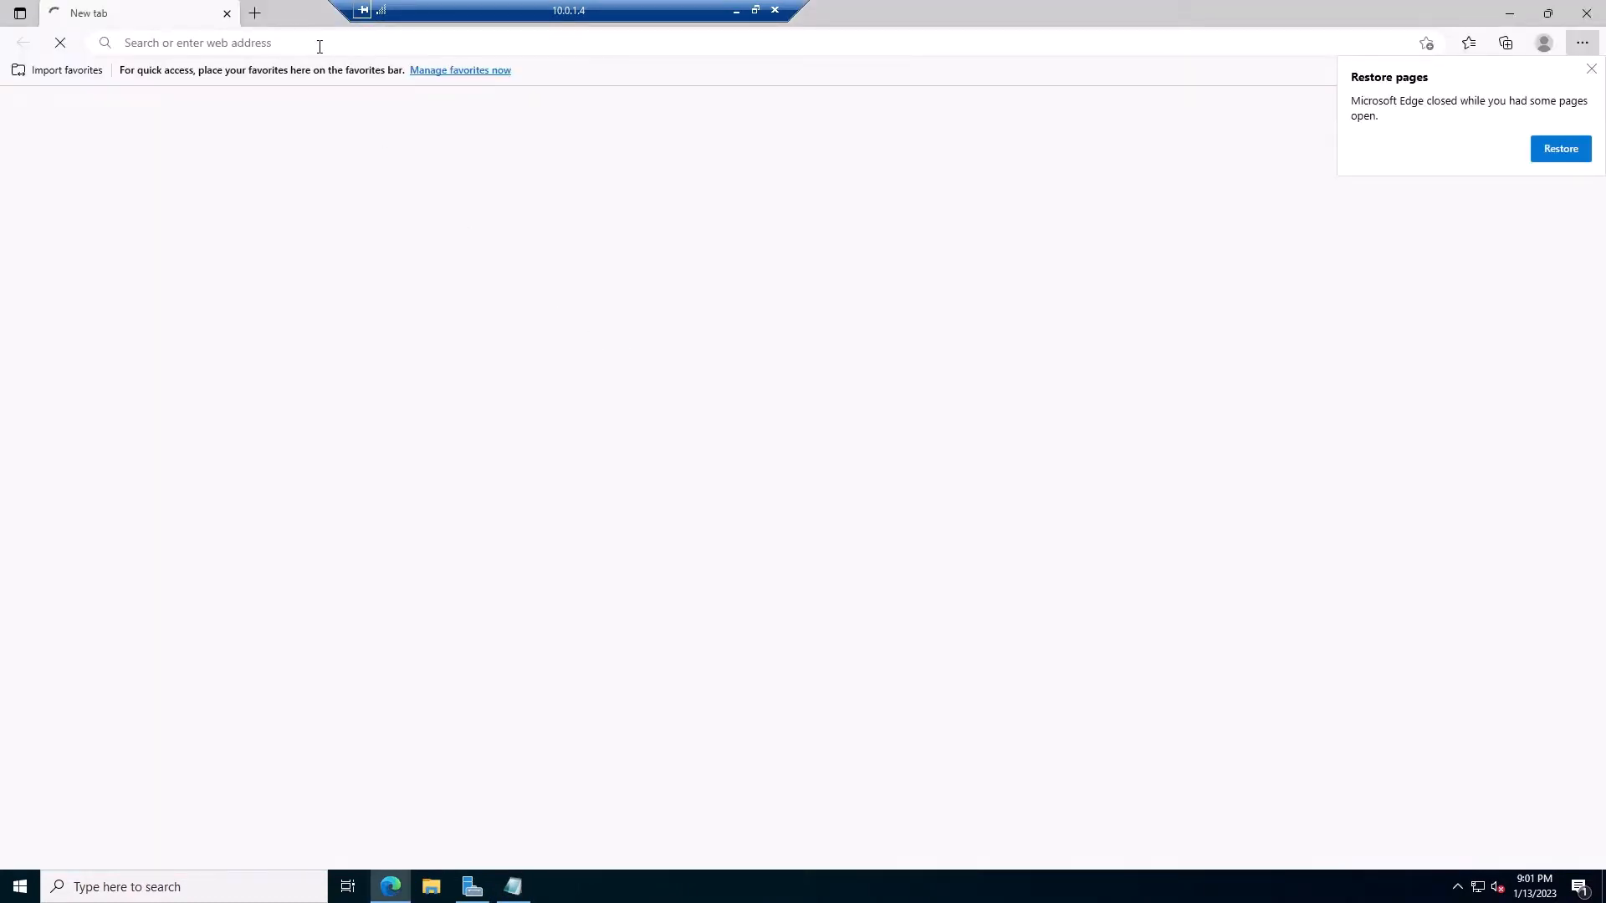
- Search whatsmyip in Edge and record the VM's outbound IP 20.231.219.46 in Notepad
type("whatsmyu")
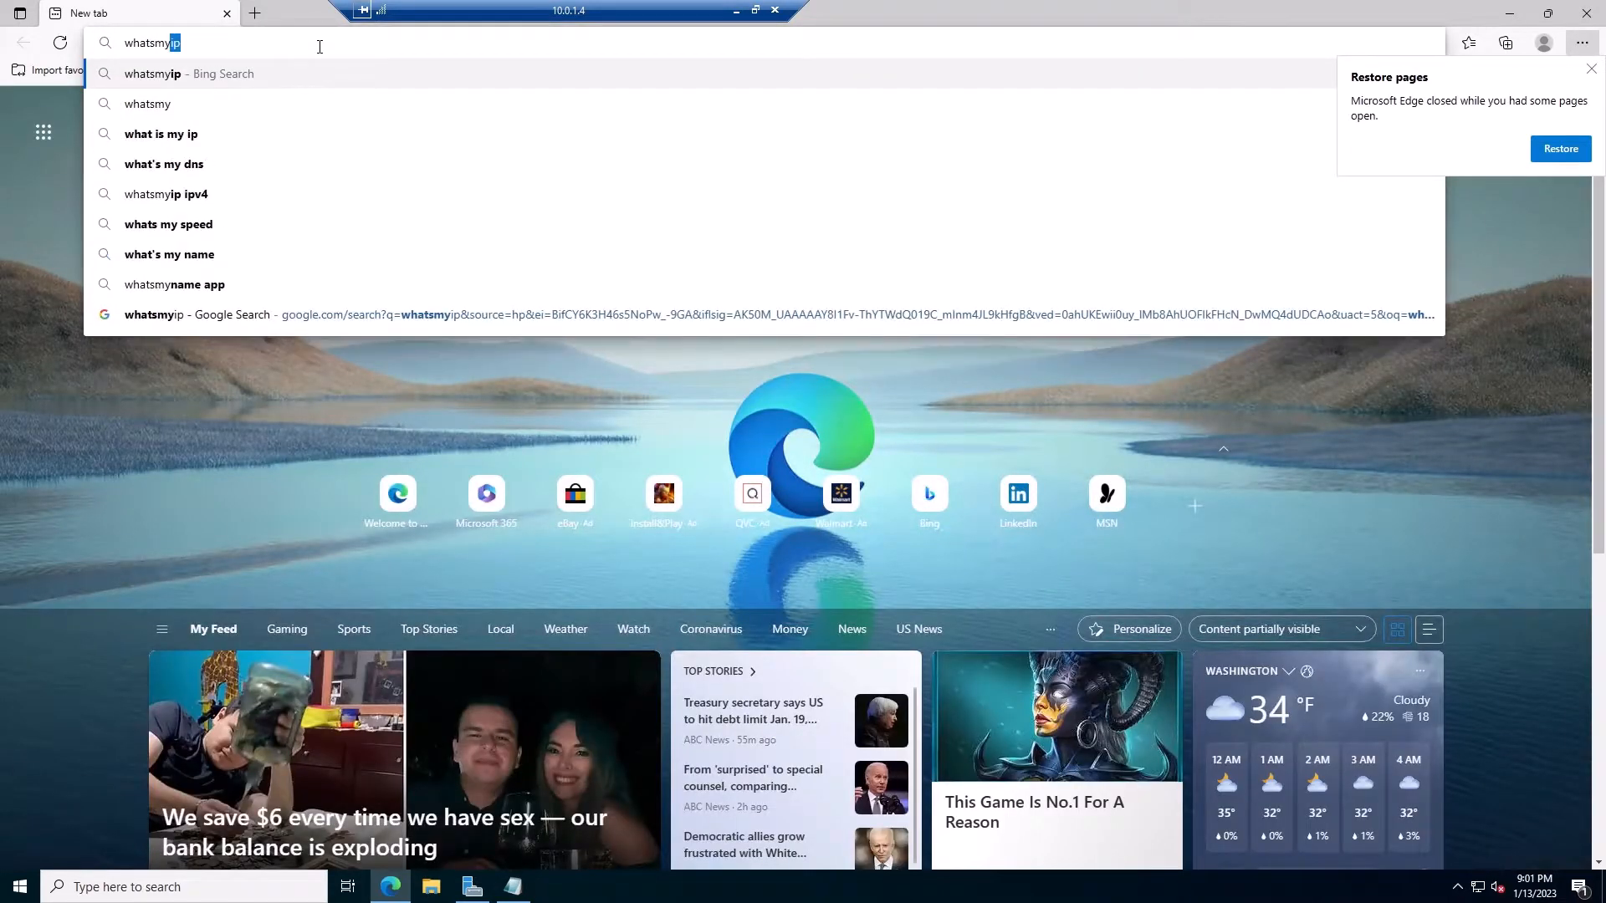
key("Enter")
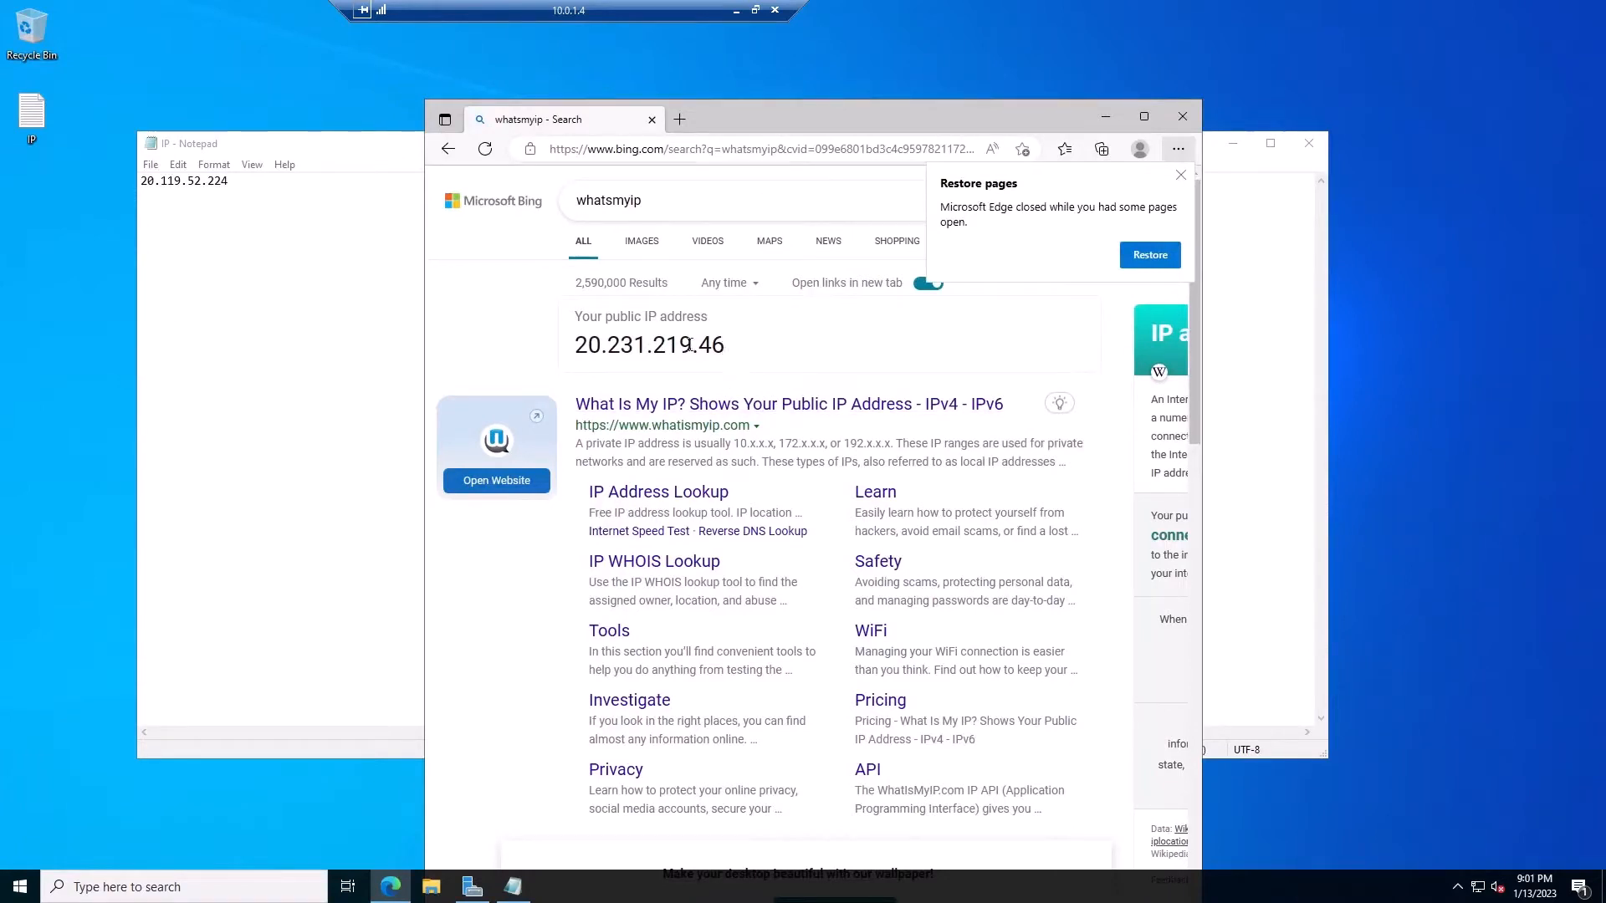
double_click(649, 344)
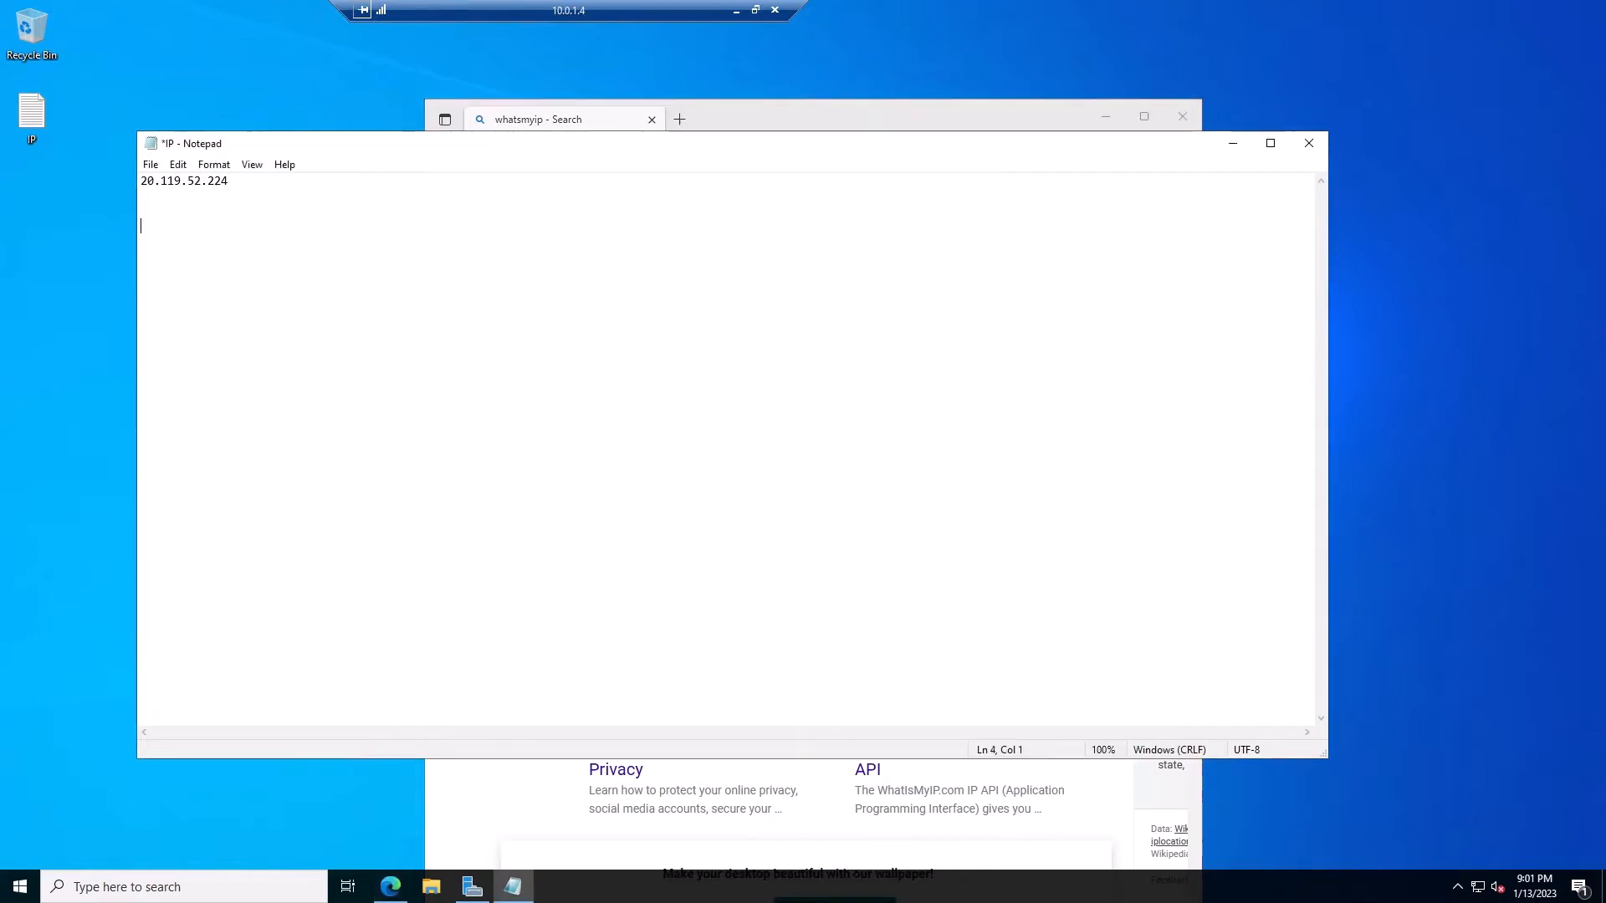
type("20.231.219.46")
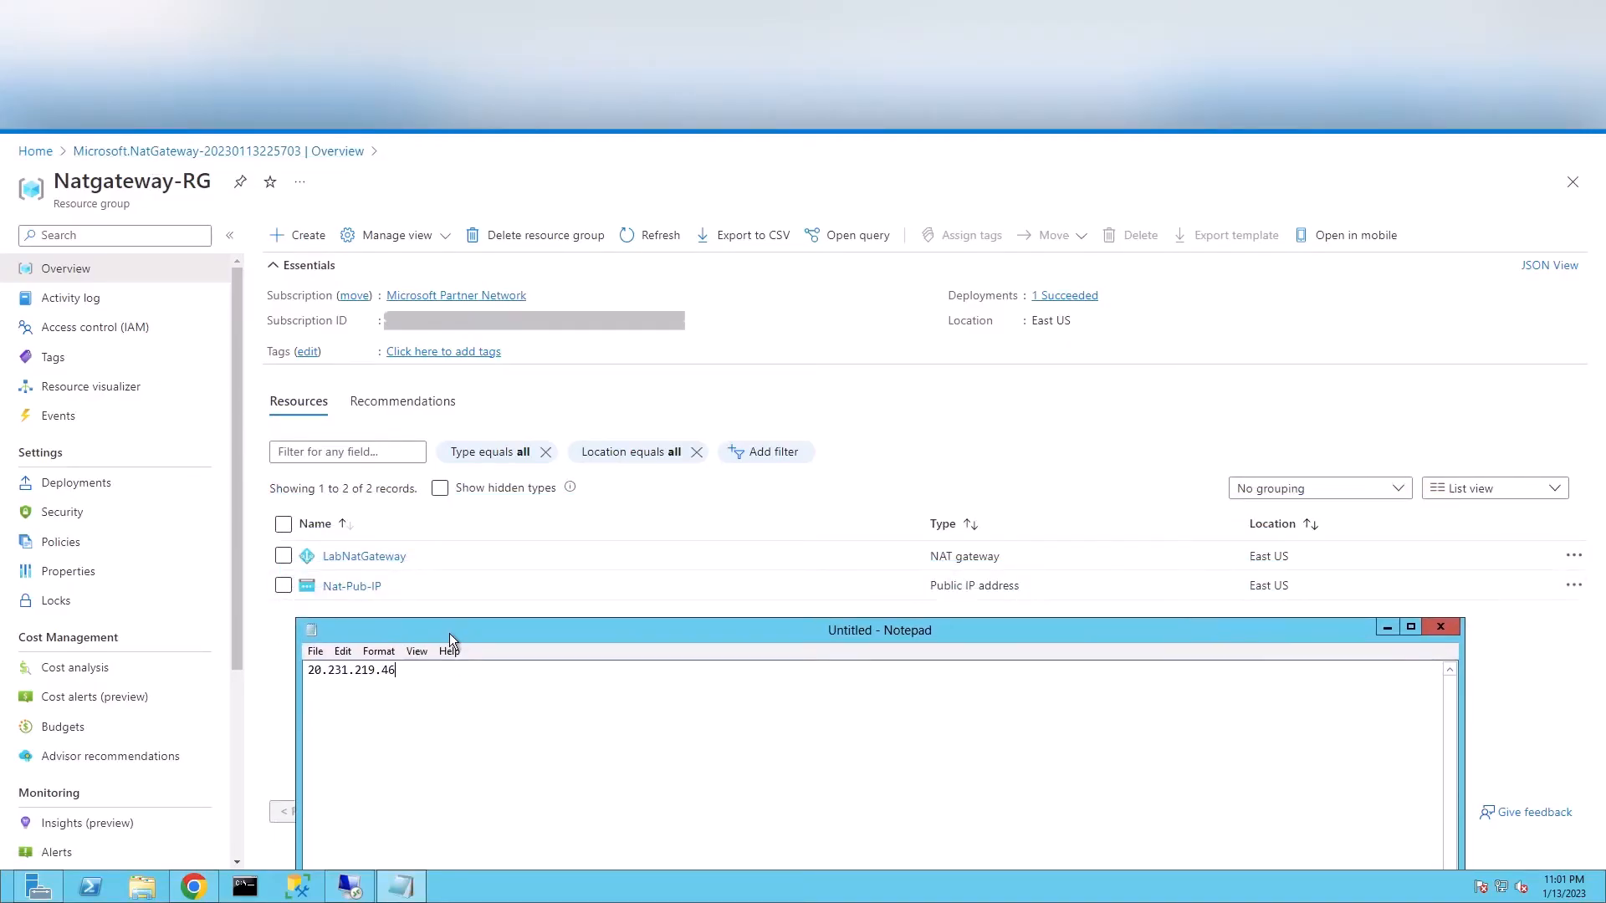
- View Nat-Pub-IP's address 20.231.219.46 beside the noted VM outbound IP to confirm they match
left_click(353, 586)
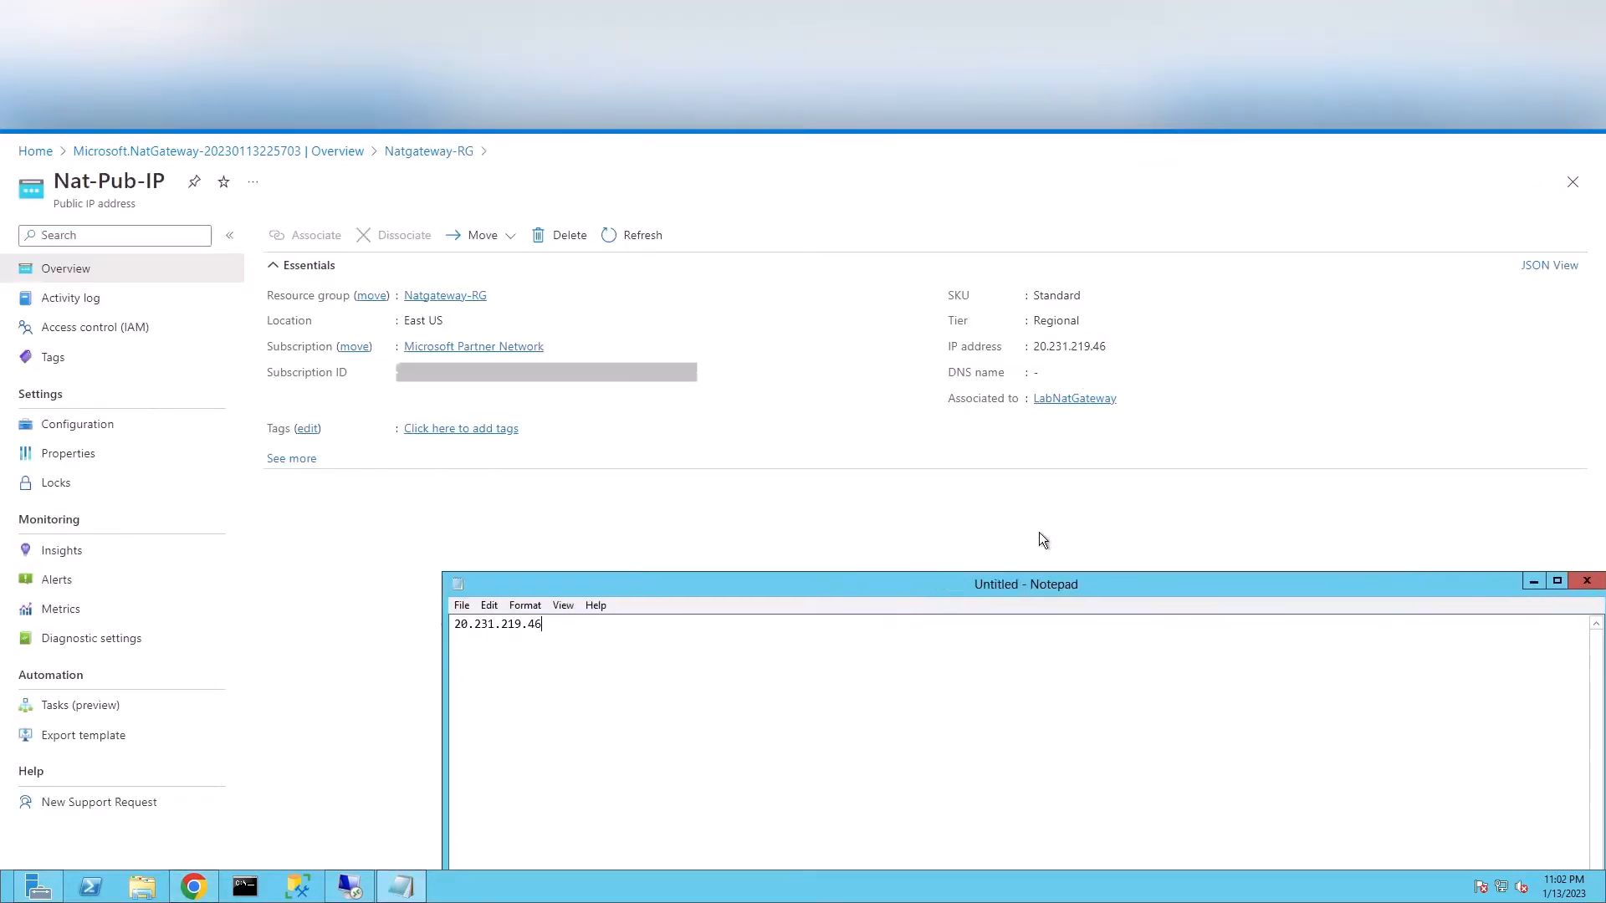
left_click_drag(1023, 583, 1438, 398)
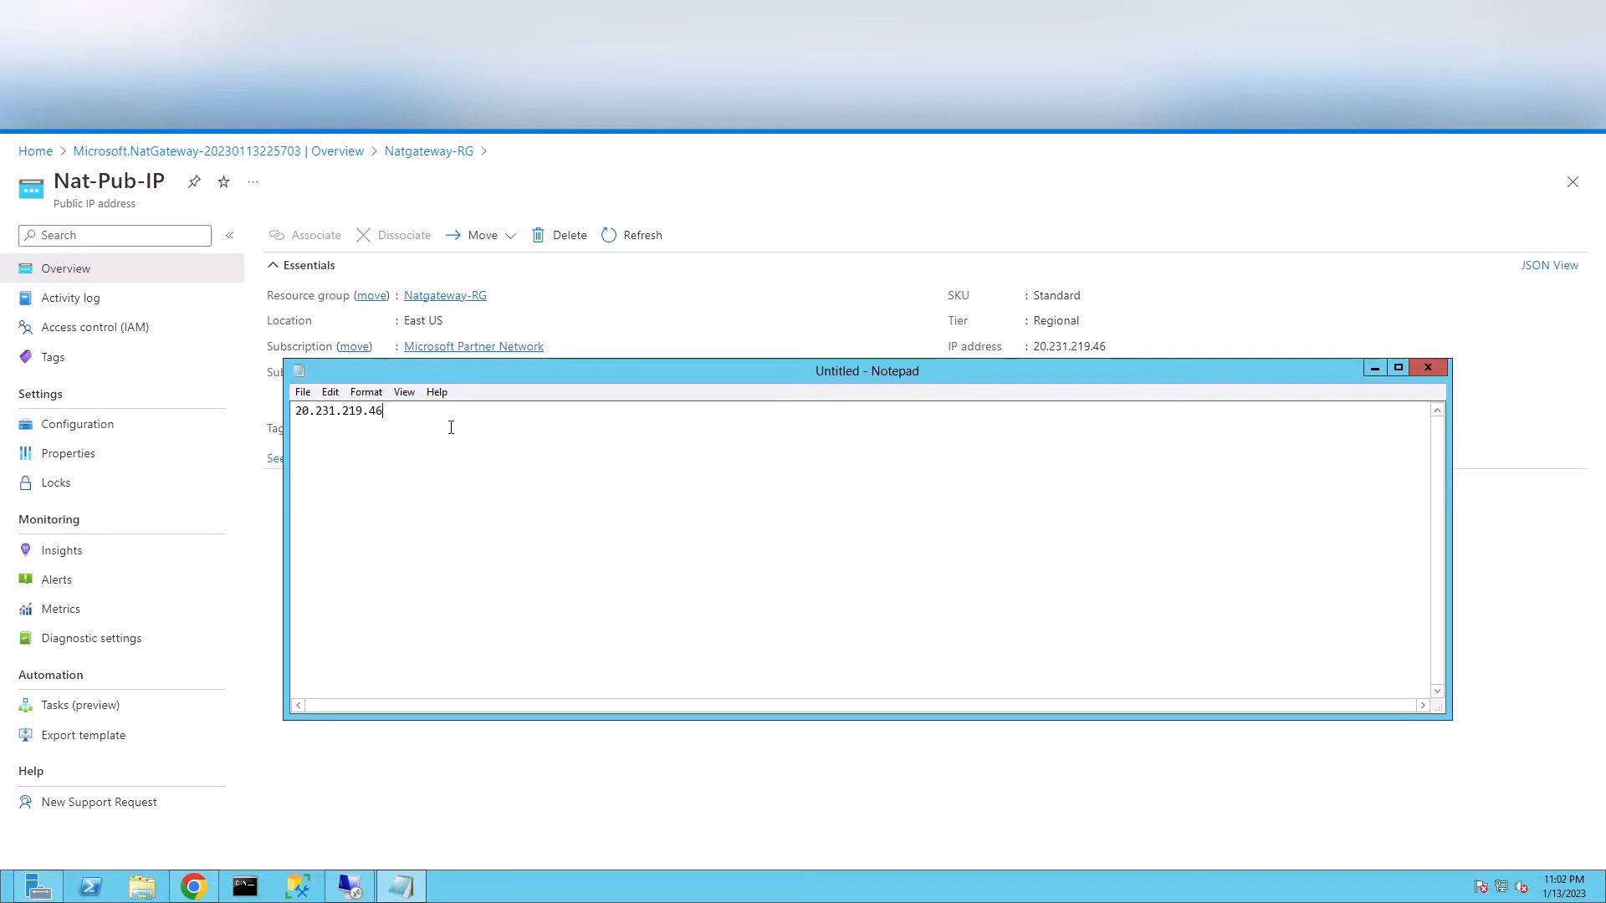
mouse_move(636, 521)
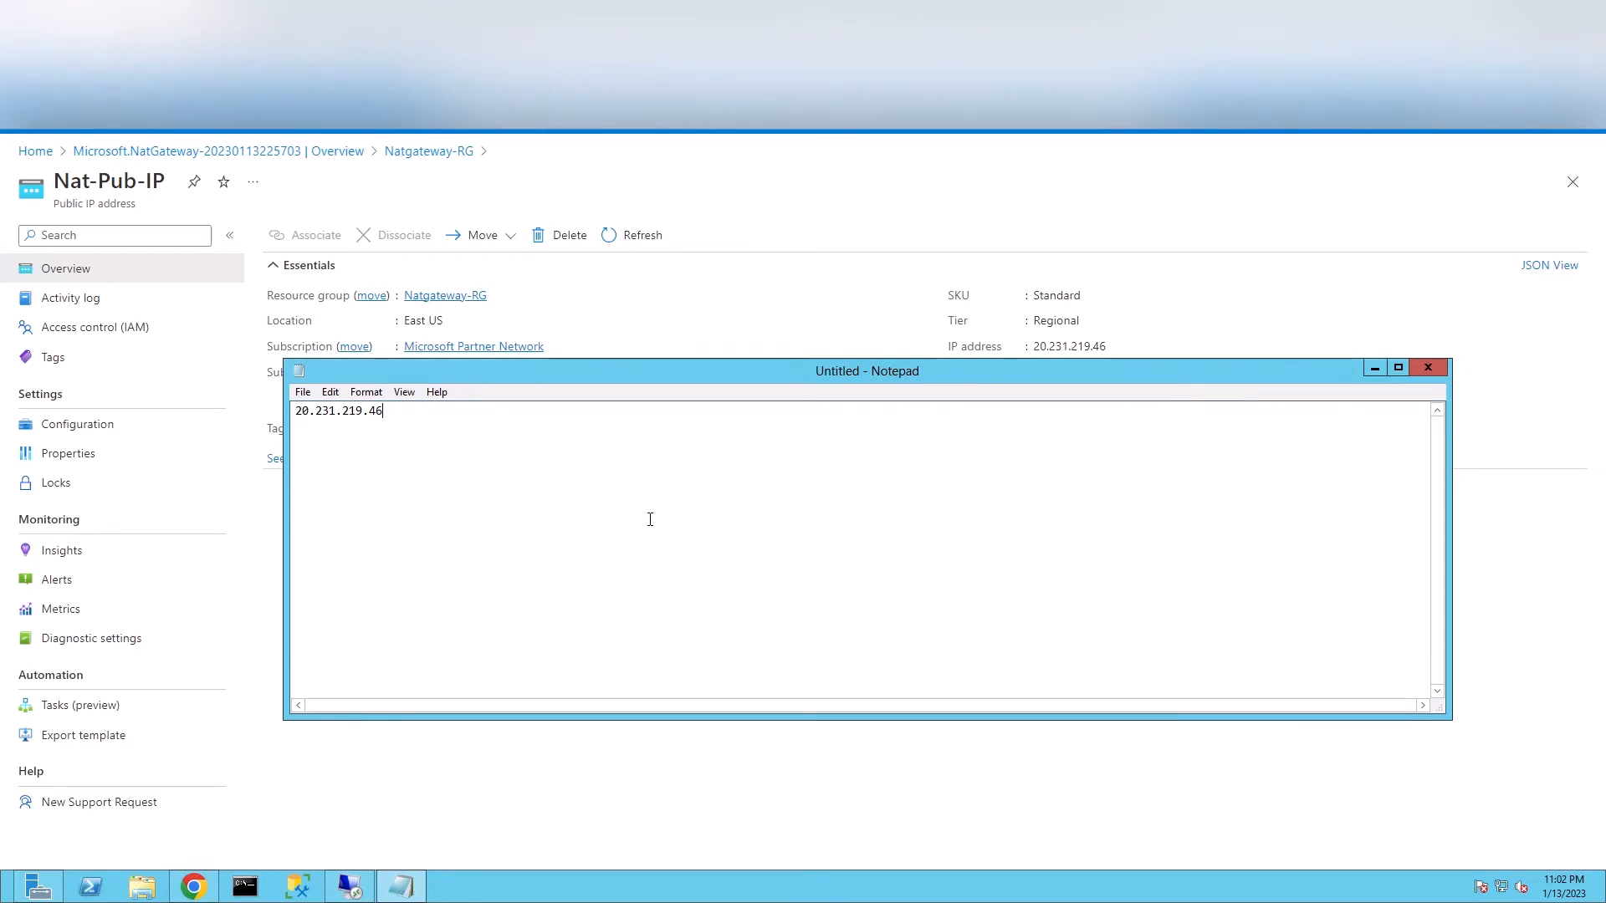
mouse_move(662, 522)
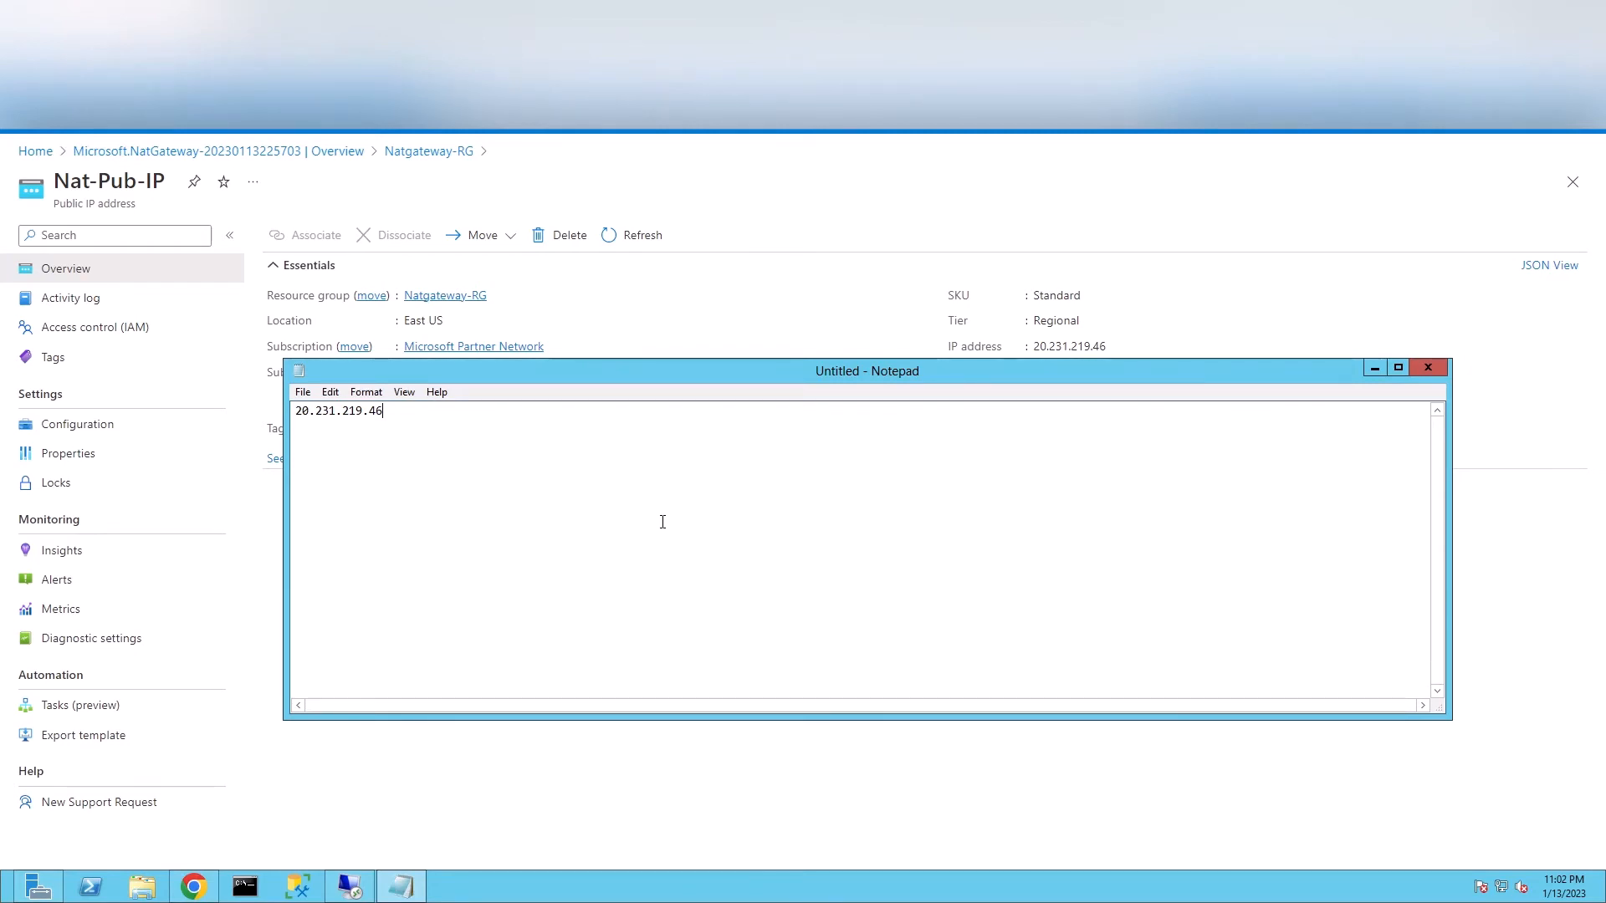